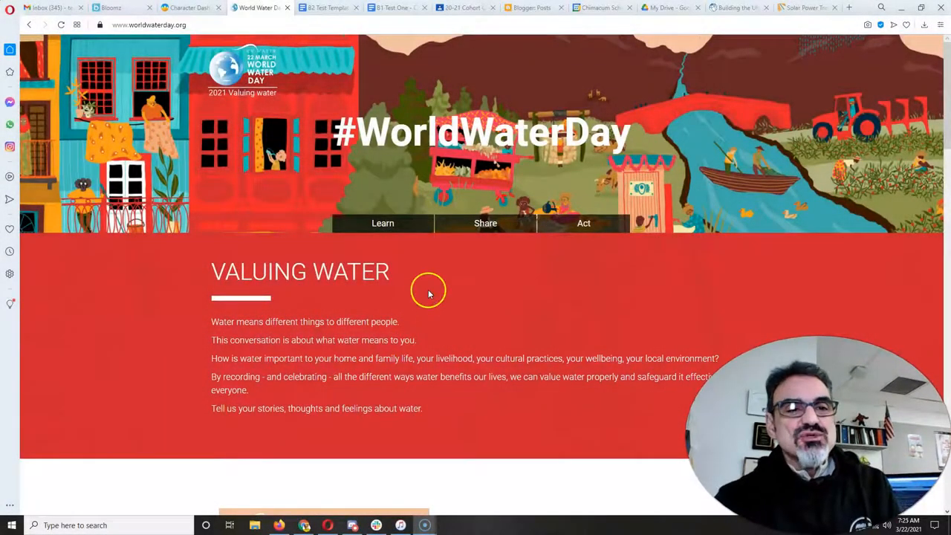
pyautogui.moveTo(99, 64)
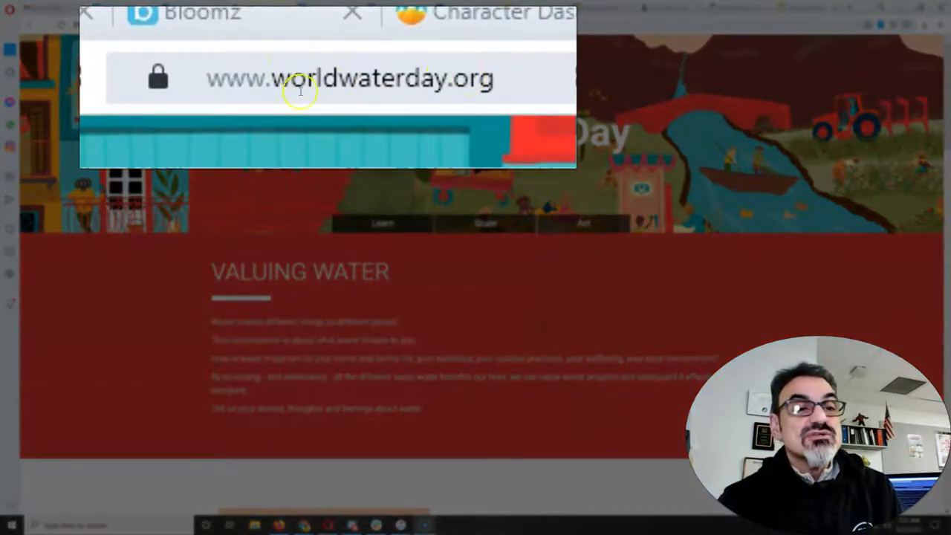
pyautogui.moveTo(358, 245)
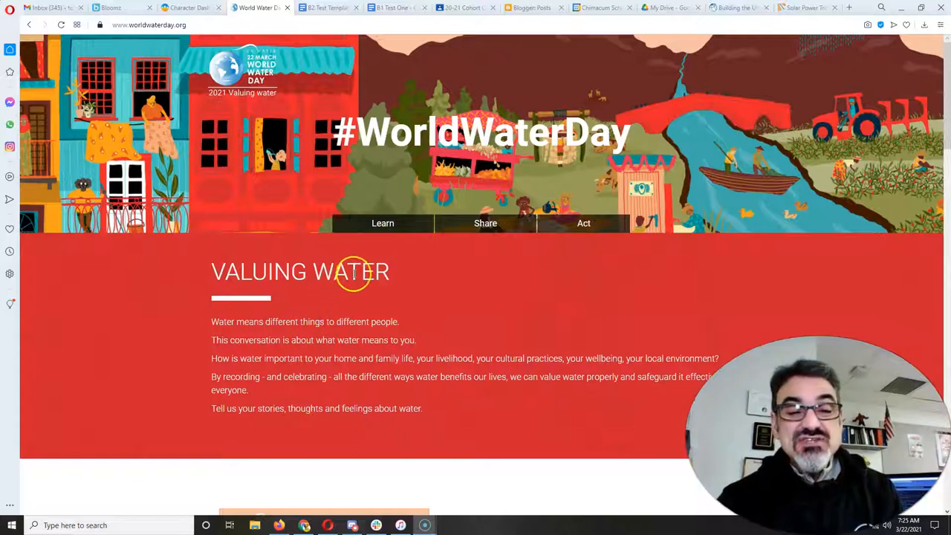
pyautogui.moveTo(485, 225)
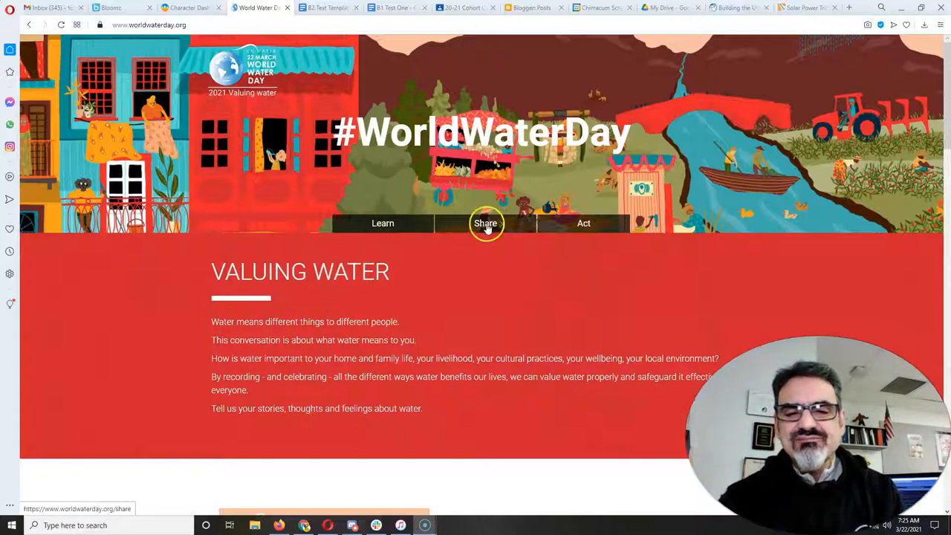
# - Open the Learn page and scroll down to the World Water Day 2021 Toolkit downloads
pyautogui.click(381, 223)
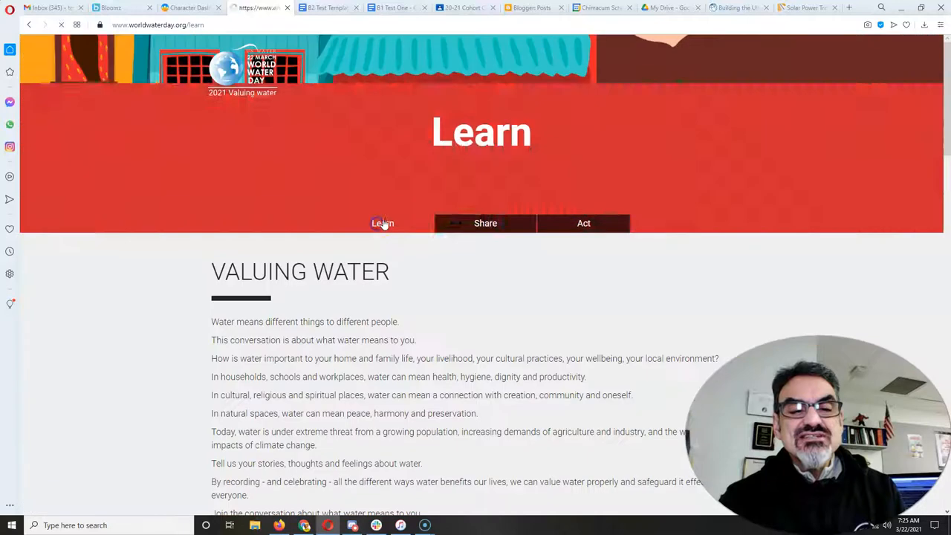
pyautogui.scroll(-3)
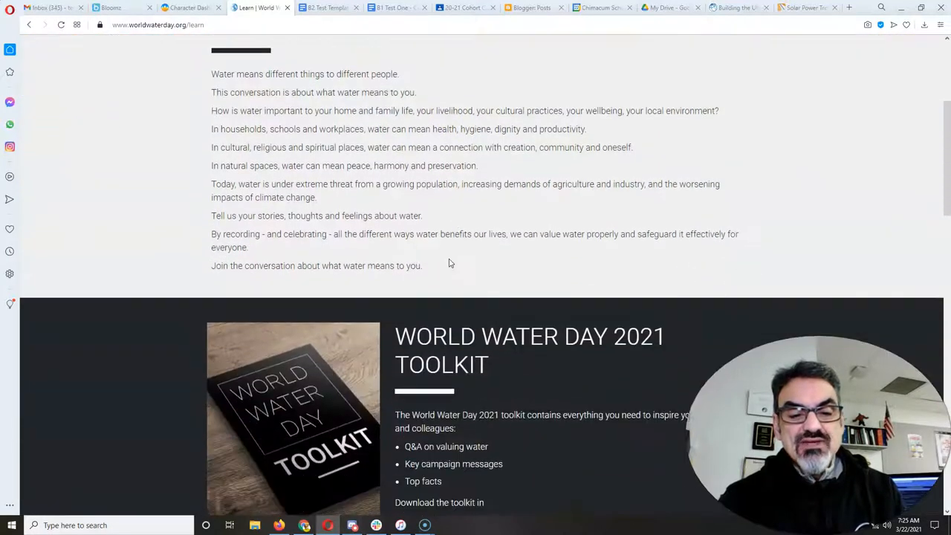
pyautogui.scroll(-3)
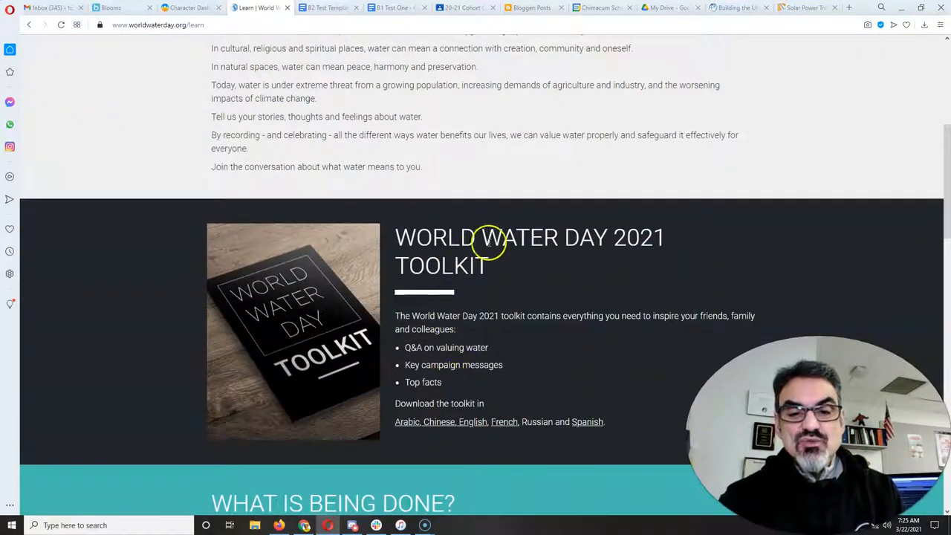
pyautogui.moveTo(247, 66)
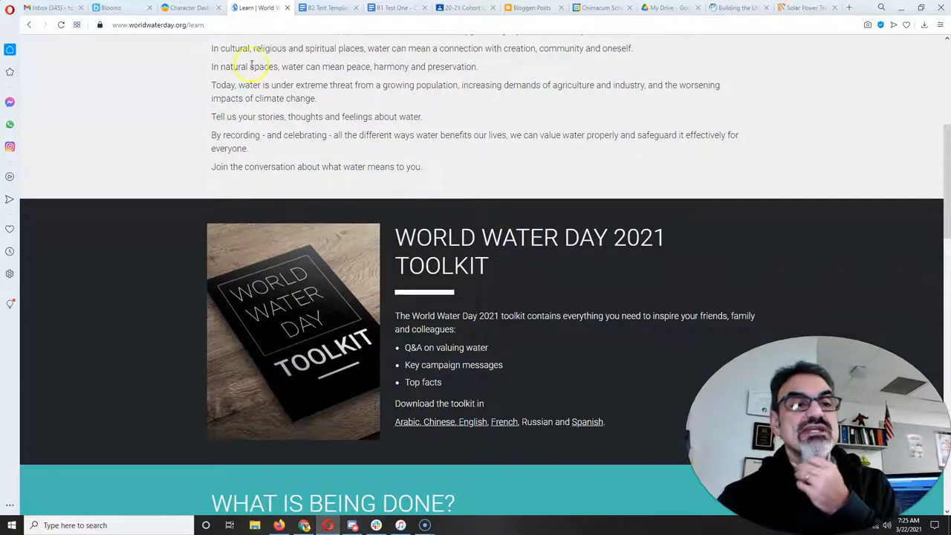
# - Switch to Classcraft and open the Class announcement thread in Messaging
pyautogui.click(191, 13)
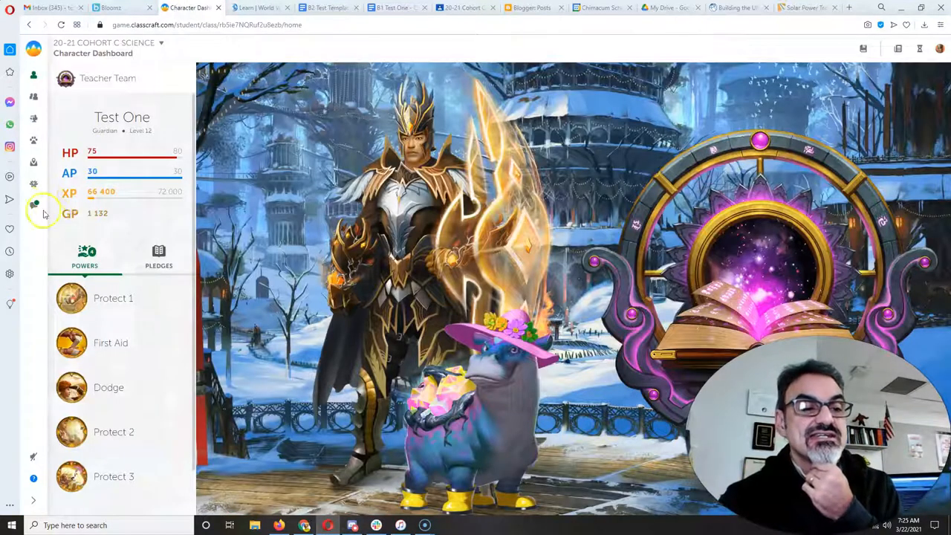
pyautogui.click(10, 205)
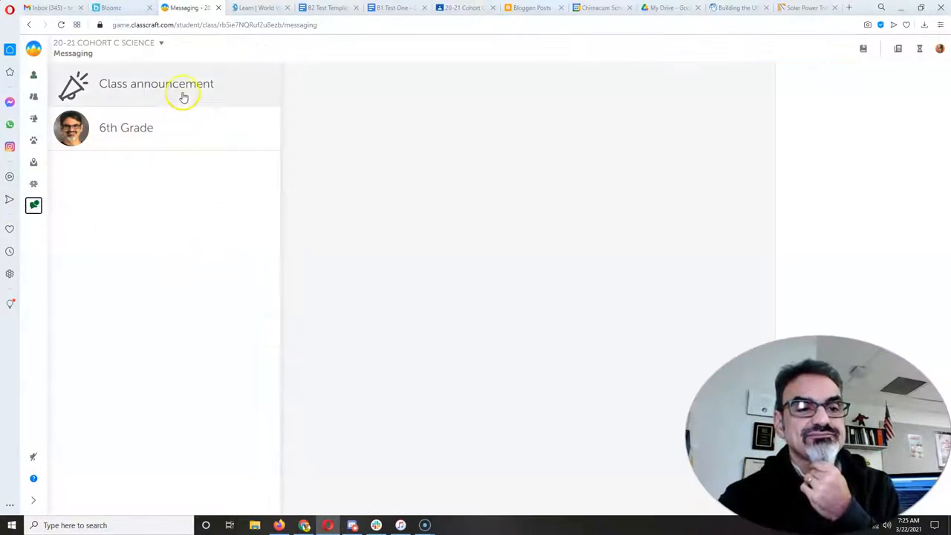
pyautogui.click(155, 83)
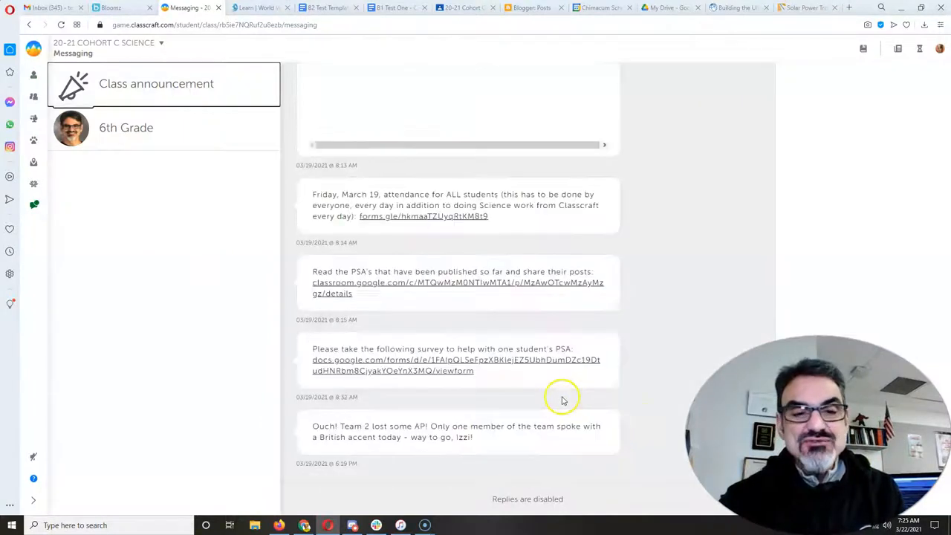
pyautogui.moveTo(510, 397)
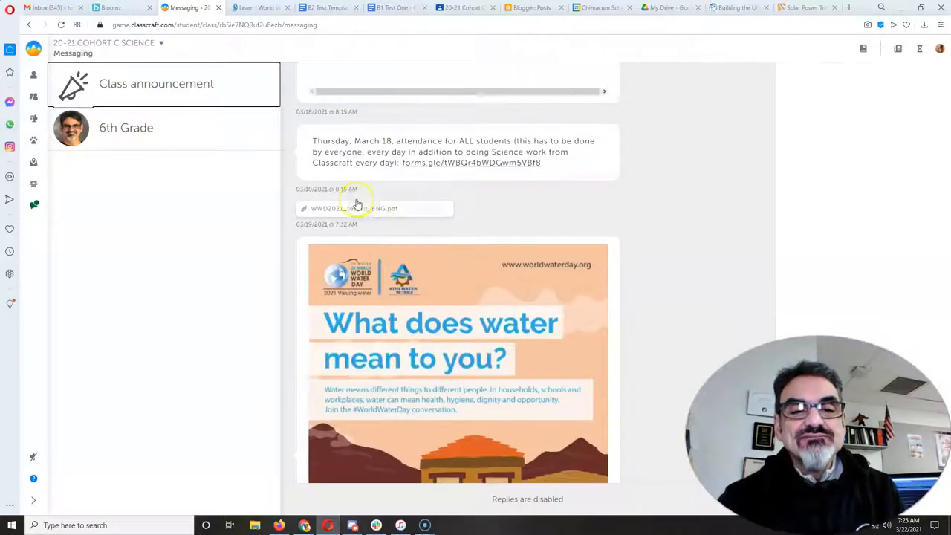
pyautogui.moveTo(371, 202)
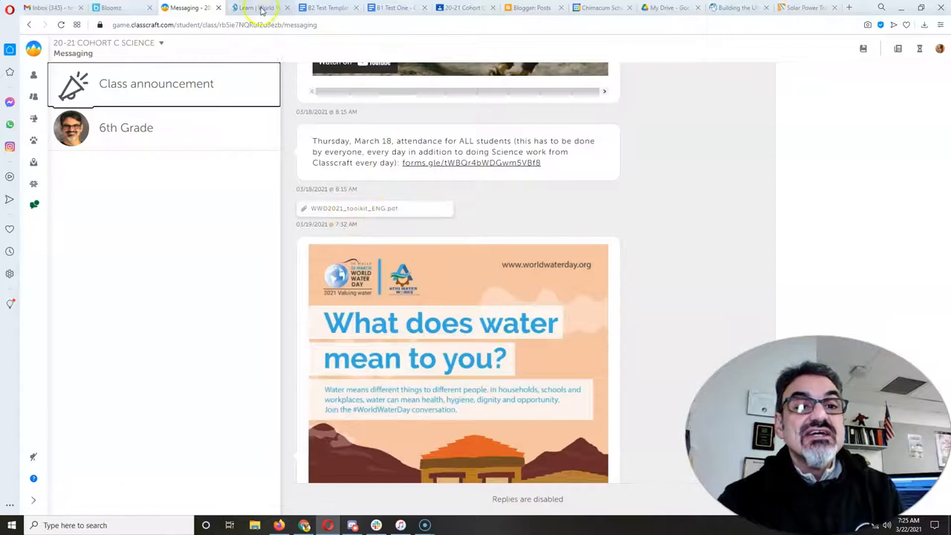
# - Return to World Water Day and scroll the Share page to Get the Message Out downloads
pyautogui.click(256, 8)
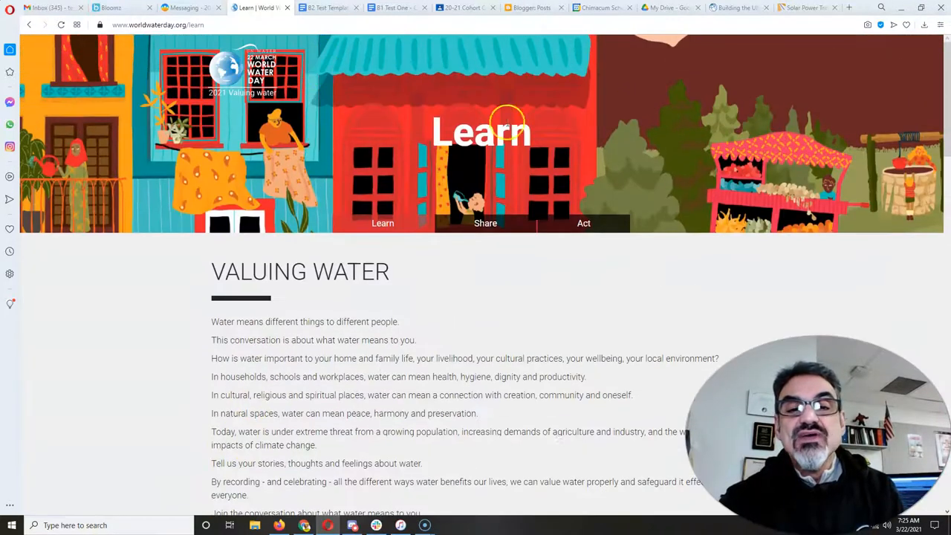
pyautogui.click(484, 223)
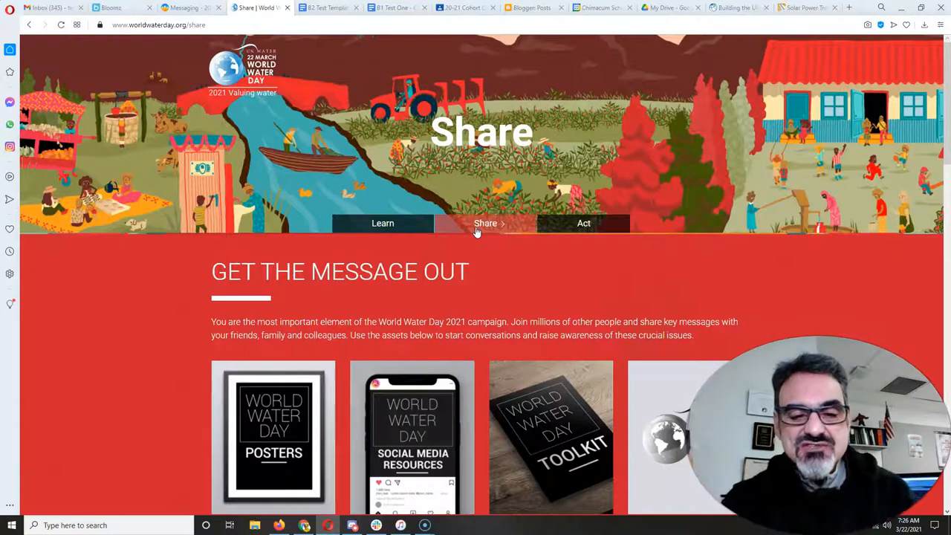
pyautogui.scroll(-3)
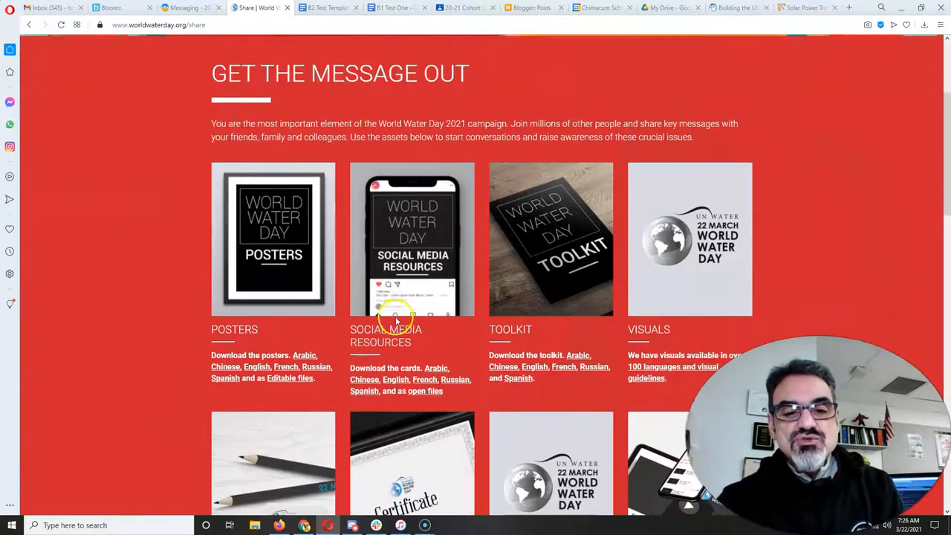
pyautogui.moveTo(378, 312)
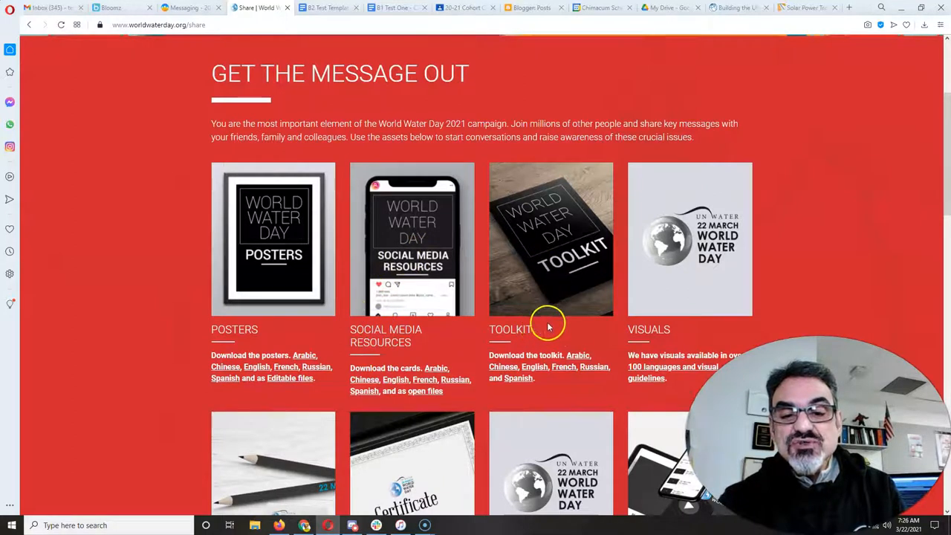
pyautogui.moveTo(280, 273)
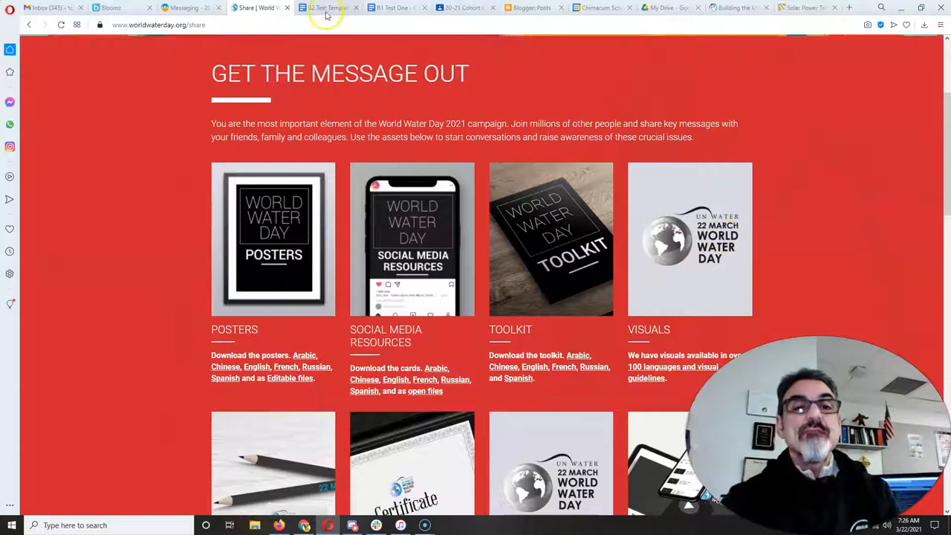
pyautogui.scroll(-3)
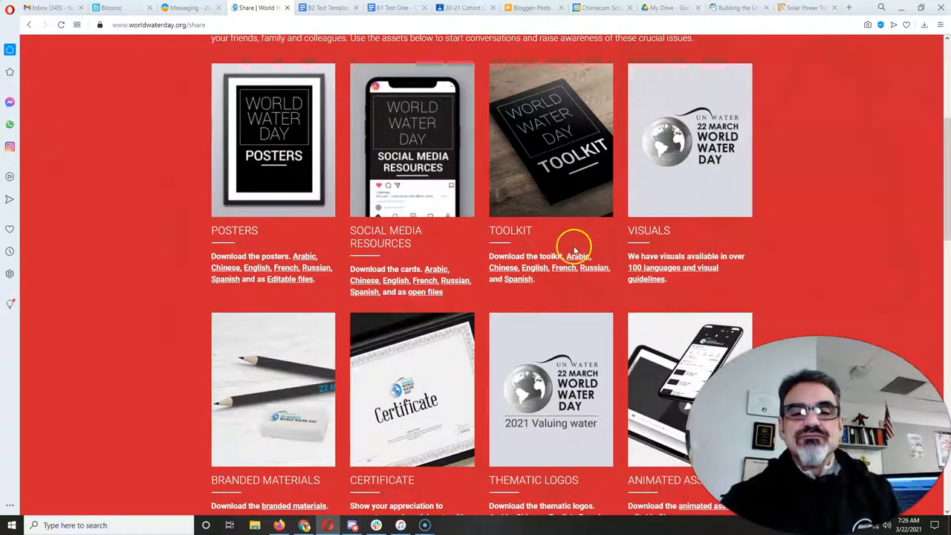
pyautogui.moveTo(873, 274)
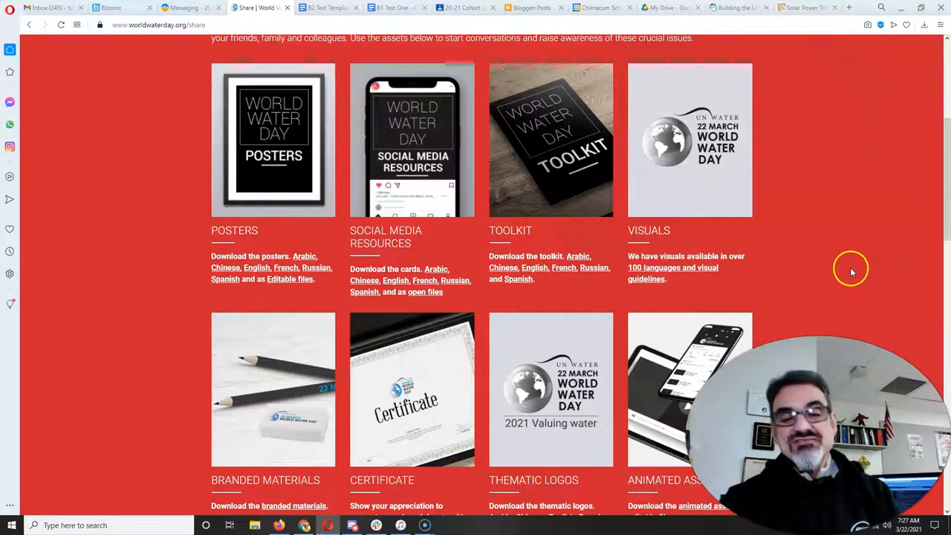
pyautogui.moveTo(842, 278)
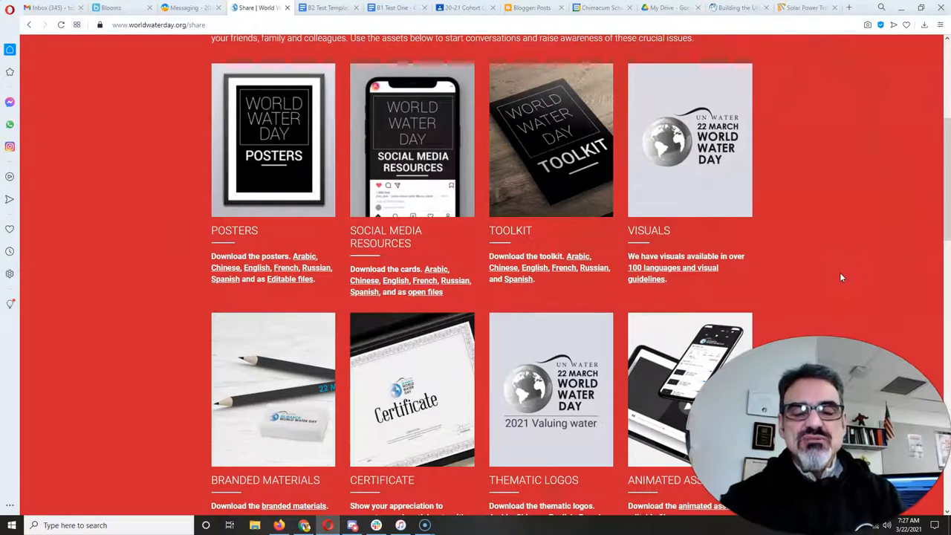
pyautogui.scroll(3)
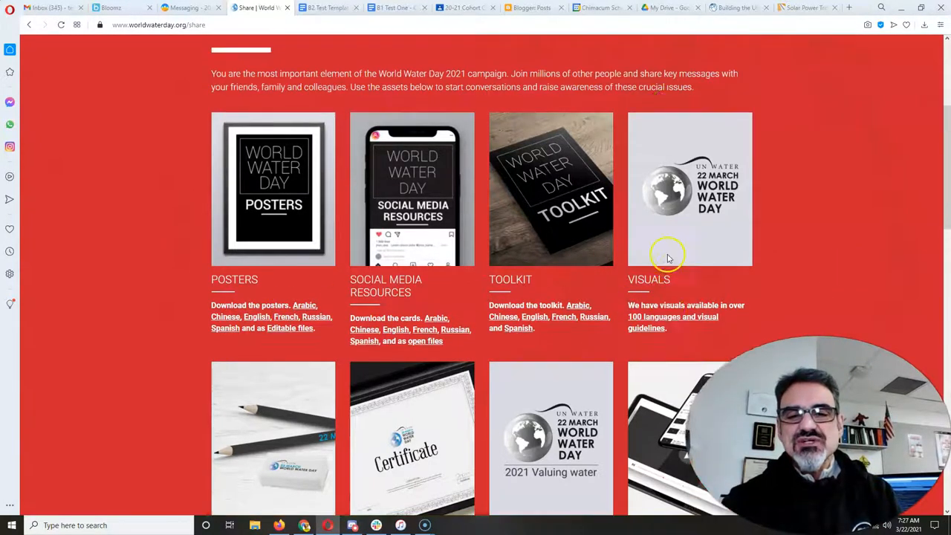
pyautogui.click(584, 223)
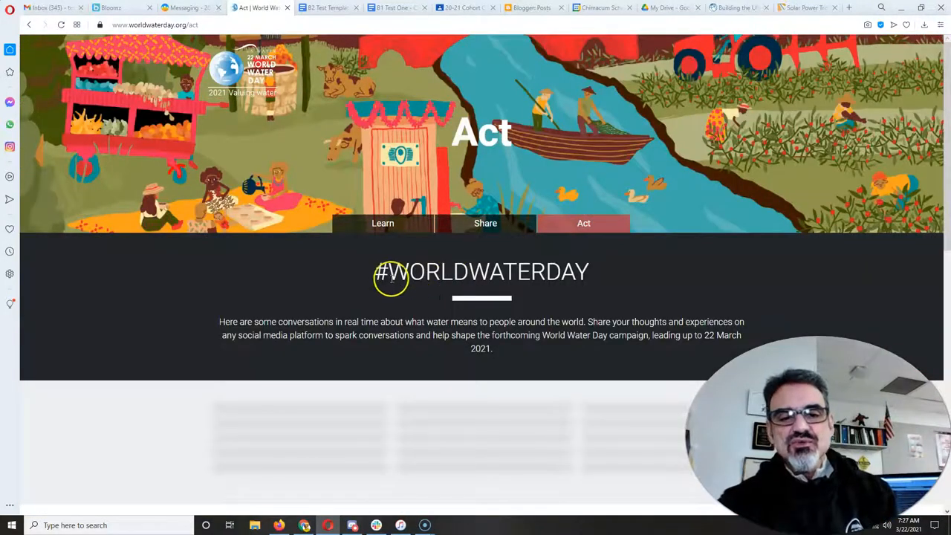
pyautogui.moveTo(577, 270)
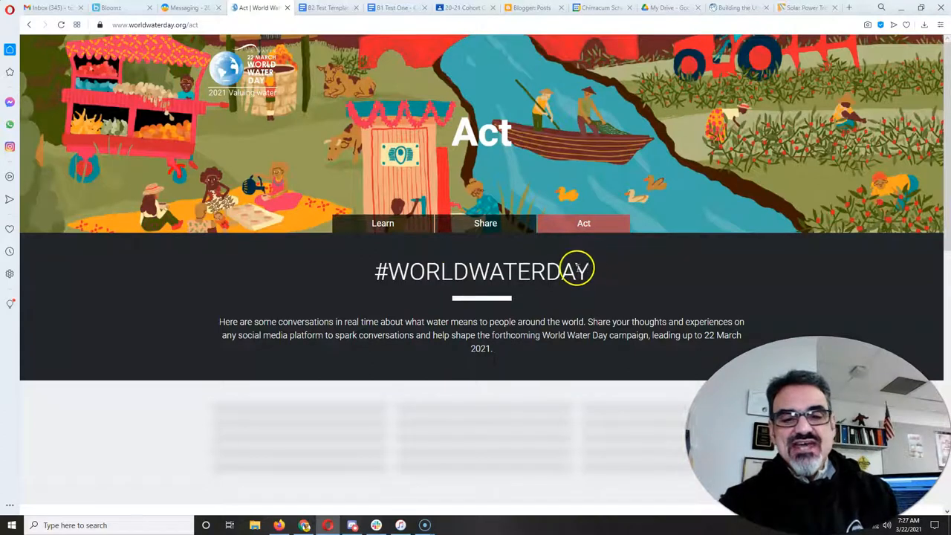
pyautogui.scroll(-3)
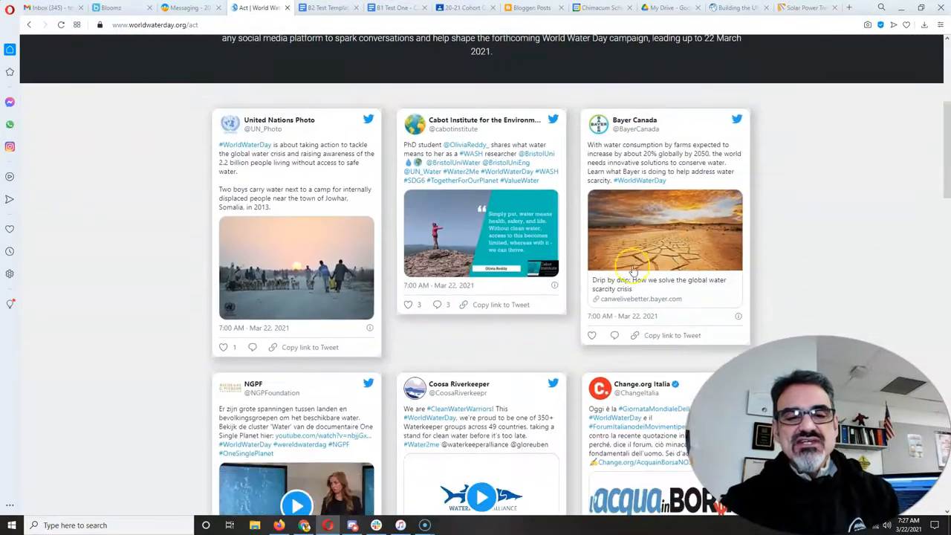
pyautogui.scroll(-3)
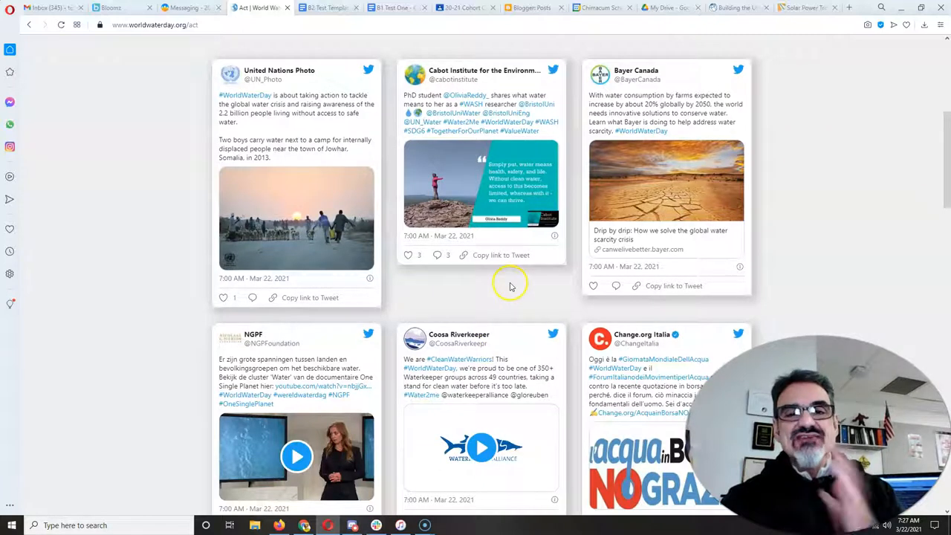
pyautogui.moveTo(364, 178)
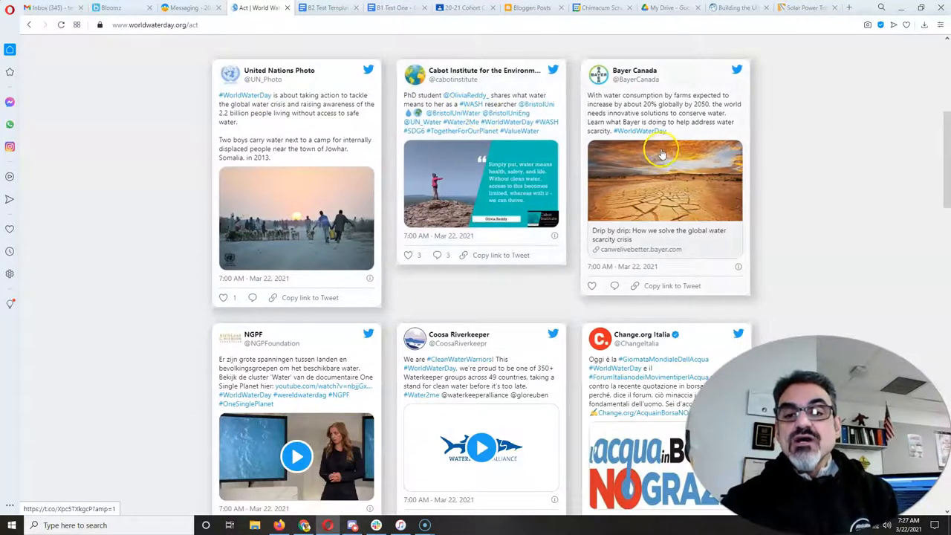
pyautogui.scroll(-3)
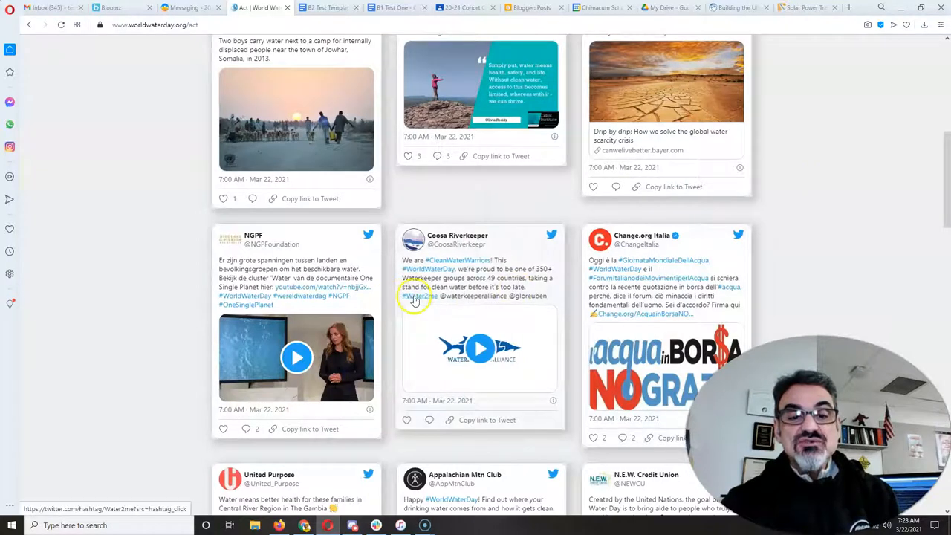
pyautogui.moveTo(610, 246)
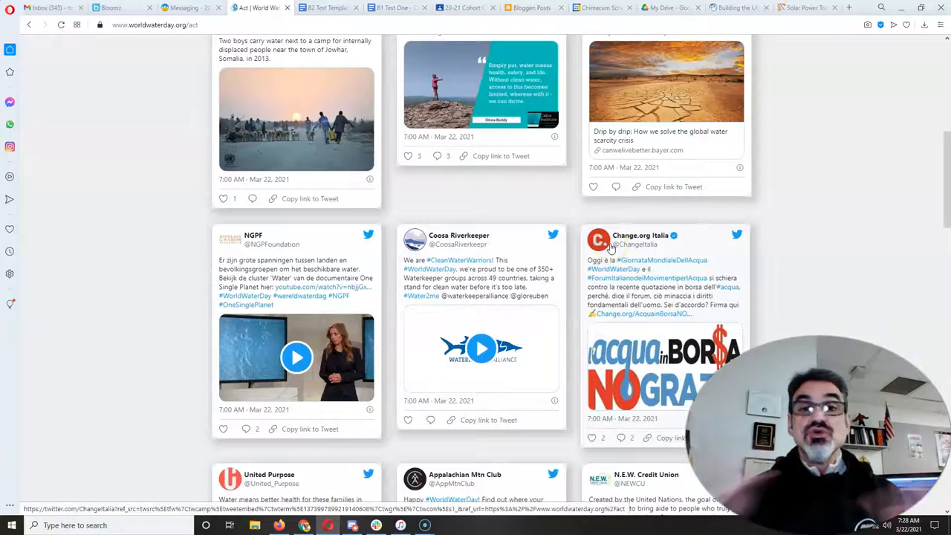
pyautogui.moveTo(535, 19)
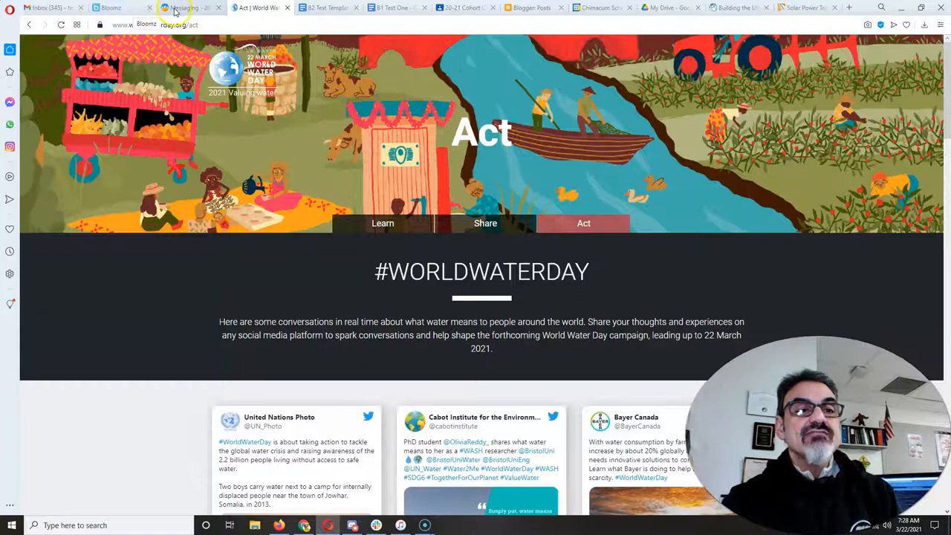
# - Return to Classcraft Messaging and scroll to the latest Class announcement posts
pyautogui.click(182, 10)
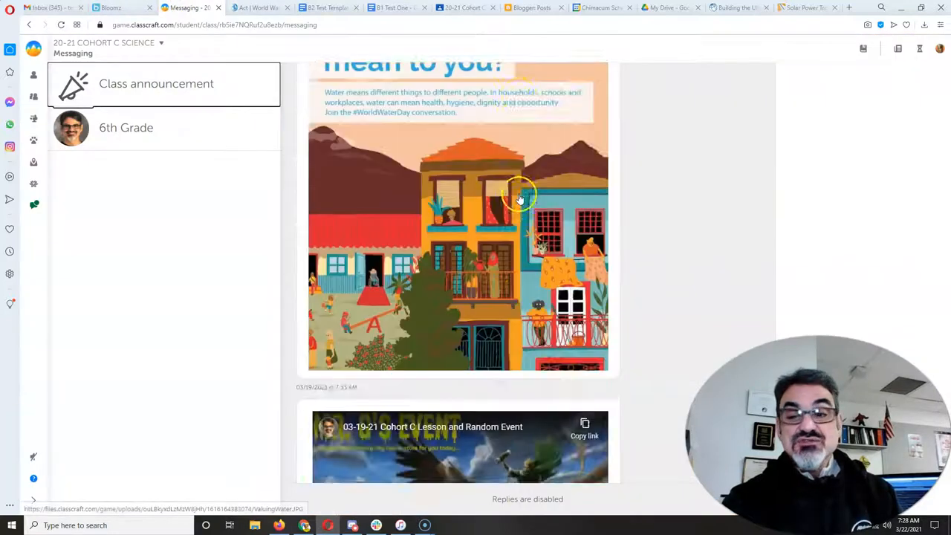
pyautogui.scroll(-3)
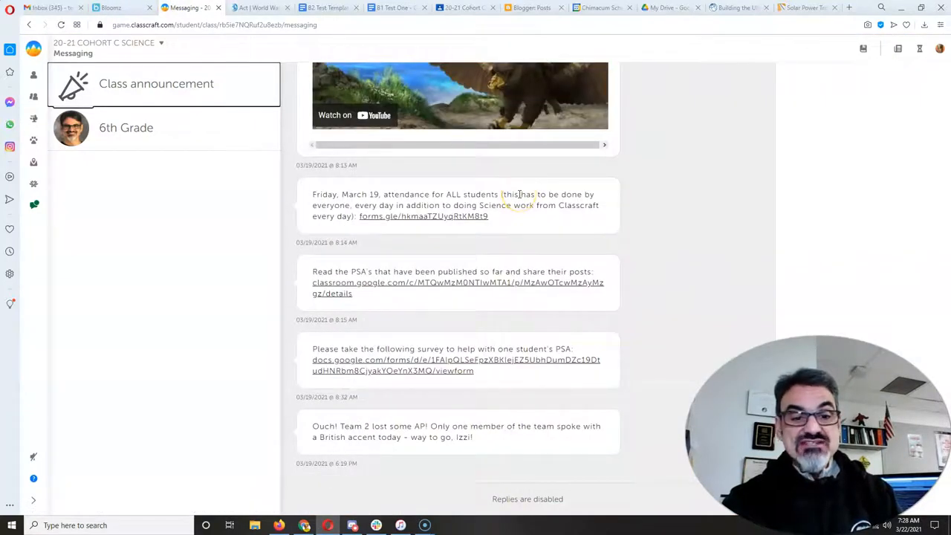
pyautogui.moveTo(422, 284)
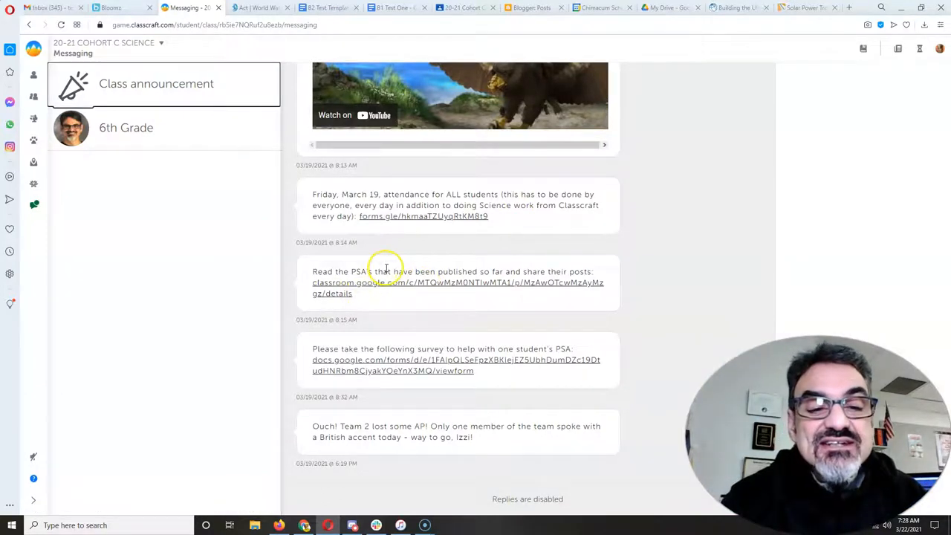
pyautogui.moveTo(354, 350)
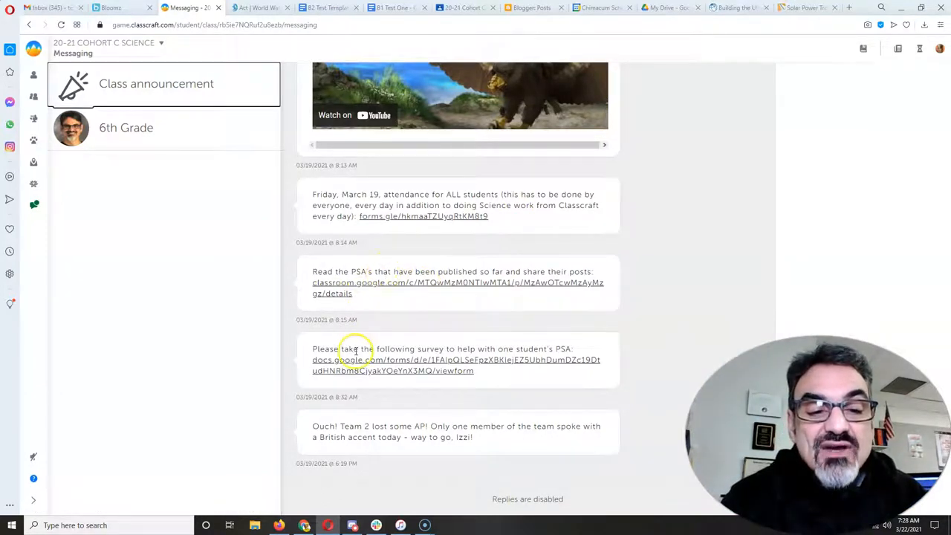
pyautogui.moveTo(404, 370)
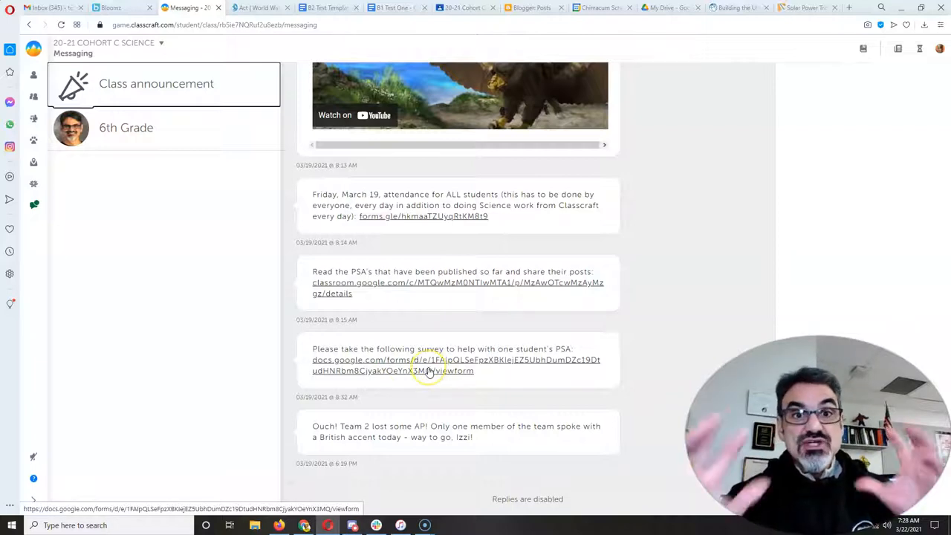
pyautogui.moveTo(428, 370)
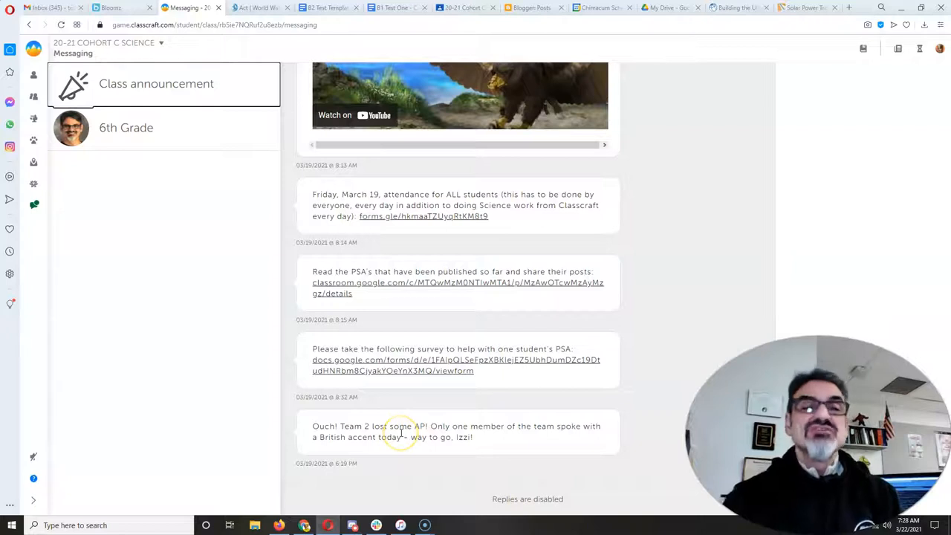
pyautogui.moveTo(52, 107)
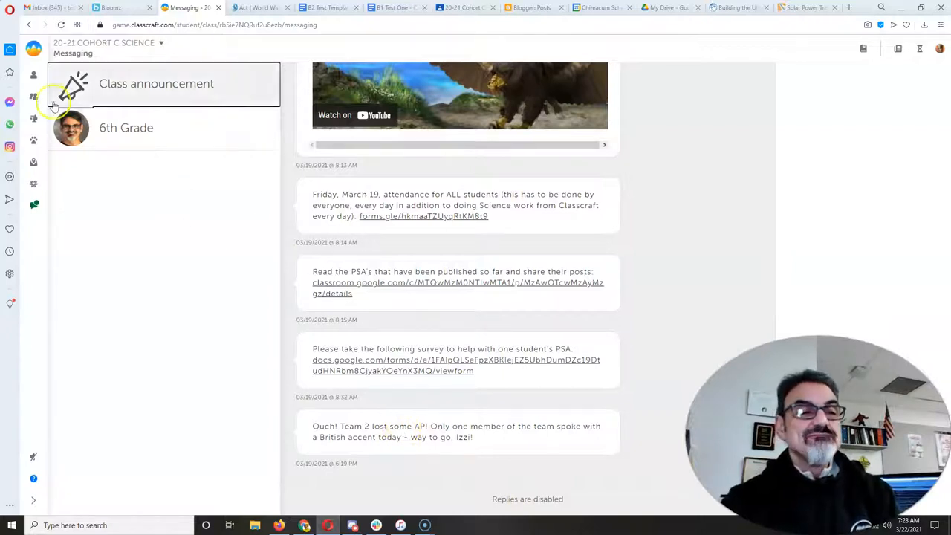
# - Open the character dashboard's Equipment page on the pets category
pyautogui.click(31, 73)
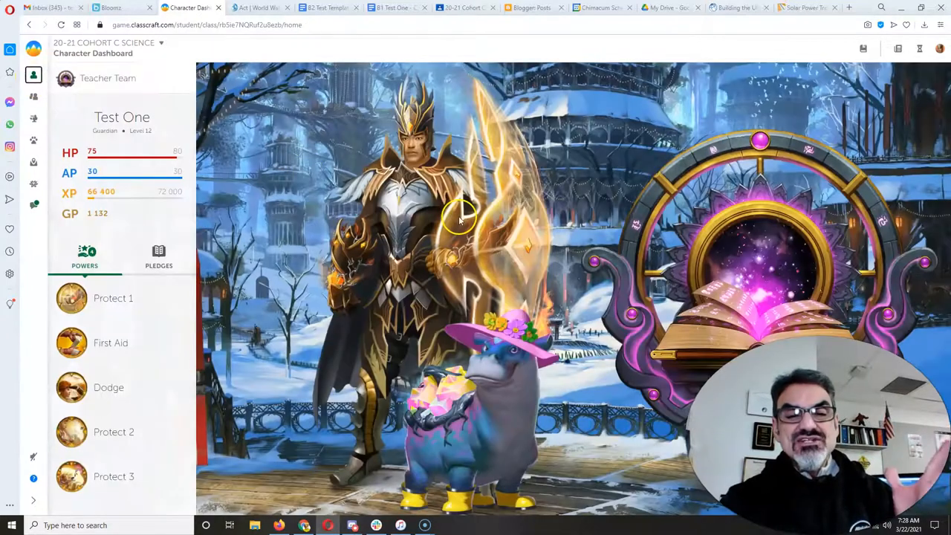
pyautogui.moveTo(503, 405)
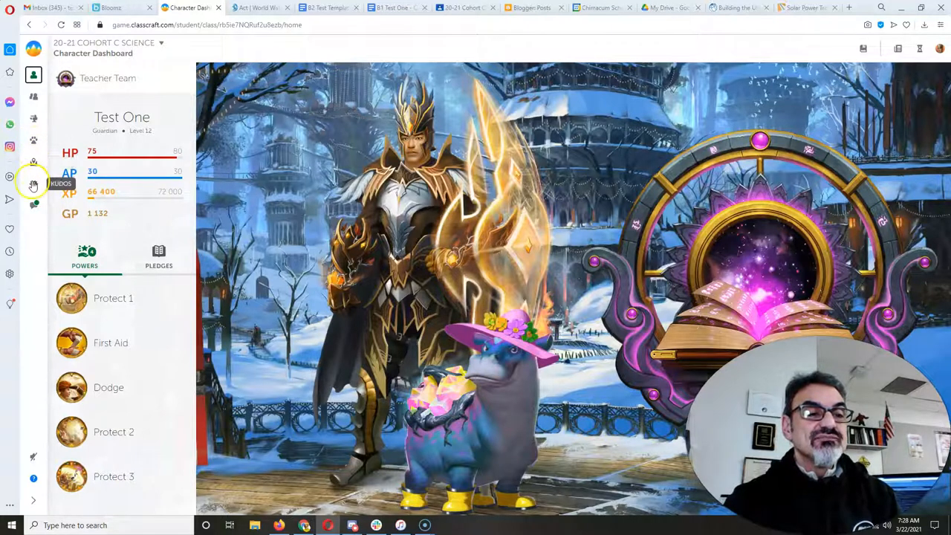
pyautogui.click(32, 118)
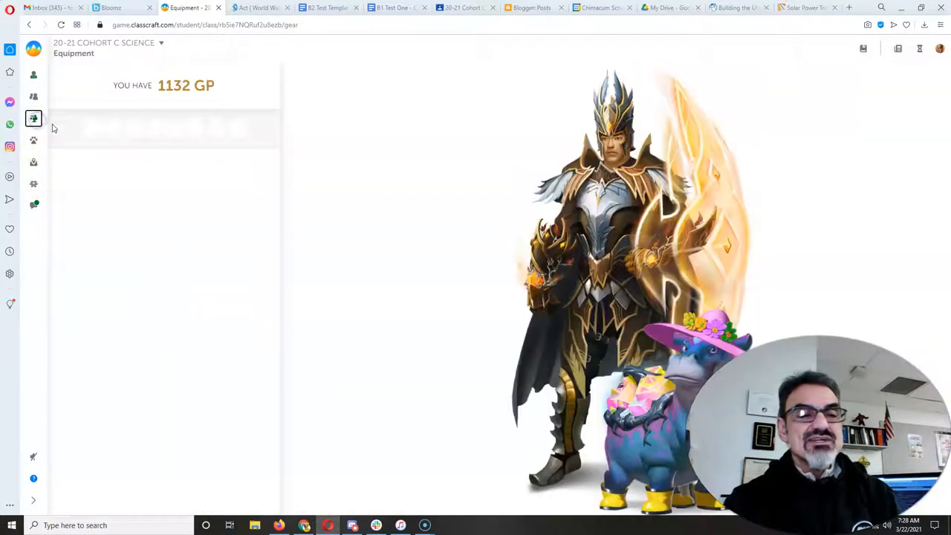
pyautogui.click(237, 129)
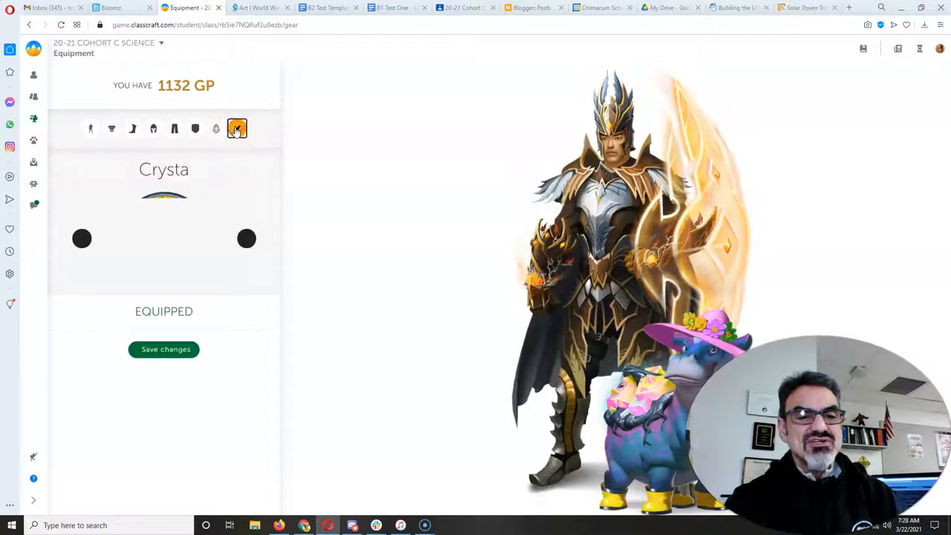
# - Cycle through pets Lunae, Meily, Rushi, Teegwin, Wakku, Zargos, Dash, then back to Zargos
pyautogui.click(246, 238)
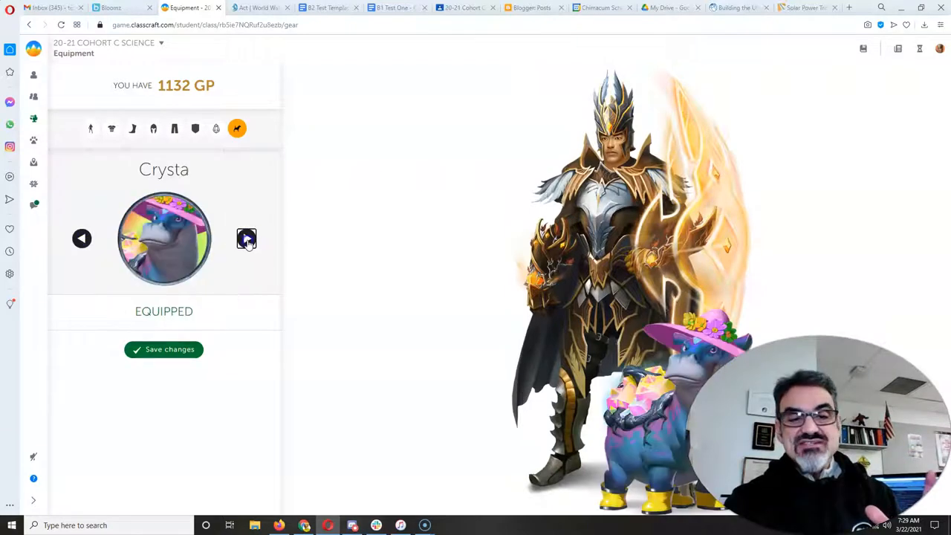
pyautogui.click(245, 238)
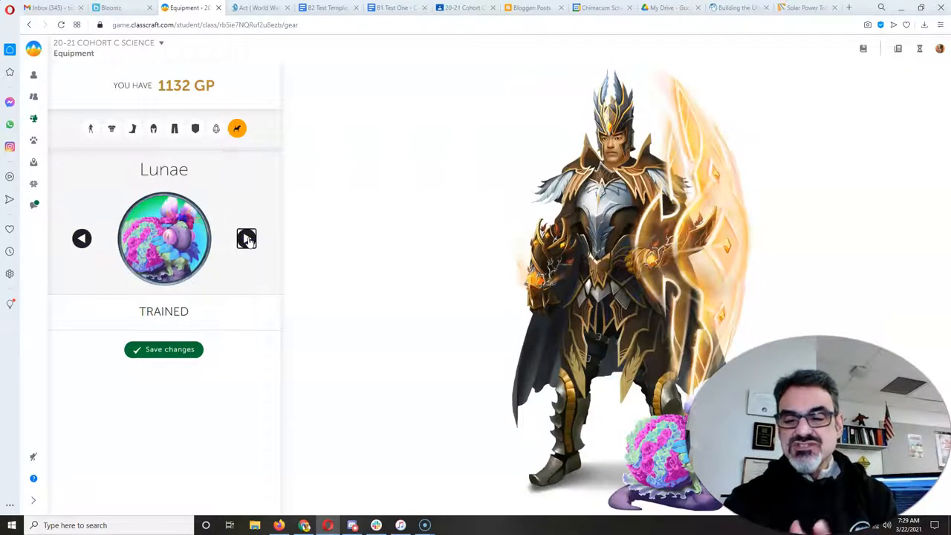
pyautogui.click(246, 238)
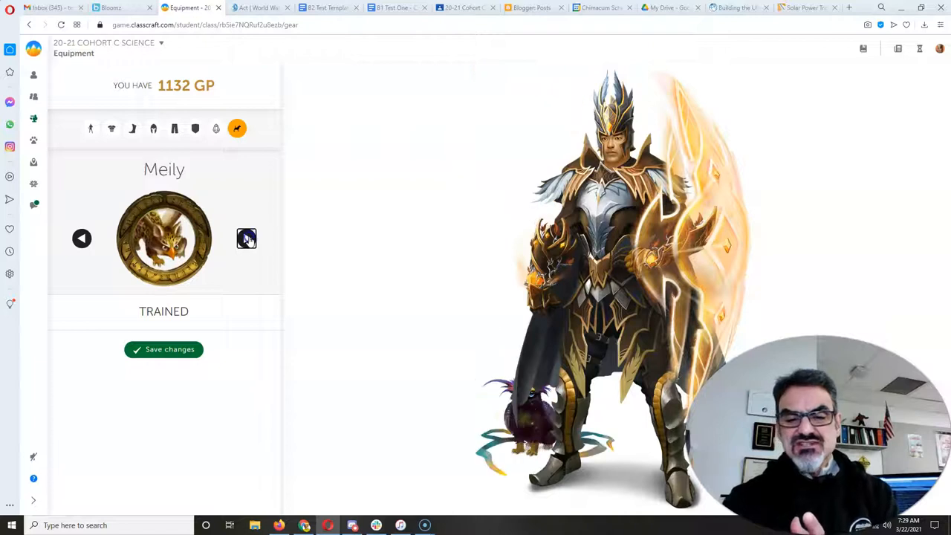
pyautogui.click(246, 239)
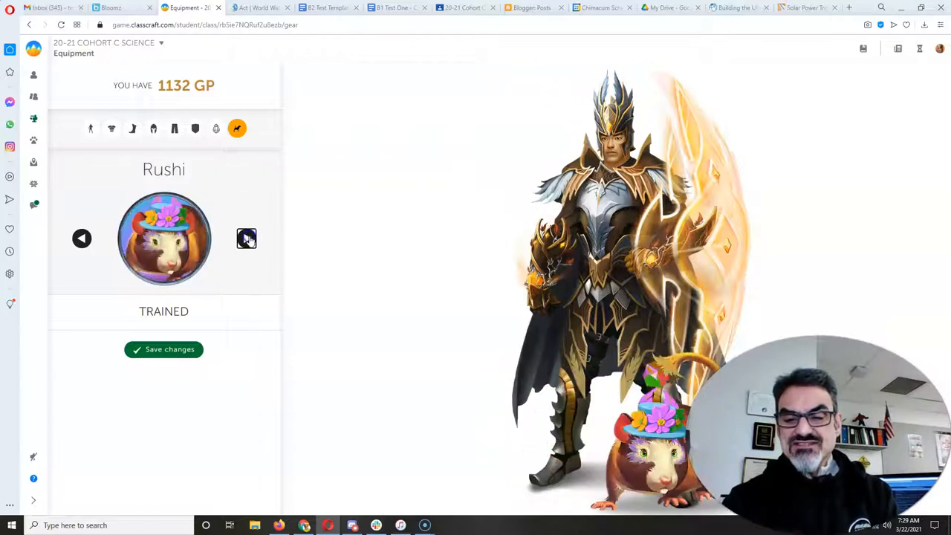
pyautogui.click(246, 237)
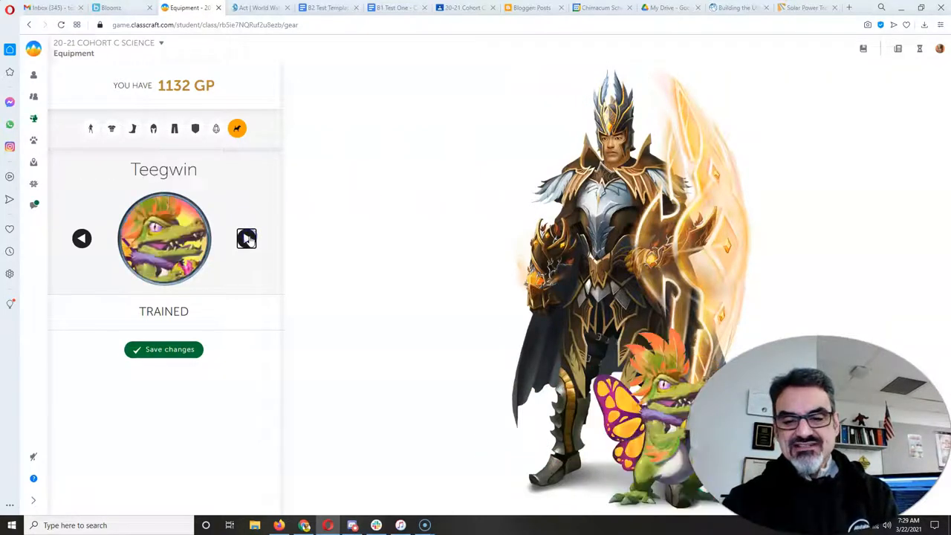
pyautogui.click(246, 238)
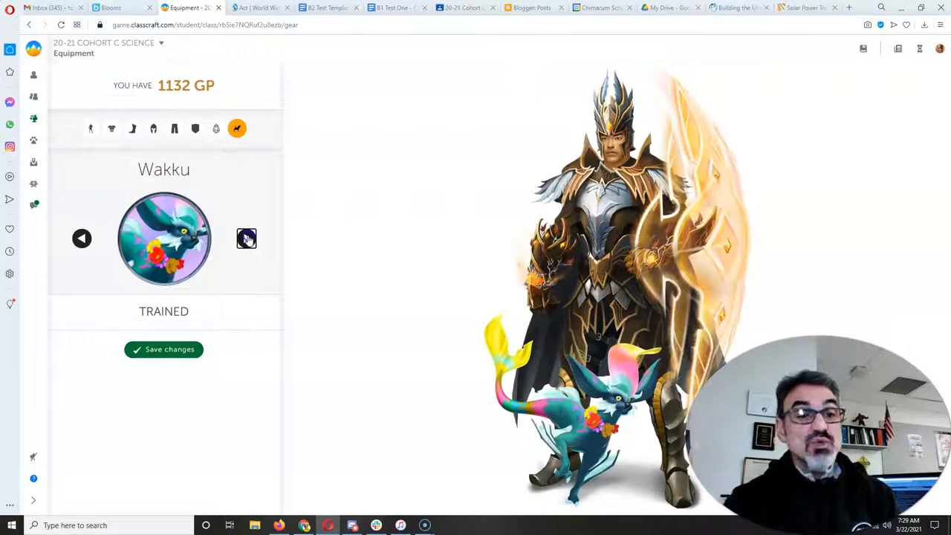
pyautogui.click(246, 238)
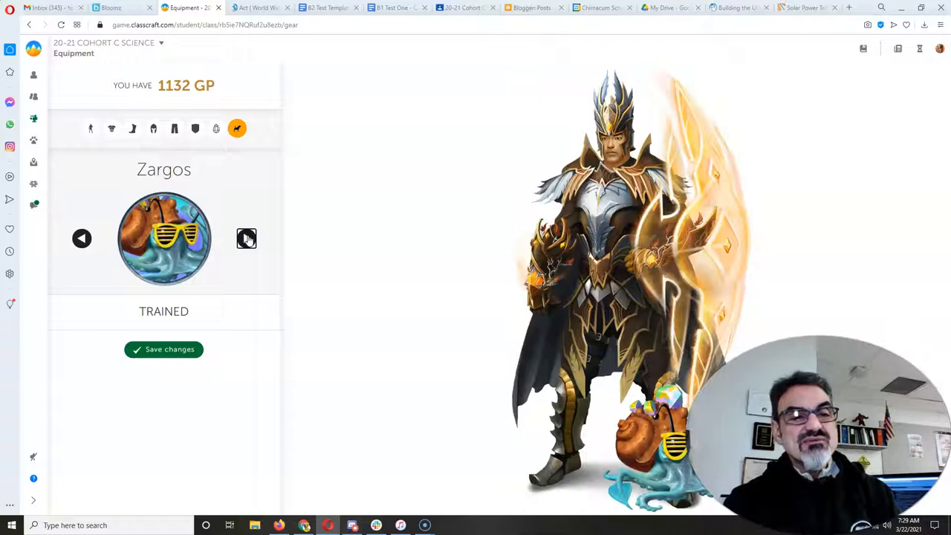
pyautogui.click(246, 239)
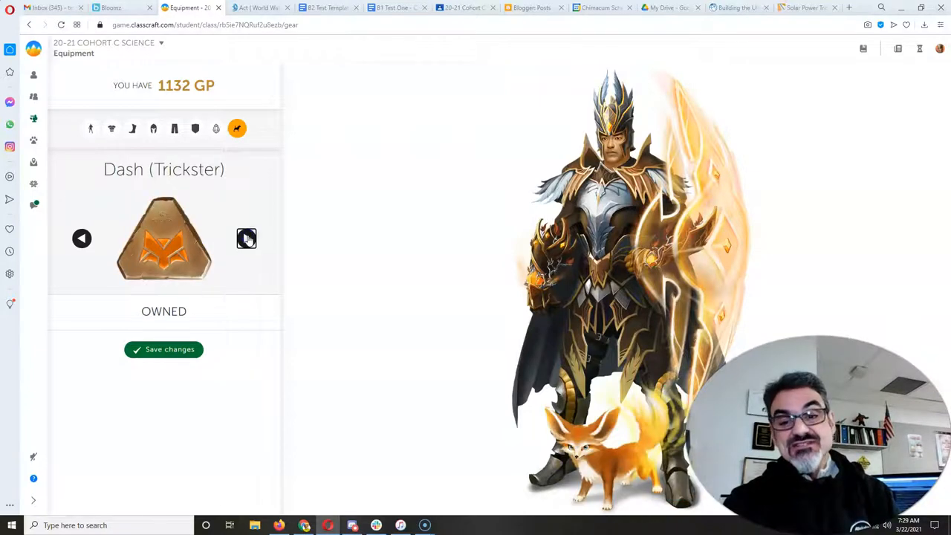
pyautogui.click(246, 237)
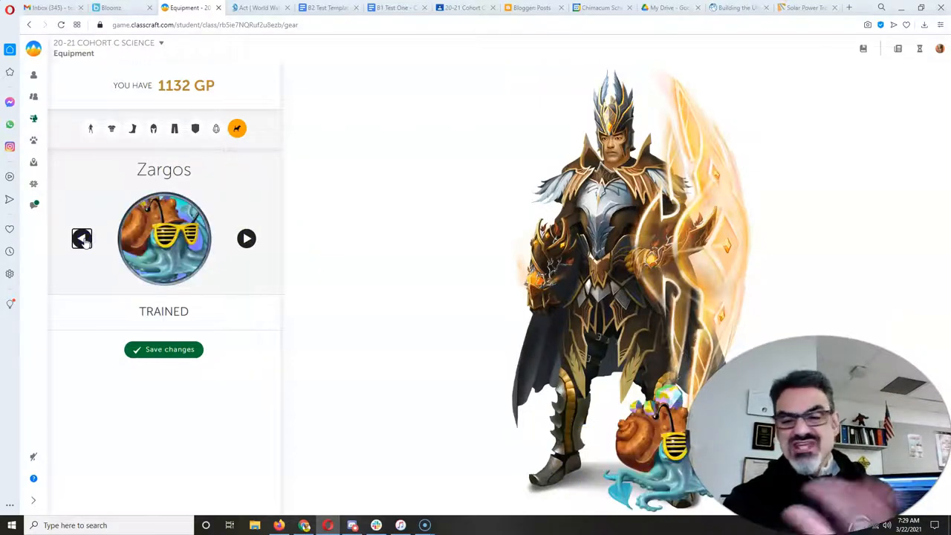
pyautogui.moveTo(60, 154)
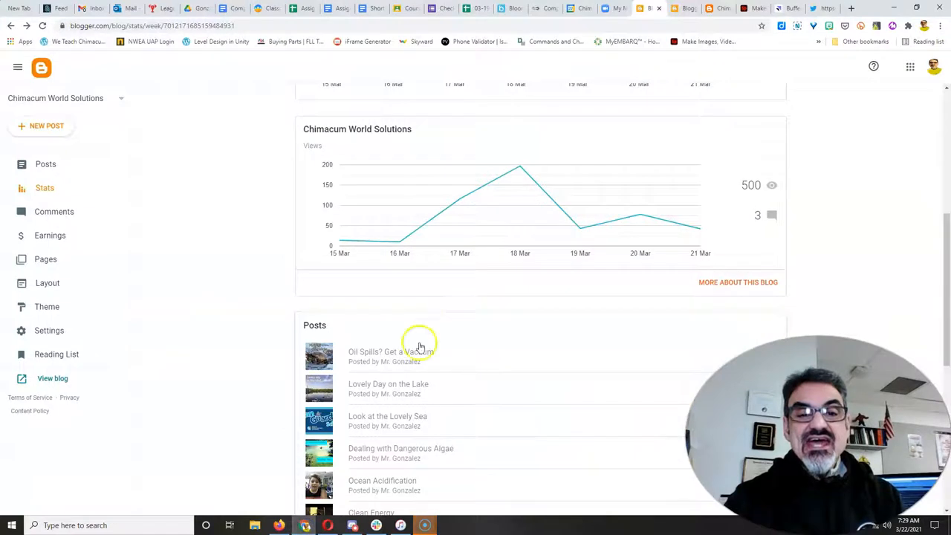
pyautogui.moveTo(450, 324)
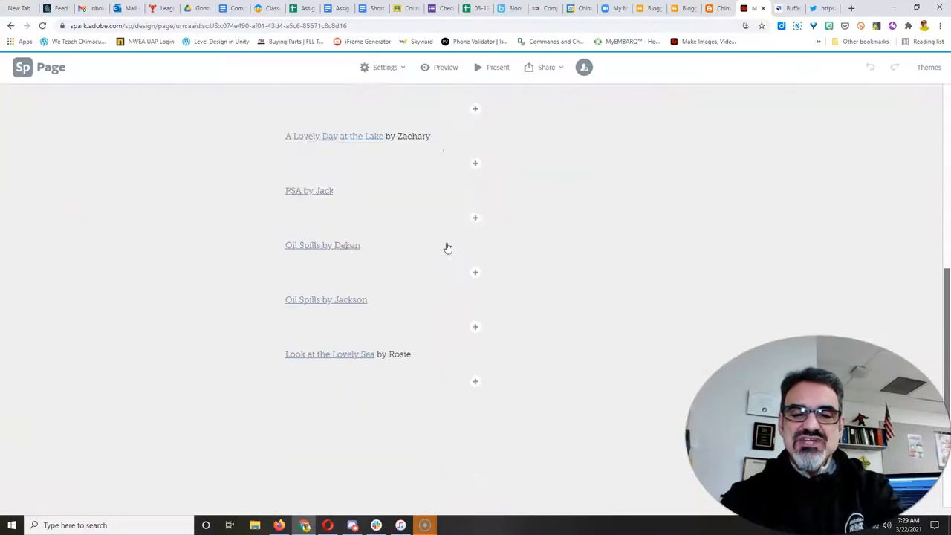
# - Scroll up to the Water Pollution PSAs title banner, then return to Blogger stats
pyautogui.scroll(3)
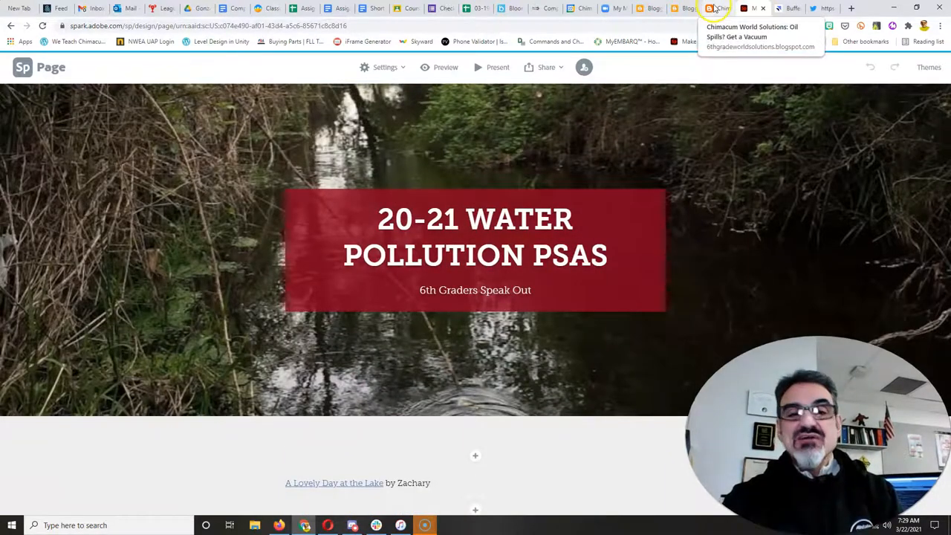
pyautogui.click(712, 8)
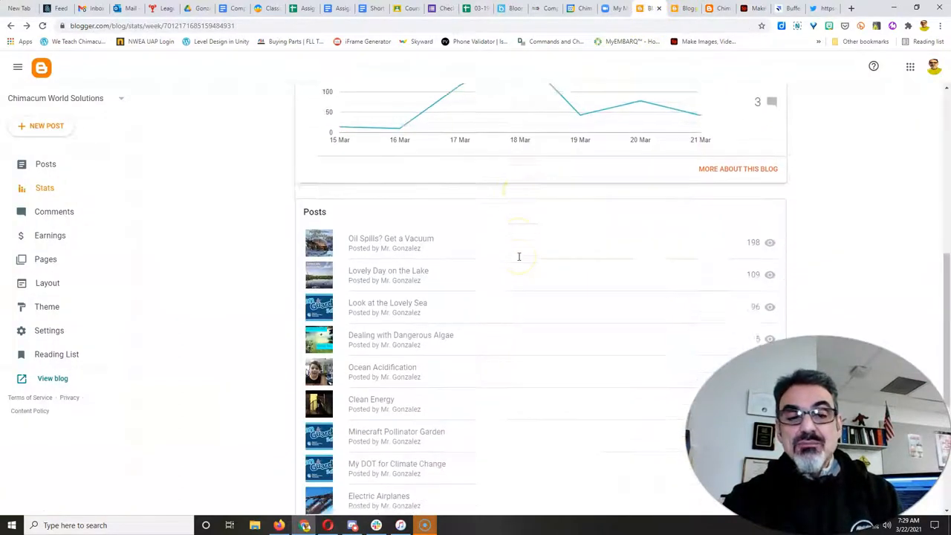
pyautogui.scroll(-3)
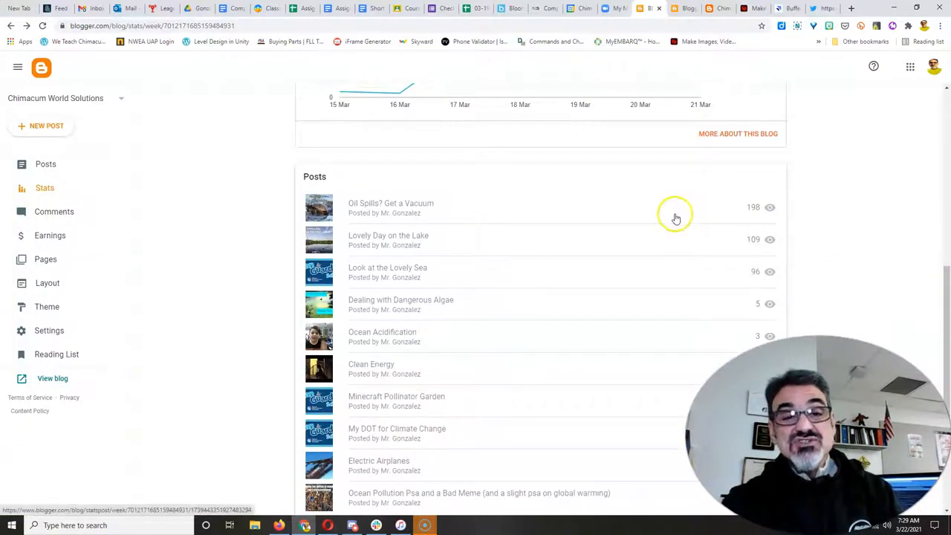
pyautogui.moveTo(795, 201)
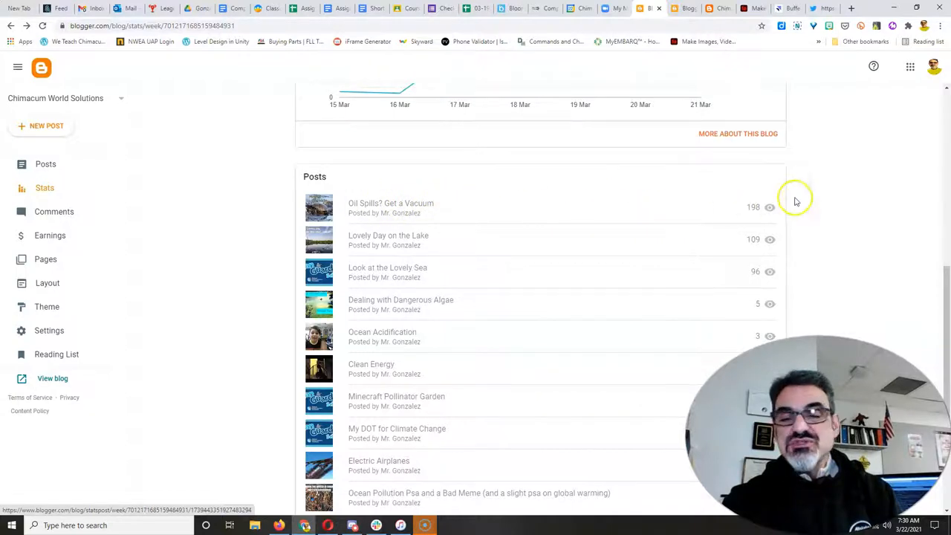
pyautogui.moveTo(770, 210)
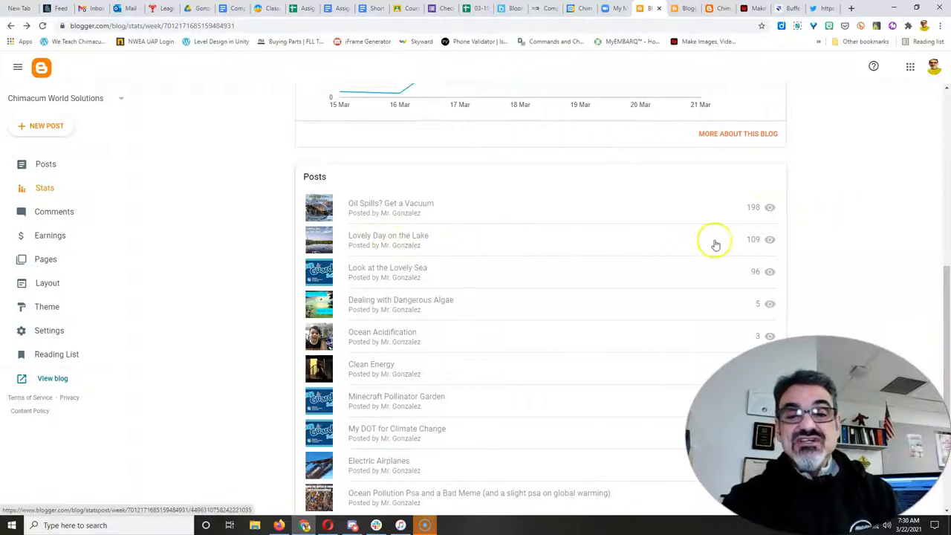
pyautogui.moveTo(565, 255)
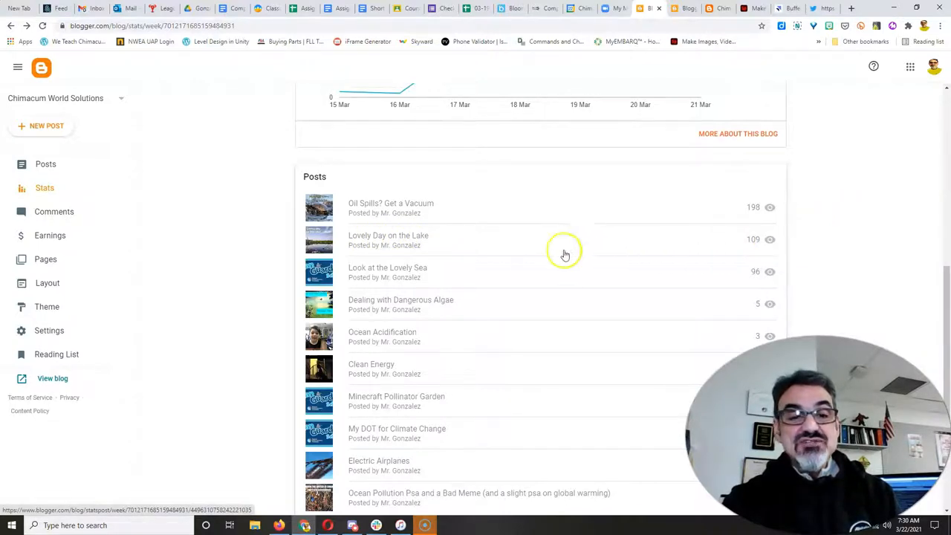
pyautogui.moveTo(460, 278)
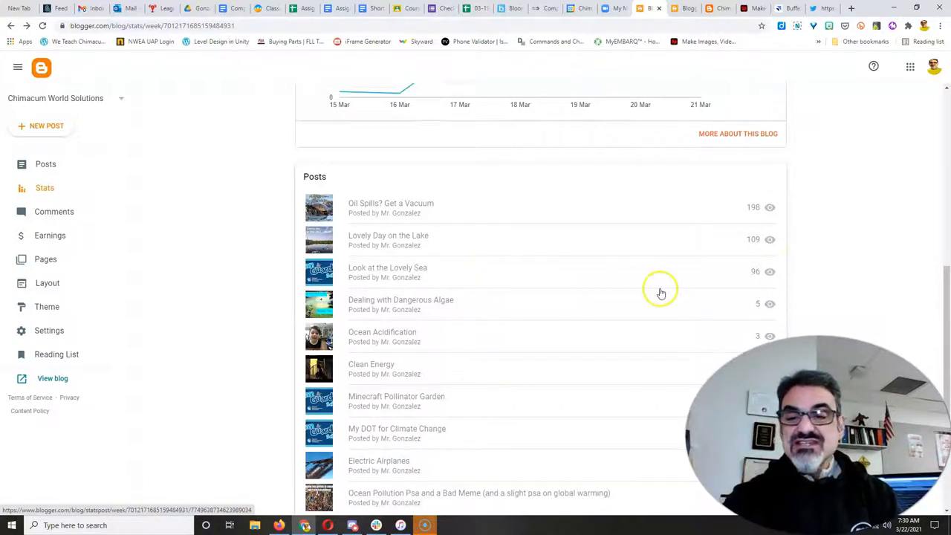
pyautogui.moveTo(706, 279)
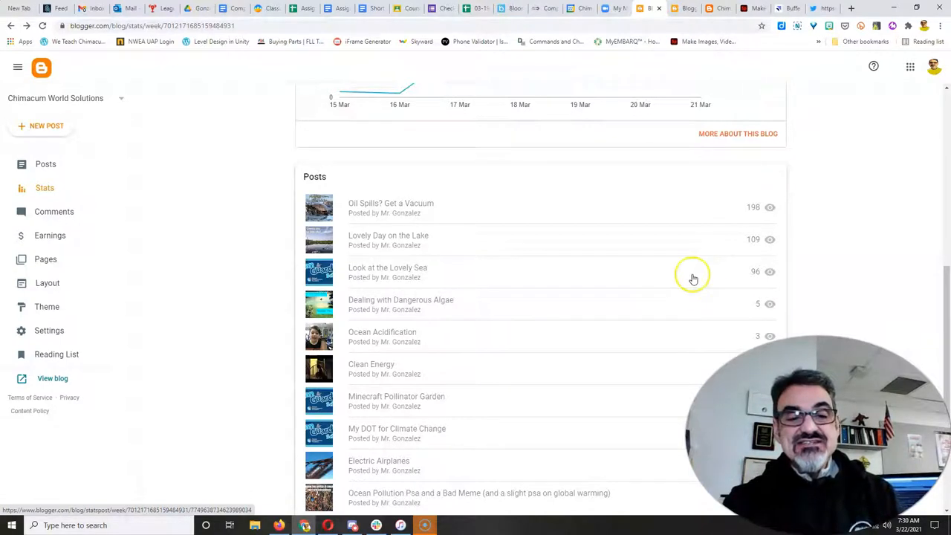
pyautogui.scroll(-3)
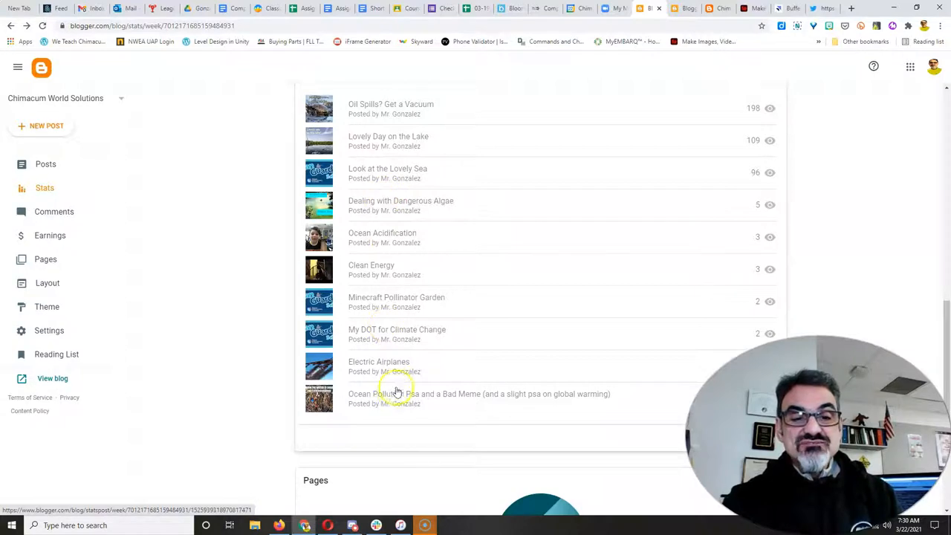
pyautogui.moveTo(686, 395)
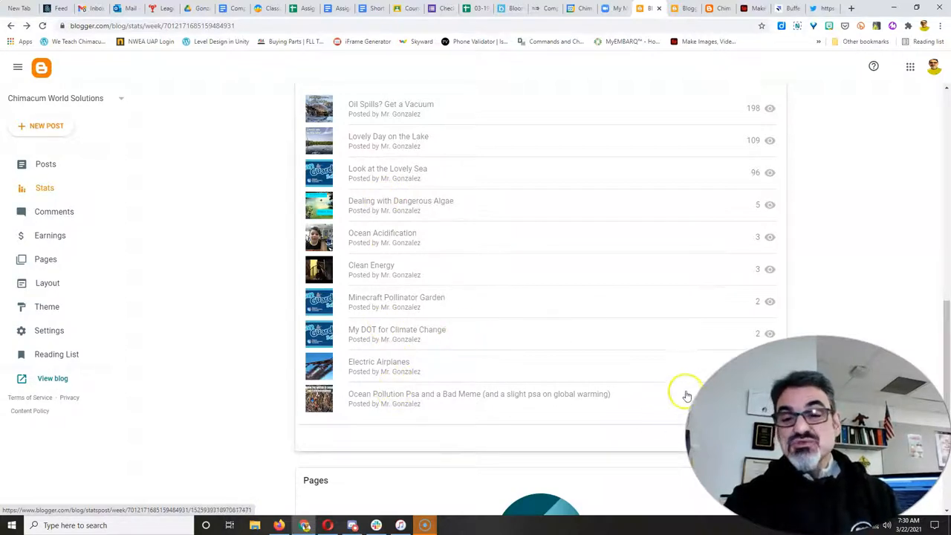
pyautogui.moveTo(503, 214)
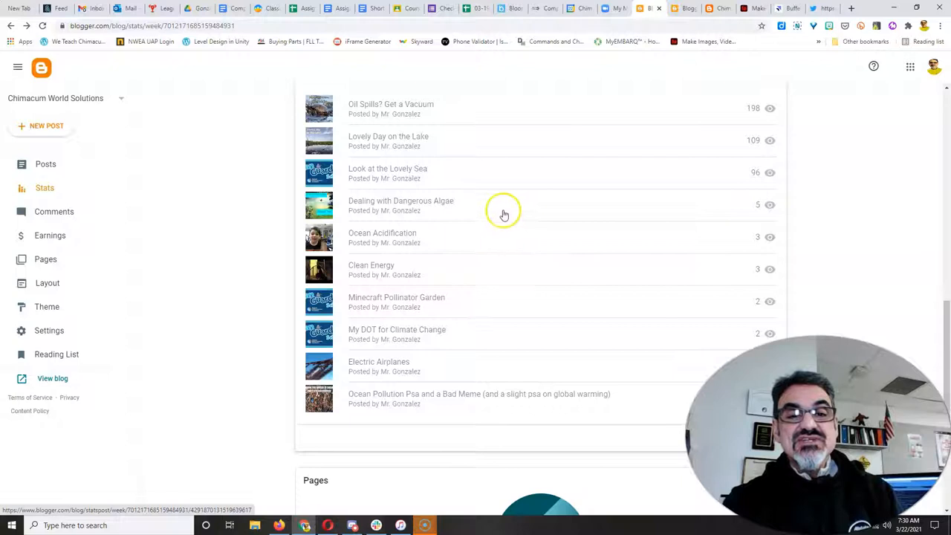
pyautogui.moveTo(614, 209)
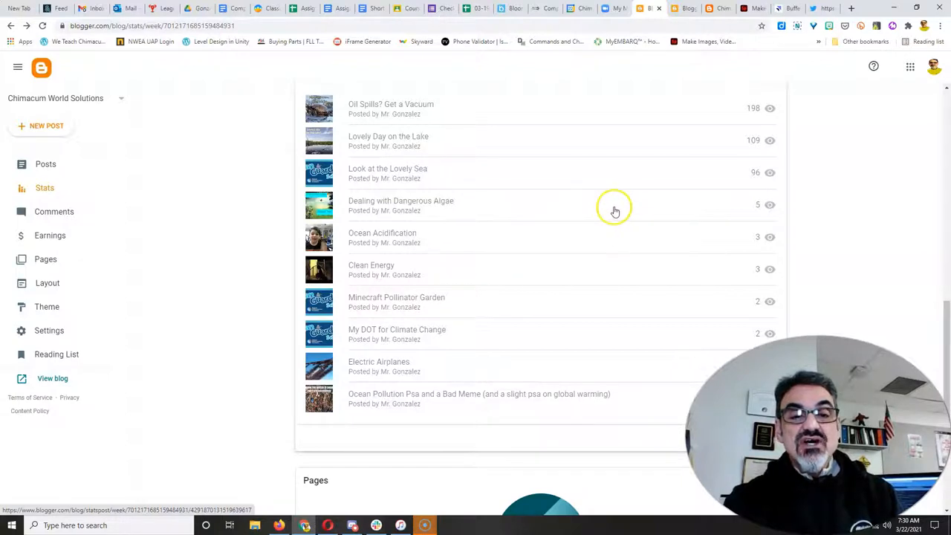
pyautogui.moveTo(646, 209)
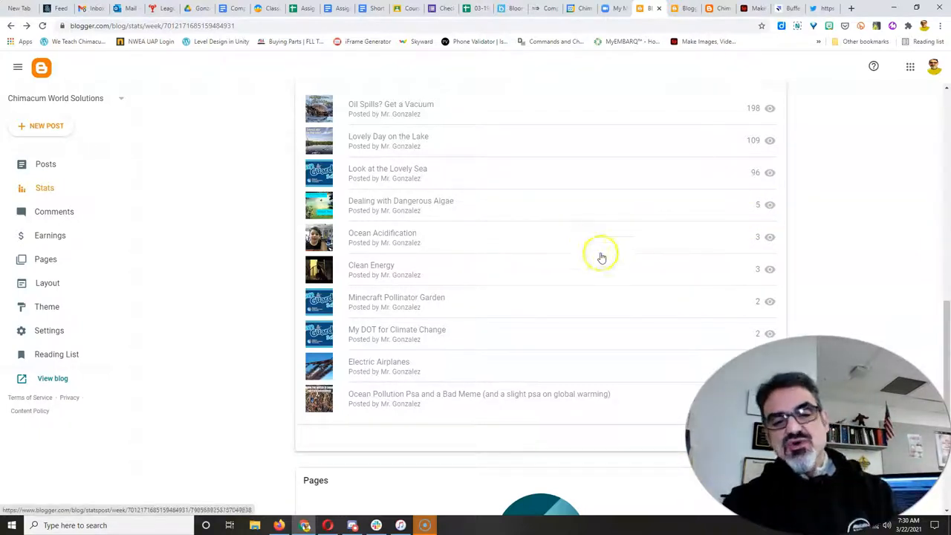
pyautogui.scroll(-3)
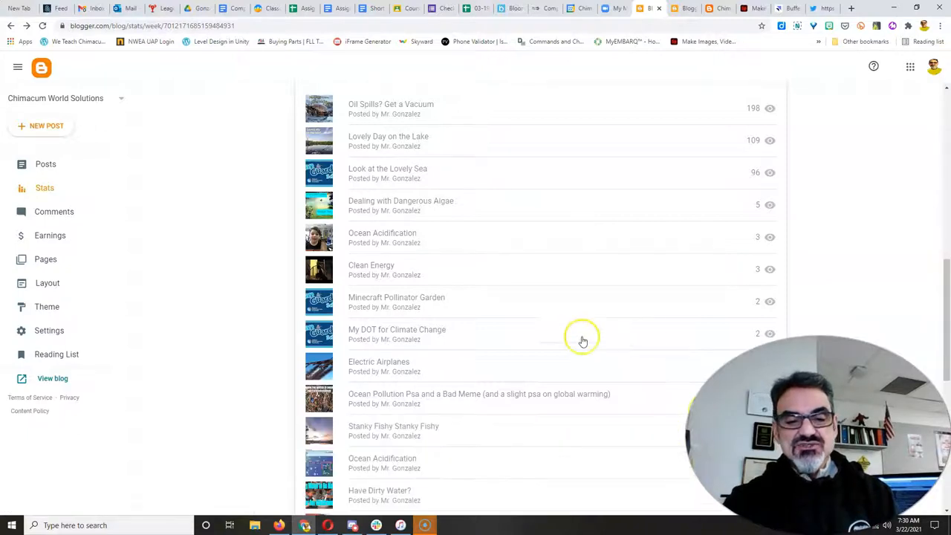
pyautogui.scroll(-3)
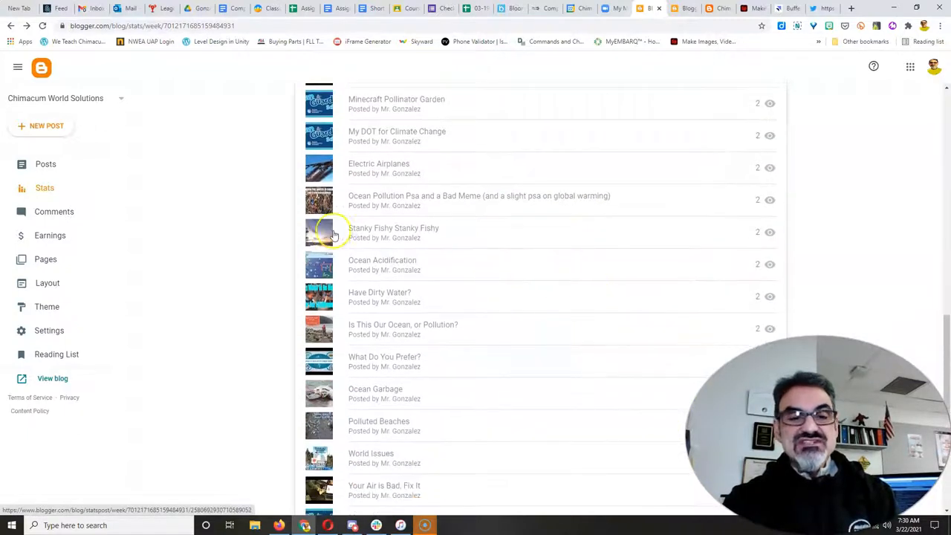
pyautogui.moveTo(595, 252)
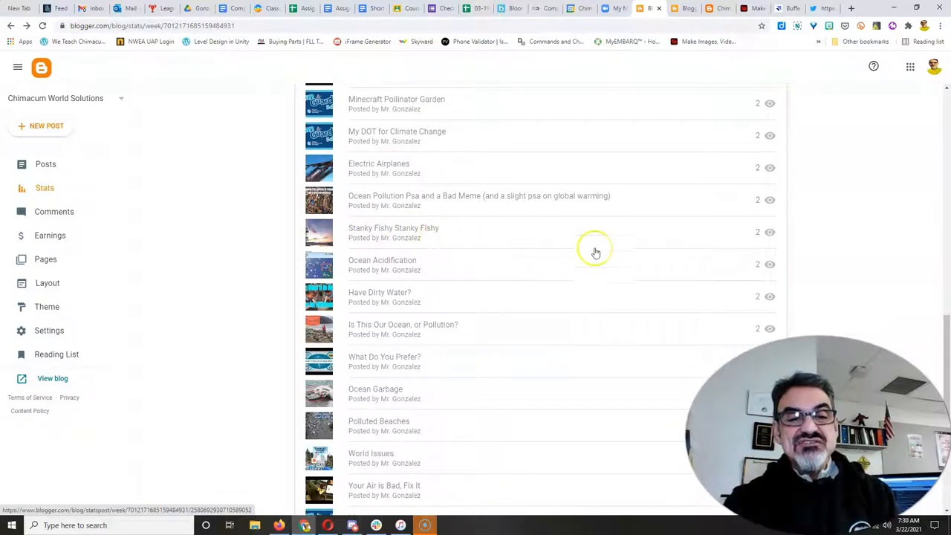
pyautogui.moveTo(462, 296)
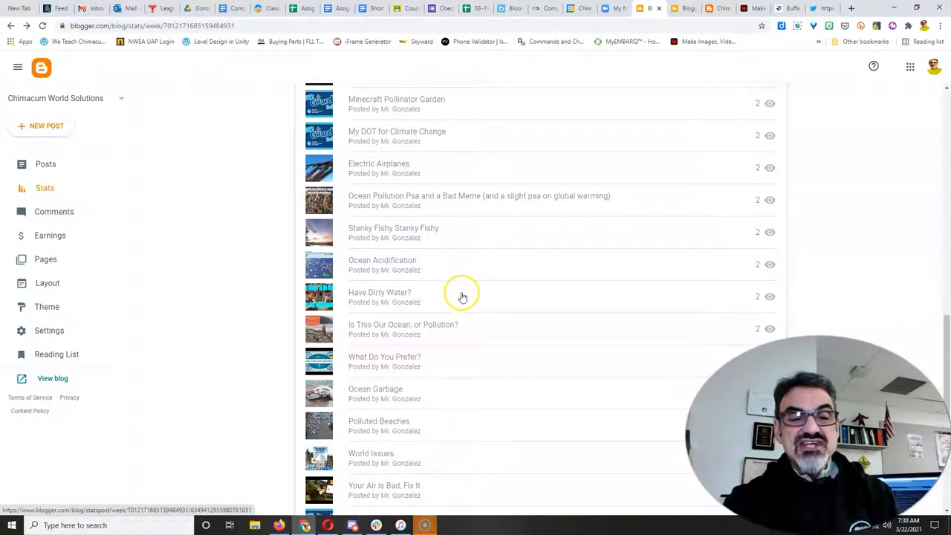
pyautogui.scroll(-3)
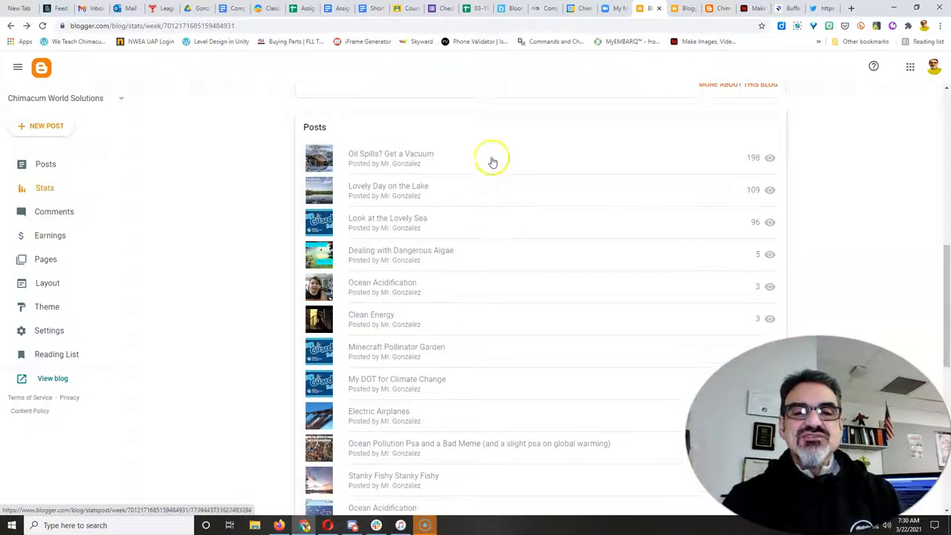
pyautogui.moveTo(487, 164)
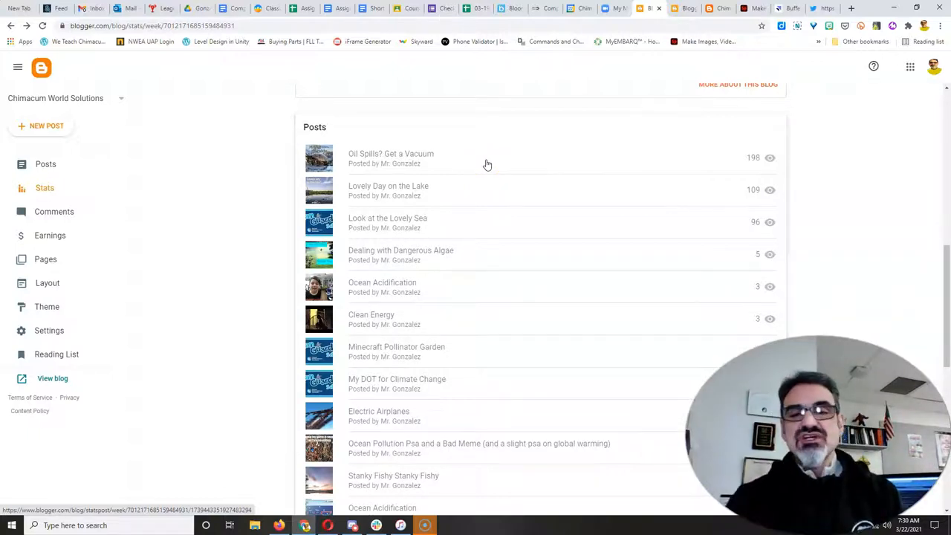
pyautogui.scroll(-3)
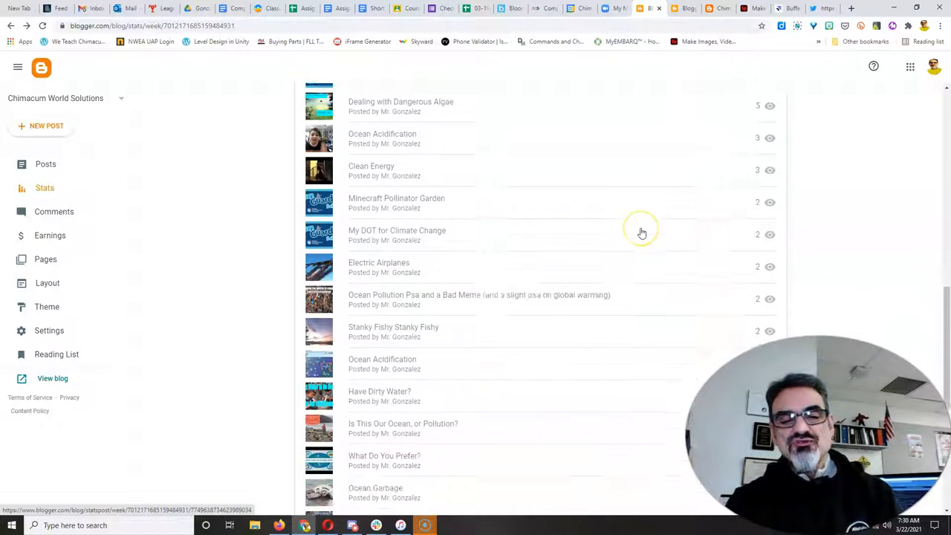
pyautogui.scroll(-3)
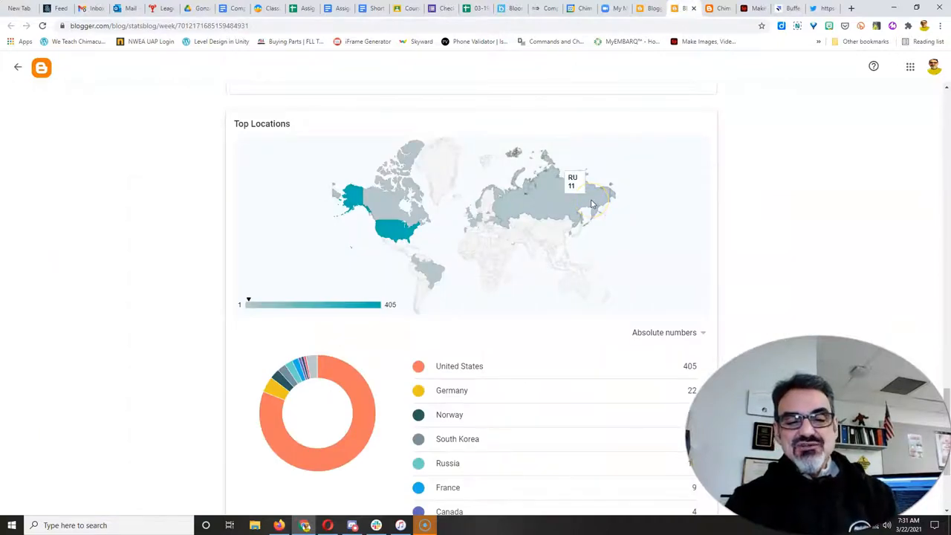
pyautogui.moveTo(641, 372)
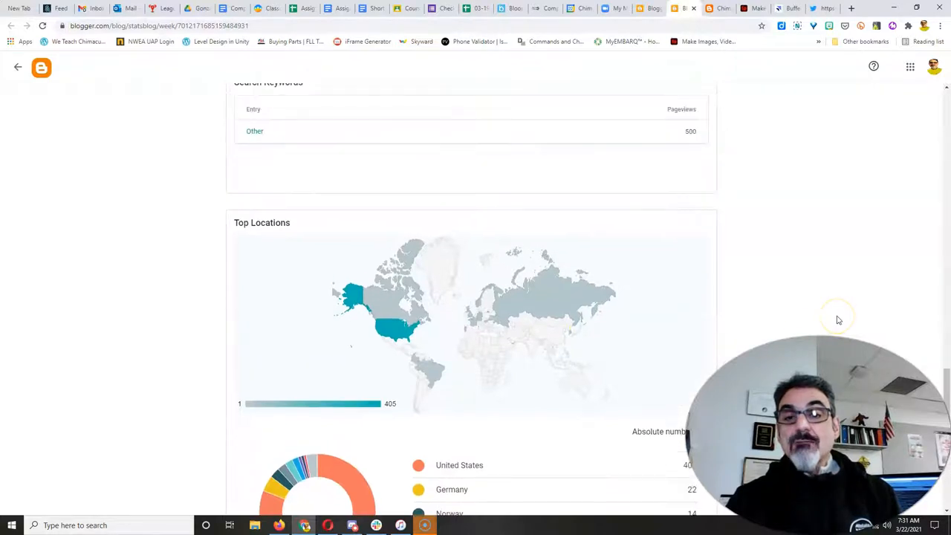
# - Scroll the Stats page to Top Locations, led by the United States at 405
pyautogui.scroll(-3)
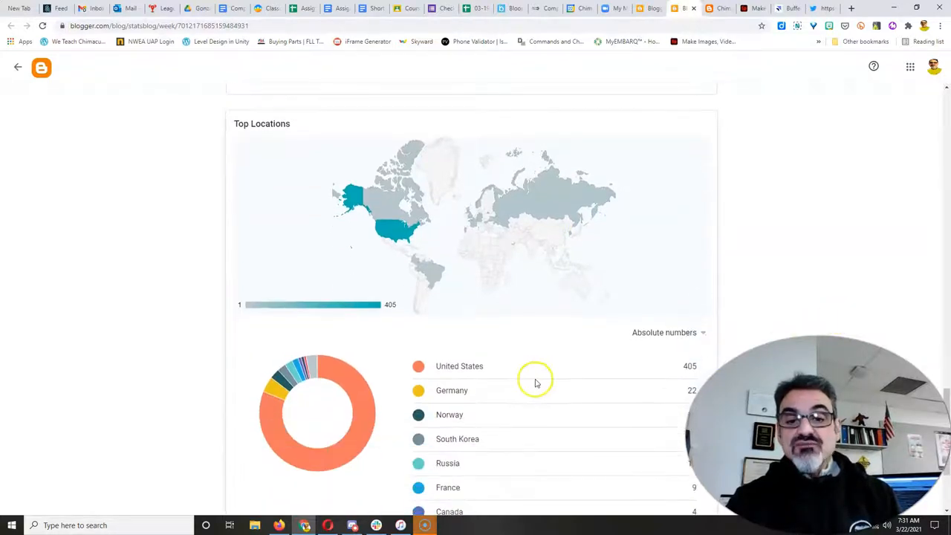
pyautogui.scroll(-3)
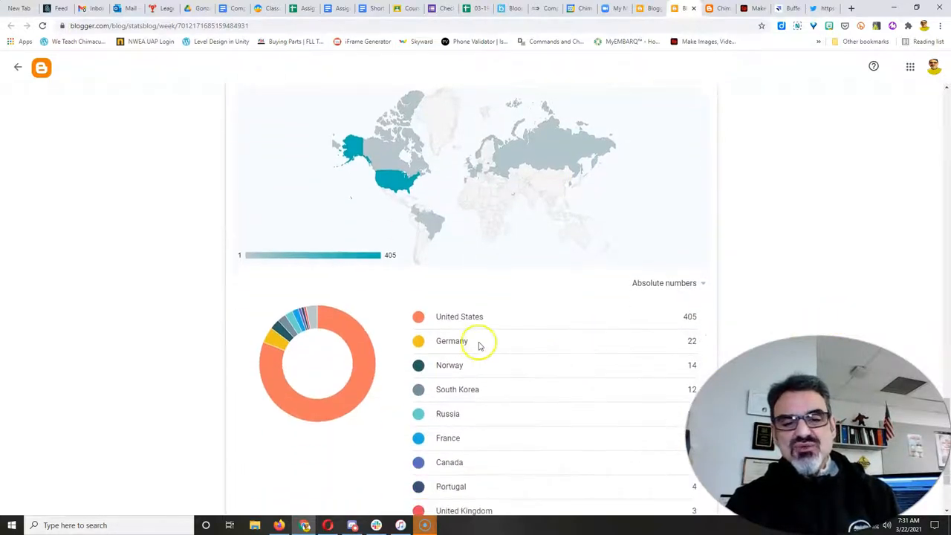
pyautogui.moveTo(466, 361)
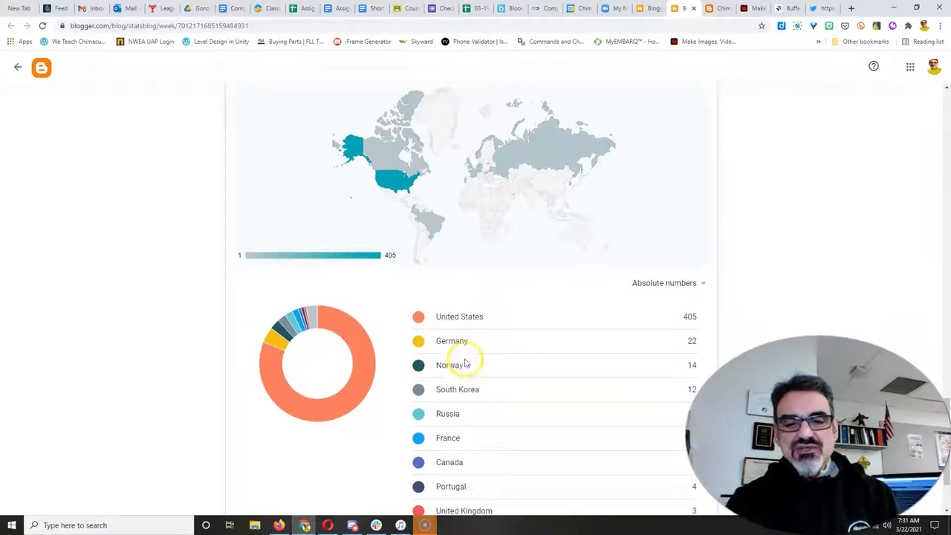
pyautogui.moveTo(514, 437)
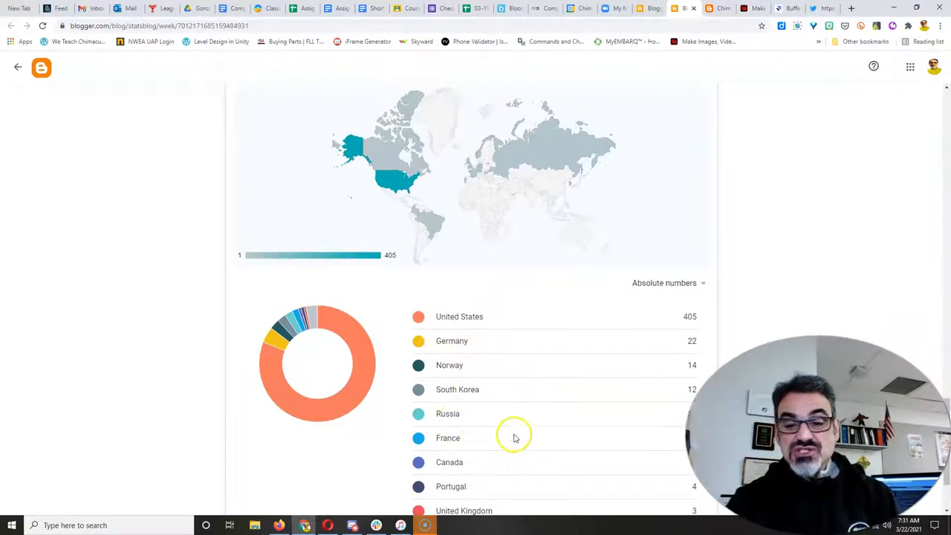
pyautogui.scroll(-3)
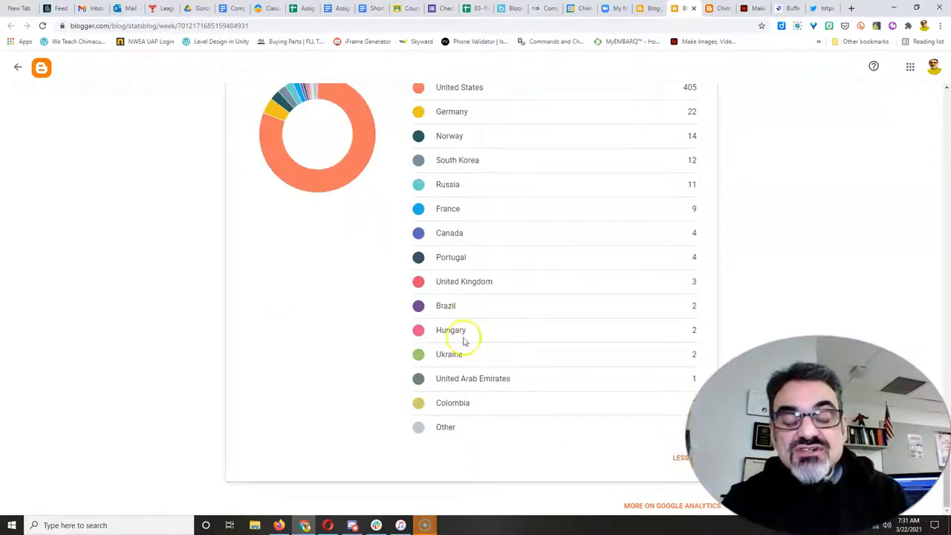
pyautogui.moveTo(457, 387)
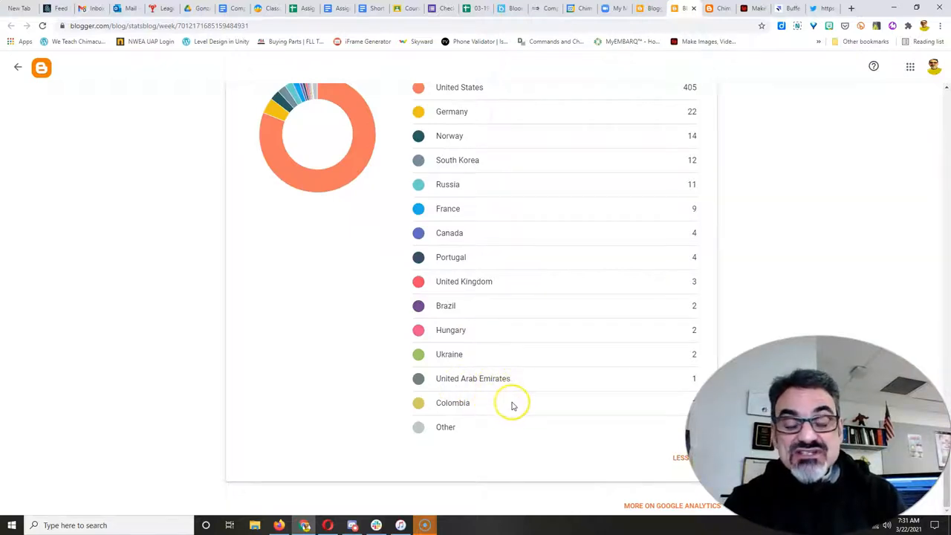
pyautogui.moveTo(523, 431)
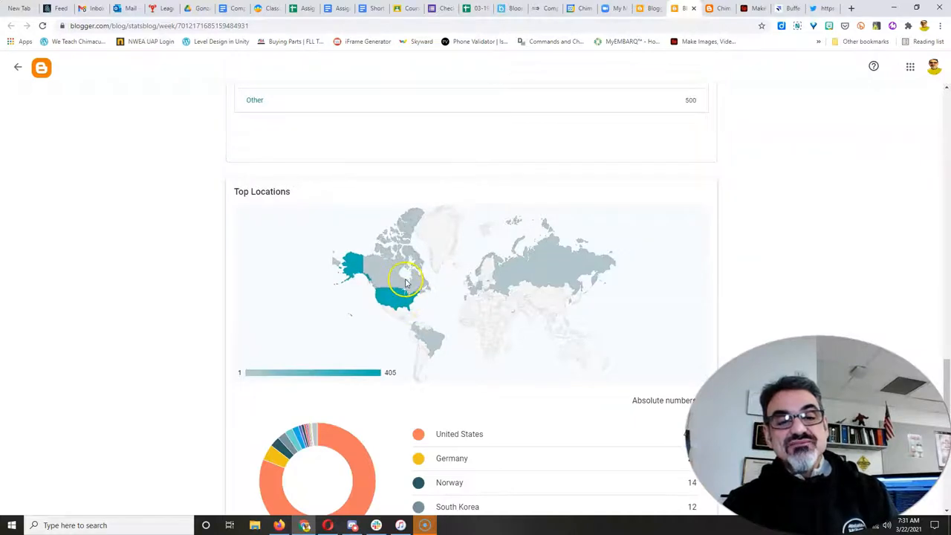
pyautogui.moveTo(466, 295)
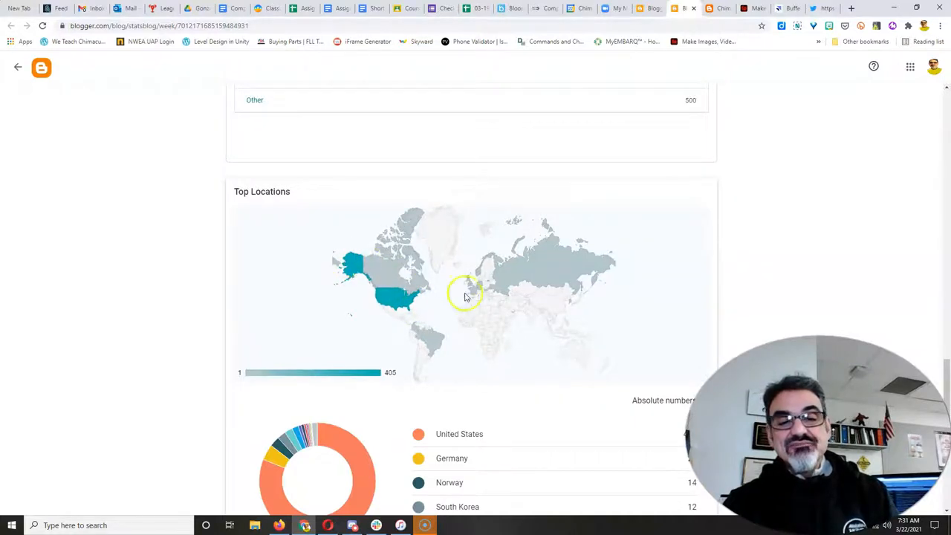
pyautogui.moveTo(574, 282)
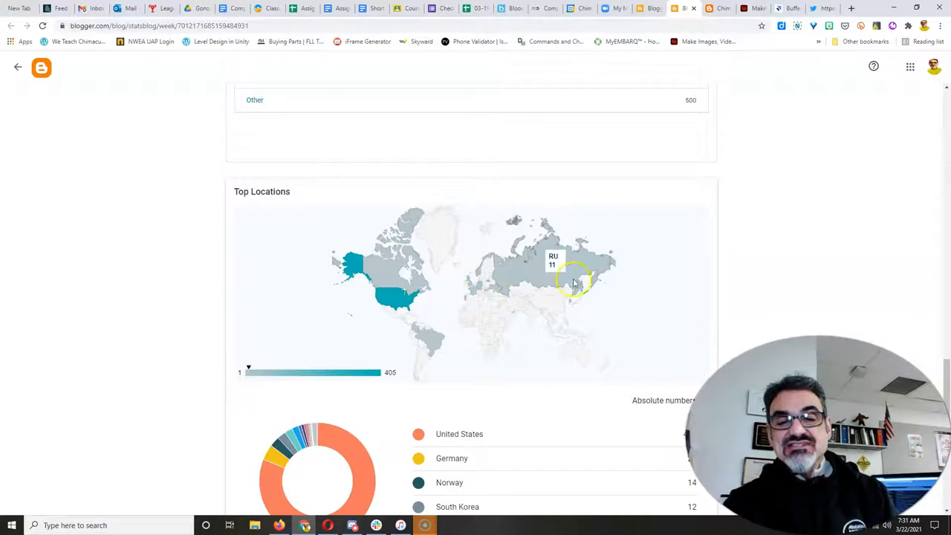
pyautogui.moveTo(429, 341)
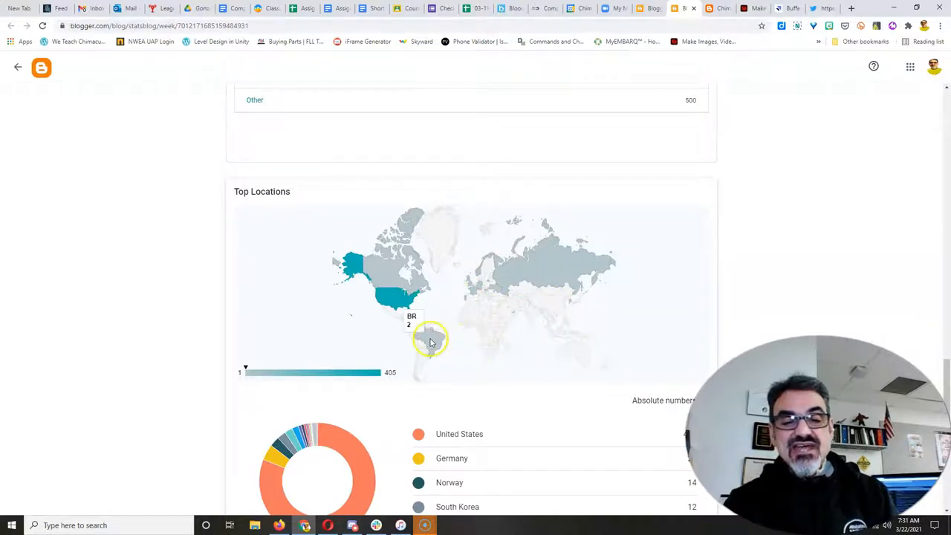
pyautogui.moveTo(340, 279)
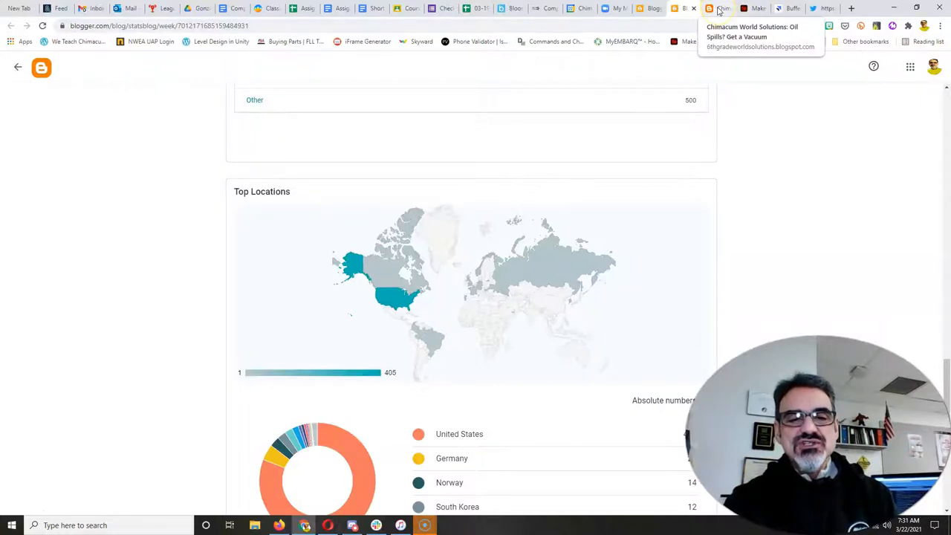
# - Read 'Oil Spills? Get a Vacuum' through Consequences and How can we help to My Solution
pyautogui.click(722, 8)
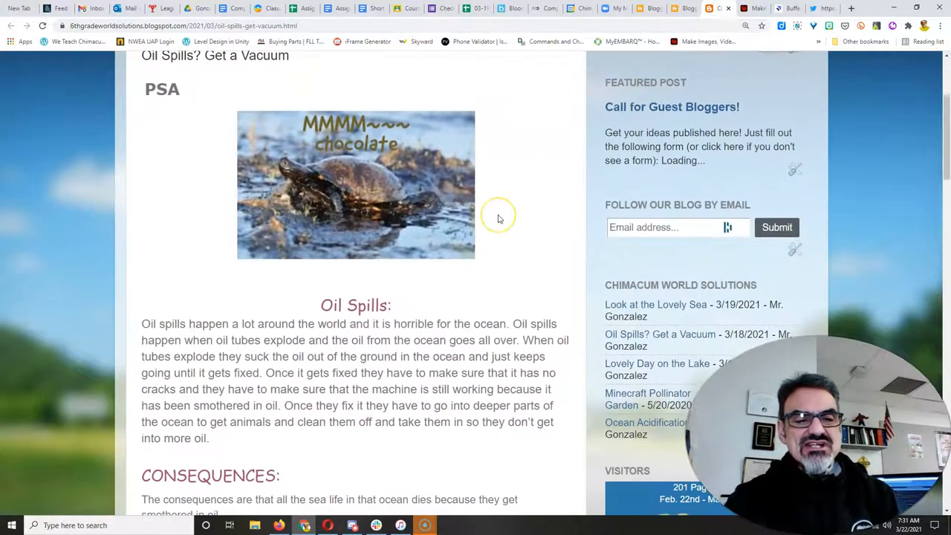
pyautogui.moveTo(503, 205)
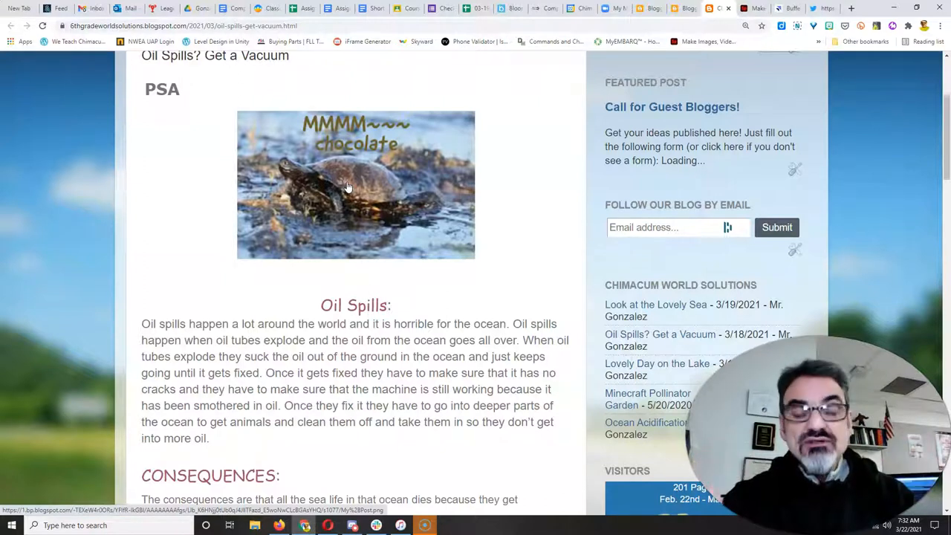
pyautogui.scroll(-3)
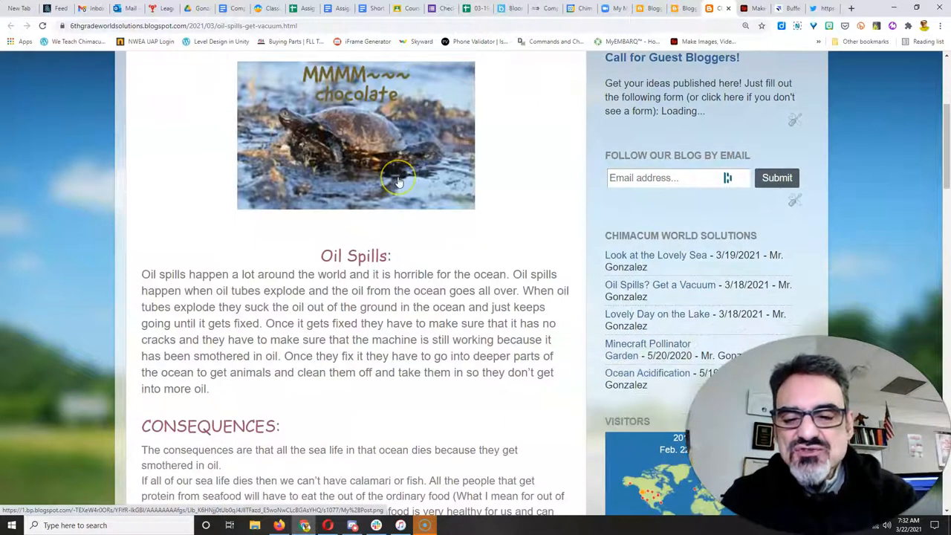
pyautogui.scroll(-3)
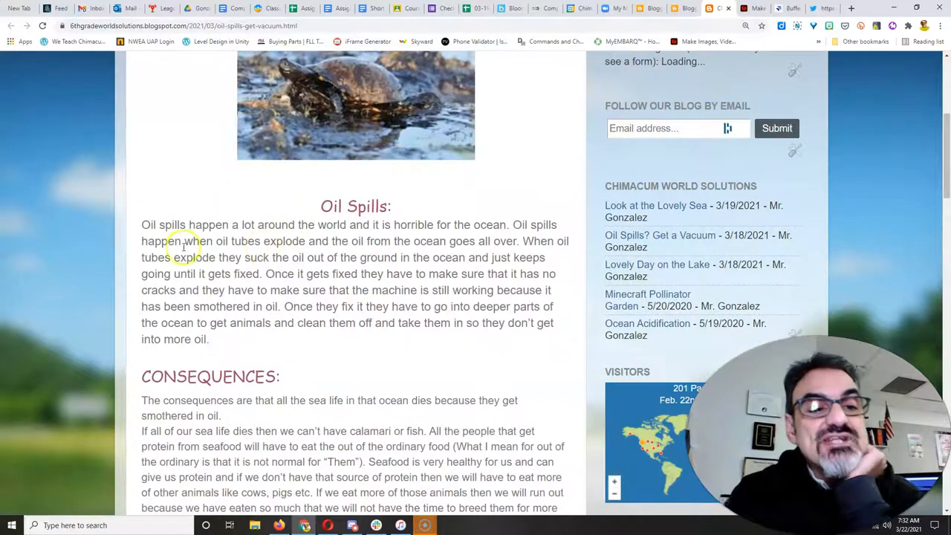
pyautogui.moveTo(275, 282)
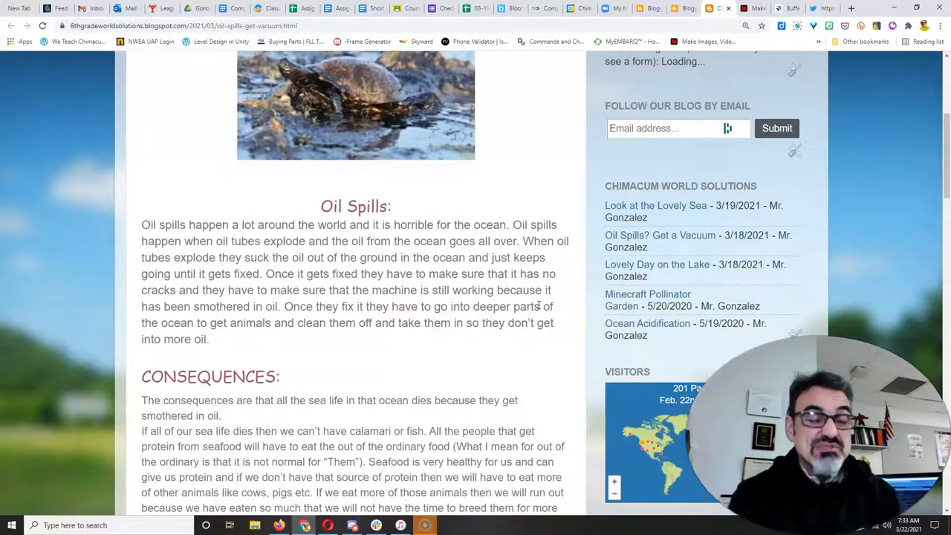
pyautogui.scroll(-3)
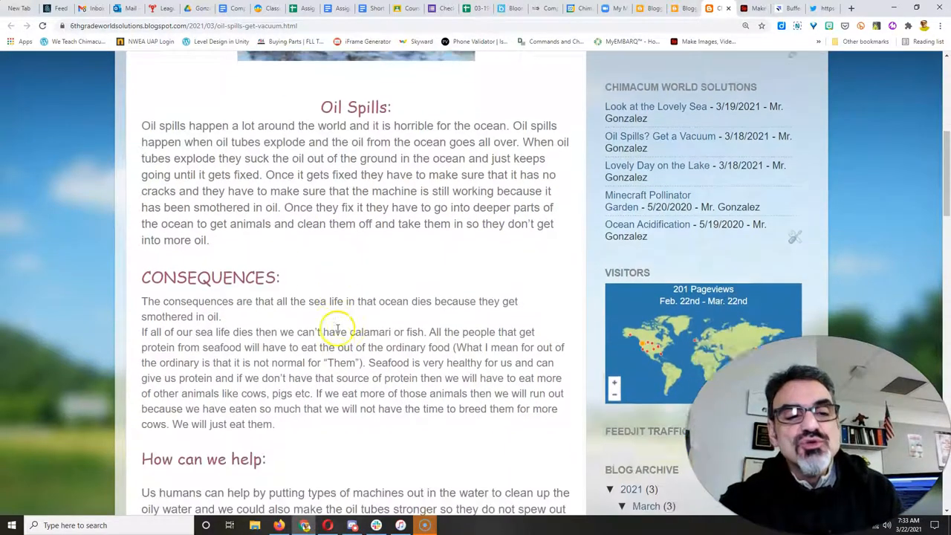
pyautogui.scroll(-3)
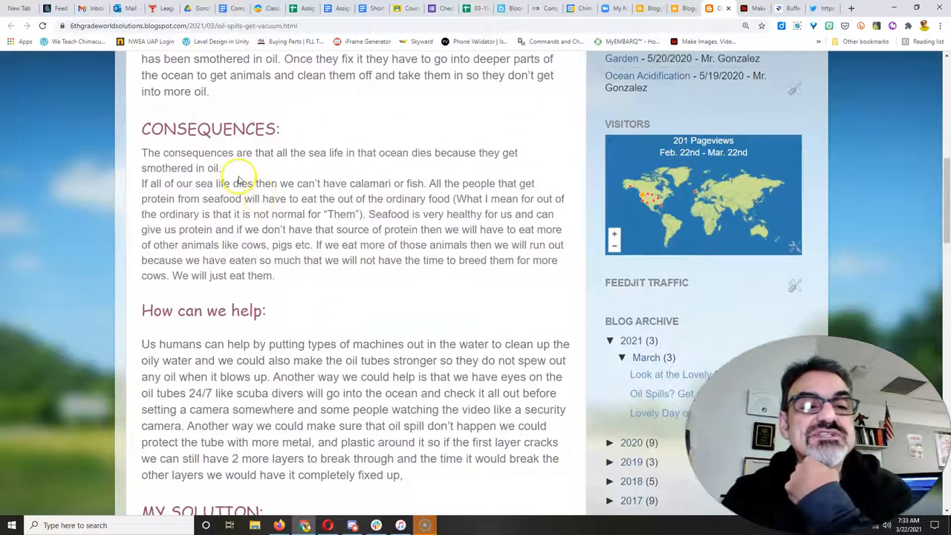
pyautogui.moveTo(369, 165)
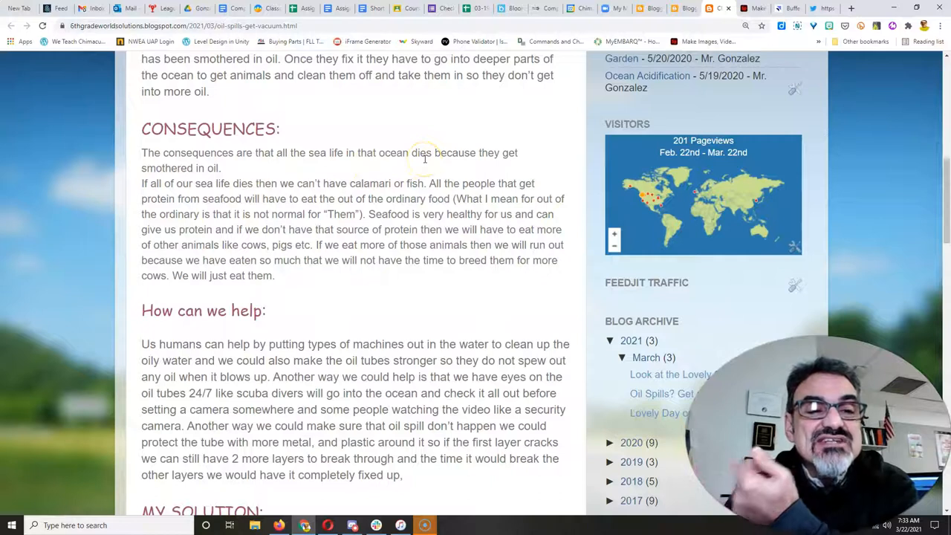
pyautogui.moveTo(299, 283)
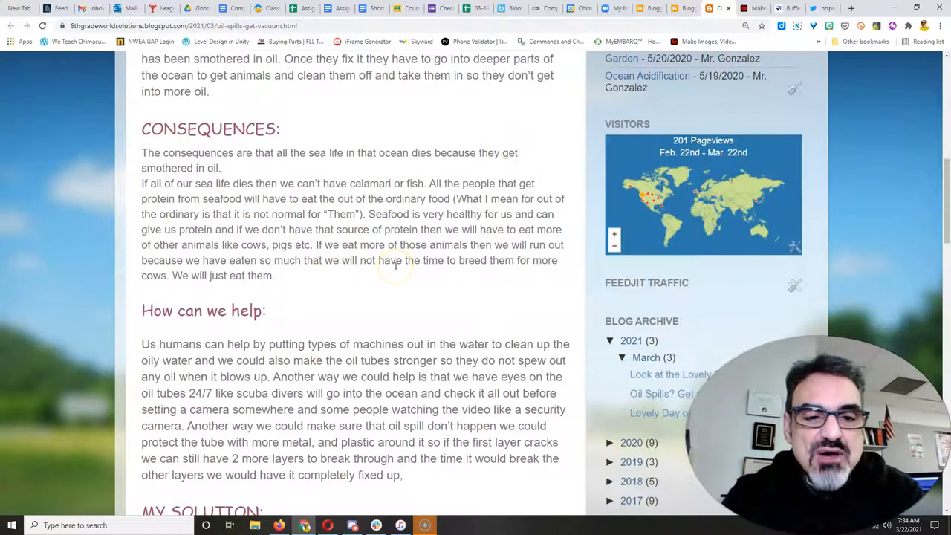
pyautogui.scroll(-3)
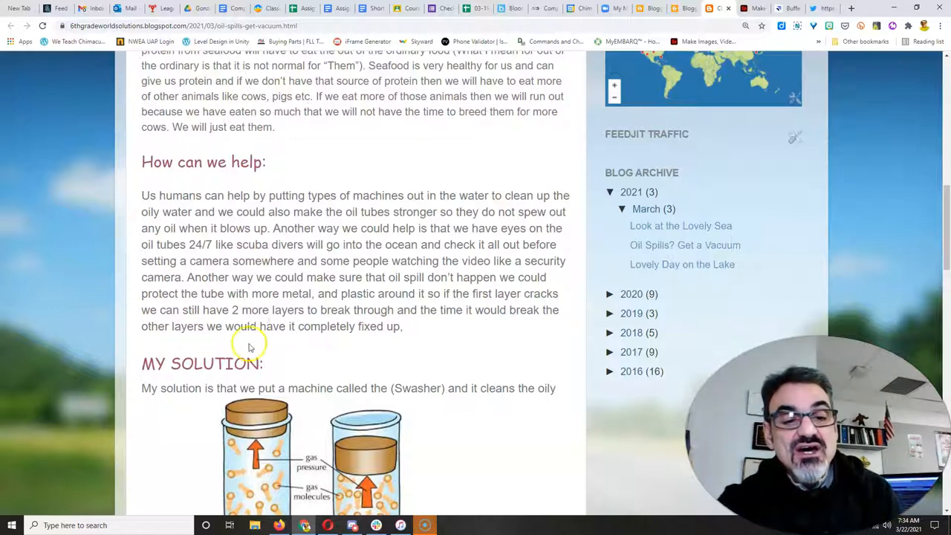
# - Scroll past the Swasher solution to the vacuum cleaner diagram and Show Your Sources
pyautogui.scroll(-3)
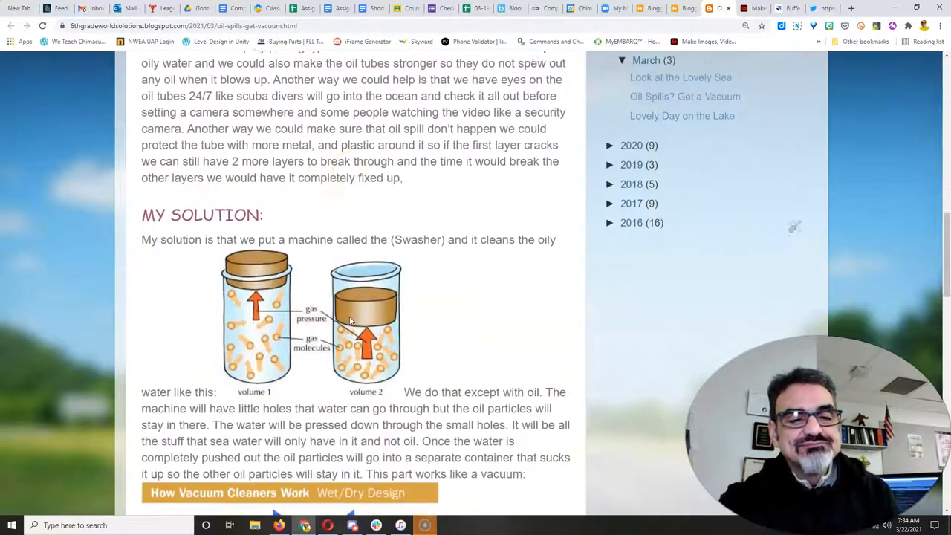
pyautogui.scroll(-3)
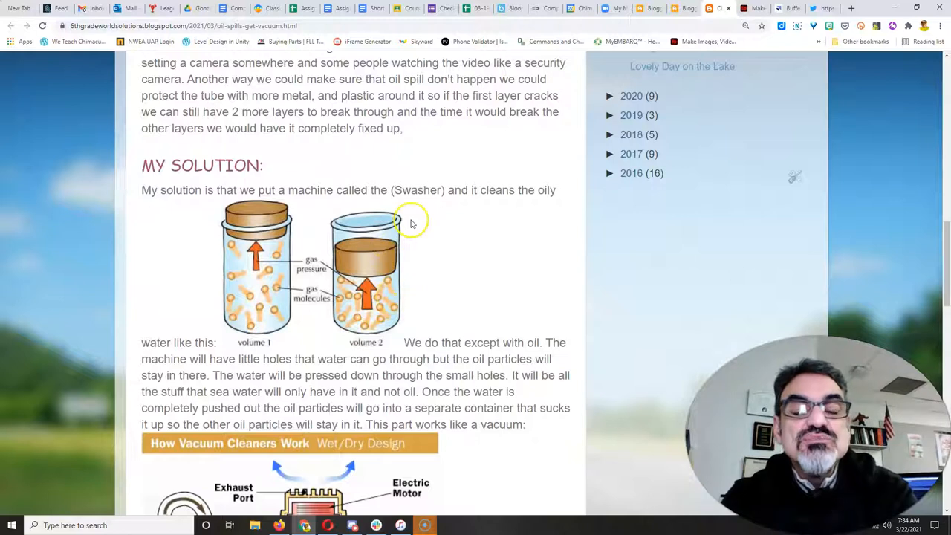
pyautogui.moveTo(476, 220)
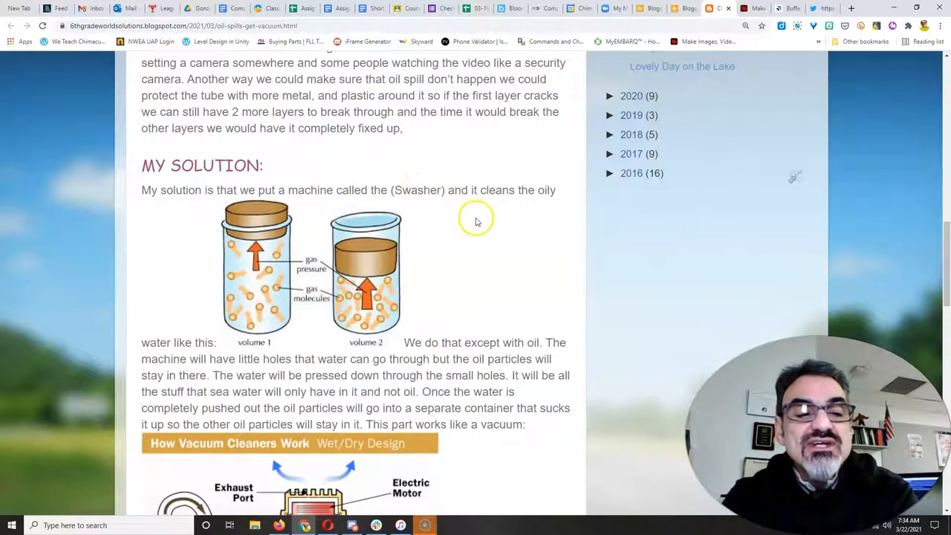
pyautogui.scroll(-3)
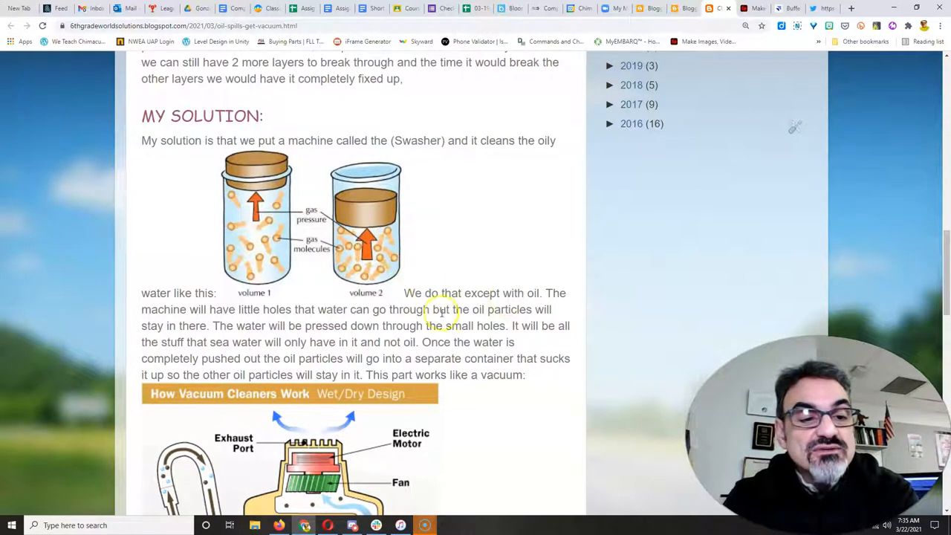
pyautogui.moveTo(376, 312)
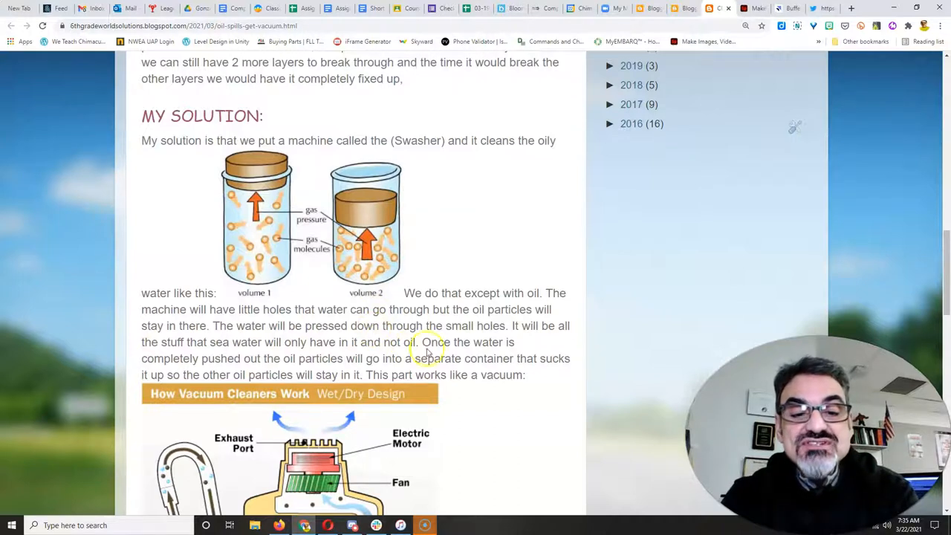
pyautogui.moveTo(543, 341)
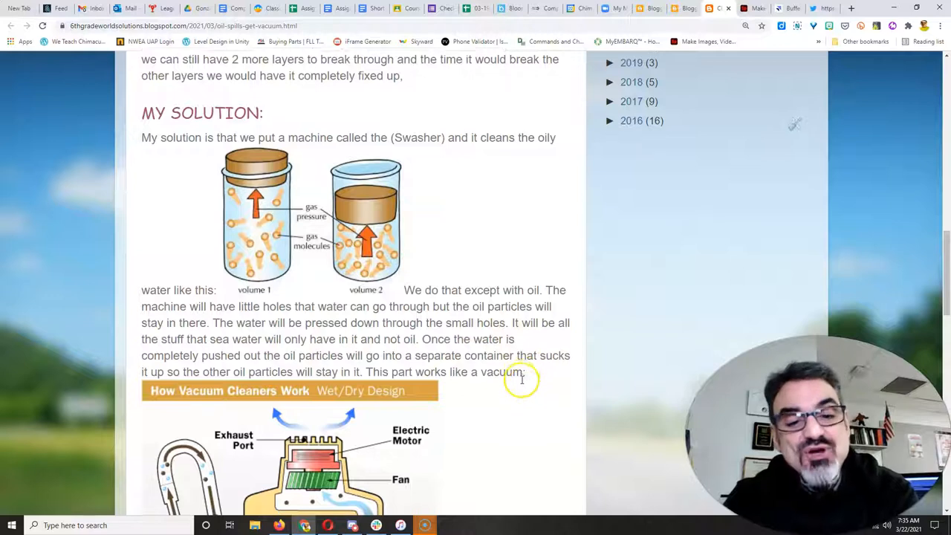
pyautogui.scroll(-3)
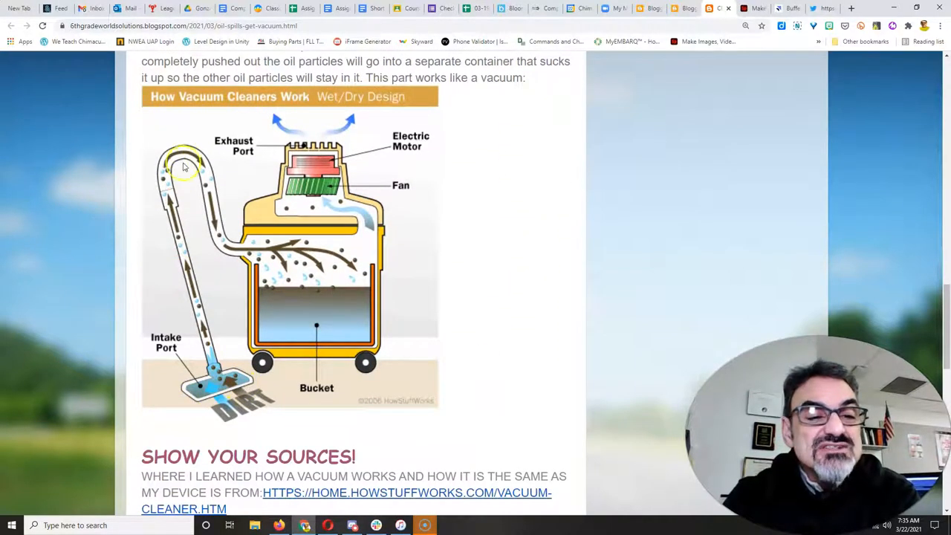
pyautogui.moveTo(215, 394)
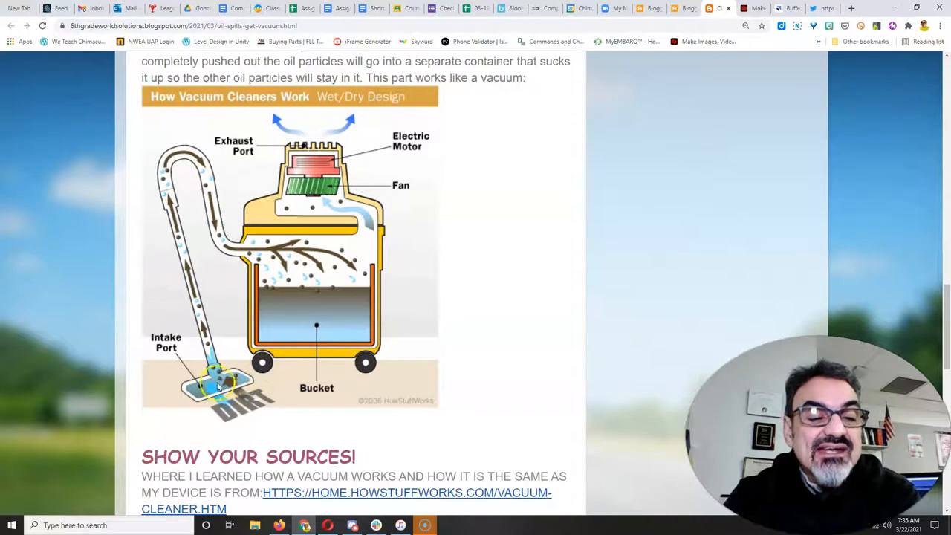
pyautogui.moveTo(182, 242)
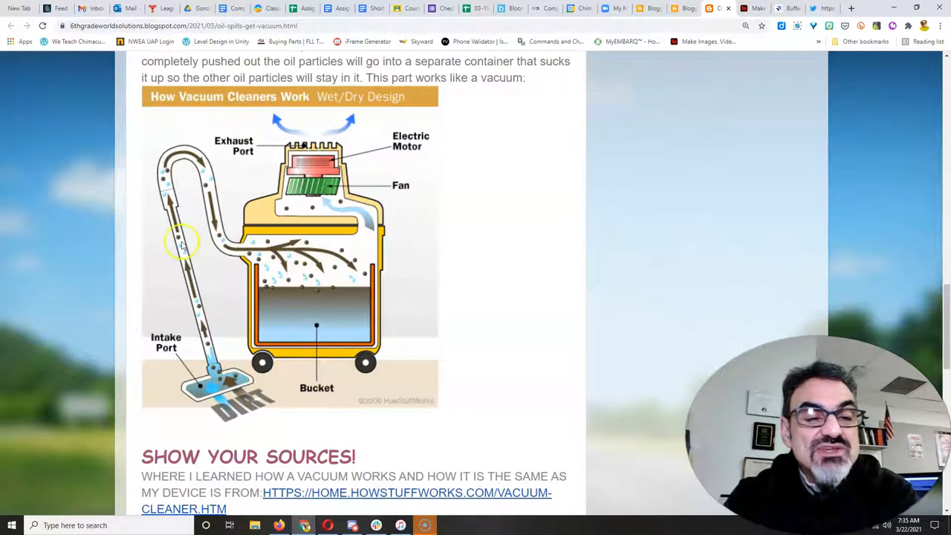
pyautogui.moveTo(232, 206)
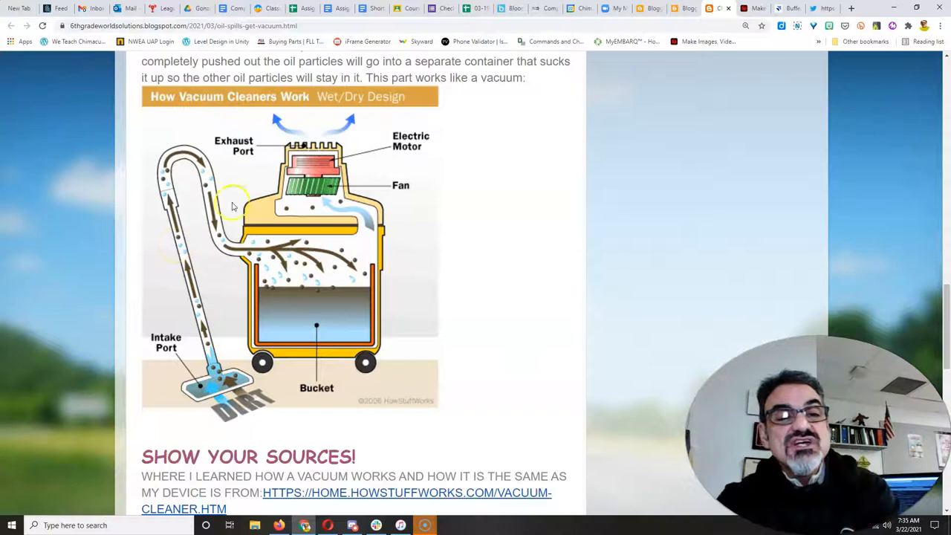
pyautogui.scroll(-3)
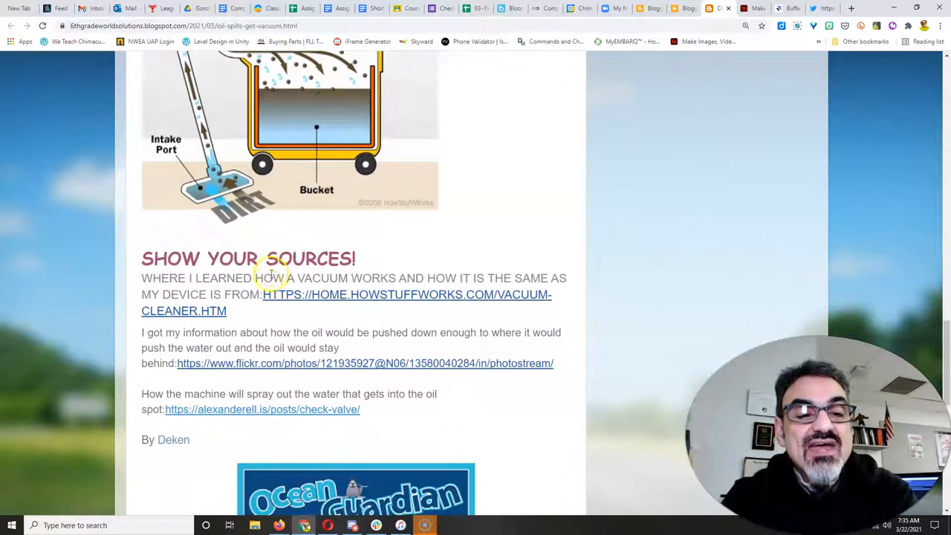
pyautogui.moveTo(336, 301)
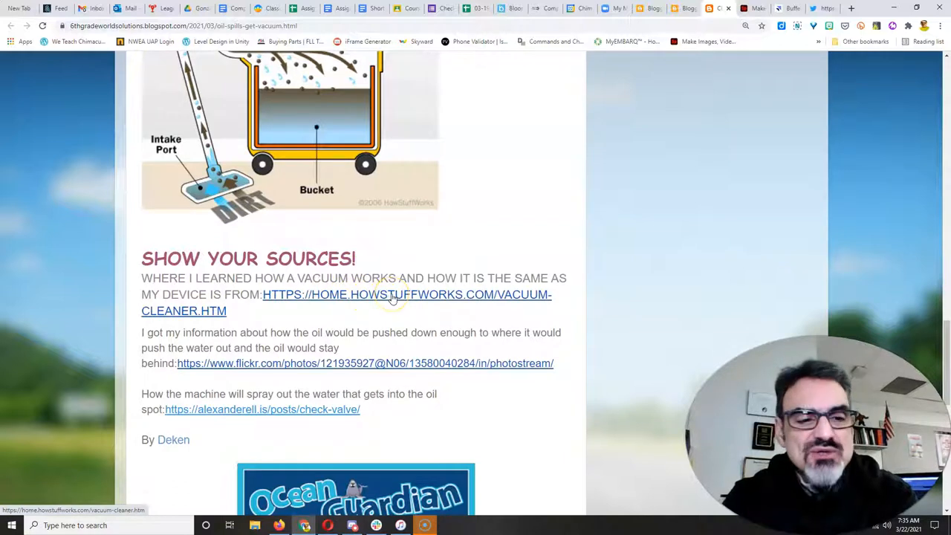
pyautogui.scroll(-3)
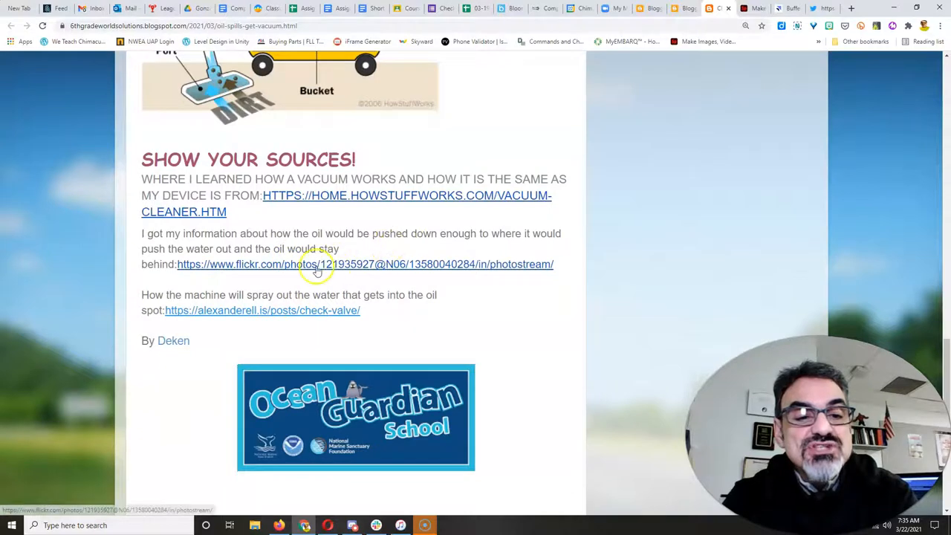
pyautogui.moveTo(325, 266)
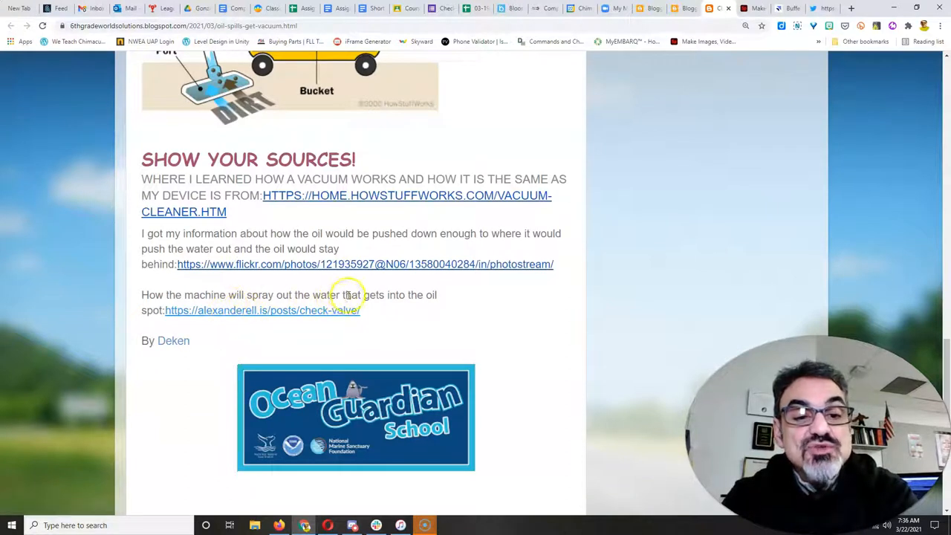
pyautogui.moveTo(241, 318)
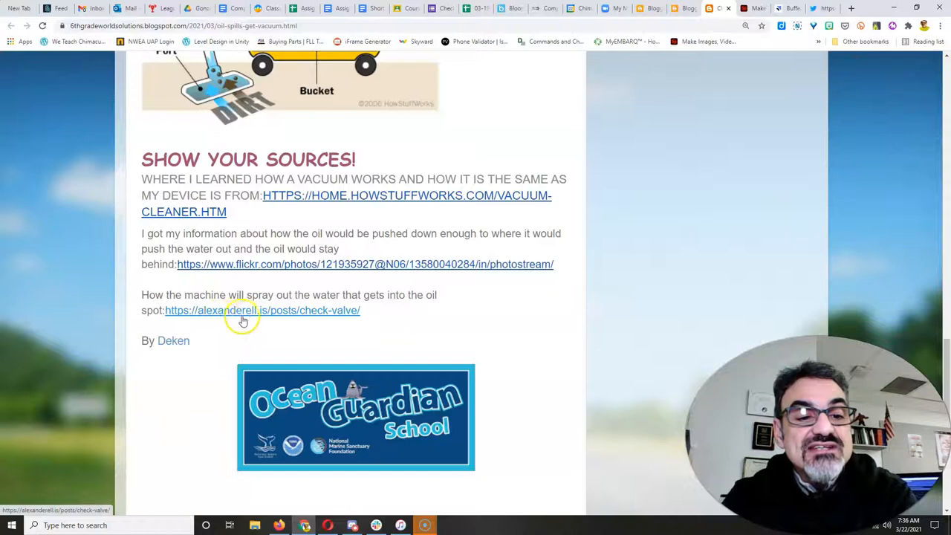
pyautogui.moveTo(276, 314)
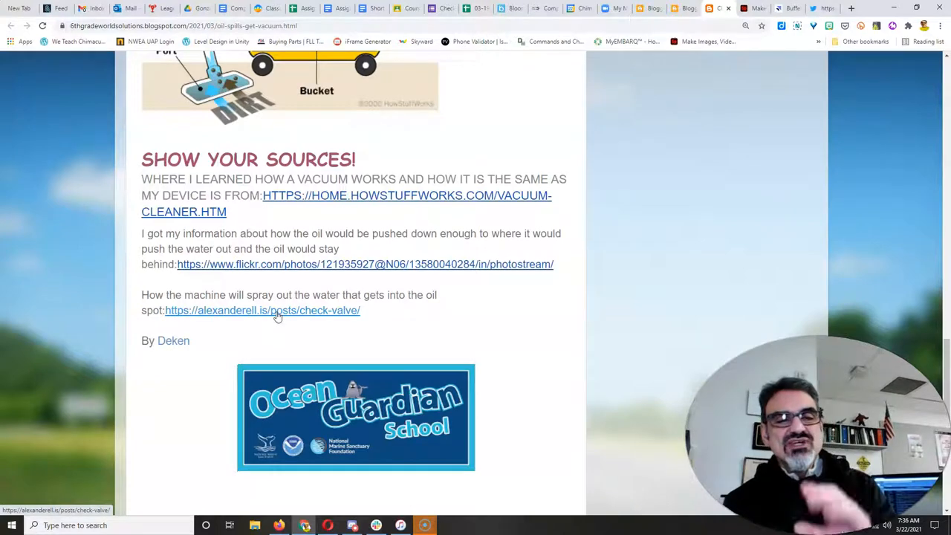
pyautogui.scroll(3)
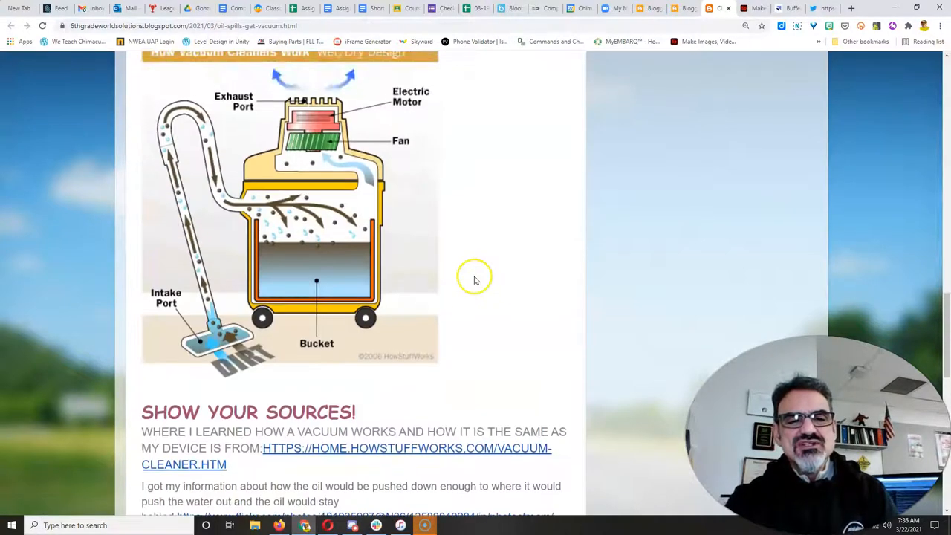
pyautogui.scroll(-3)
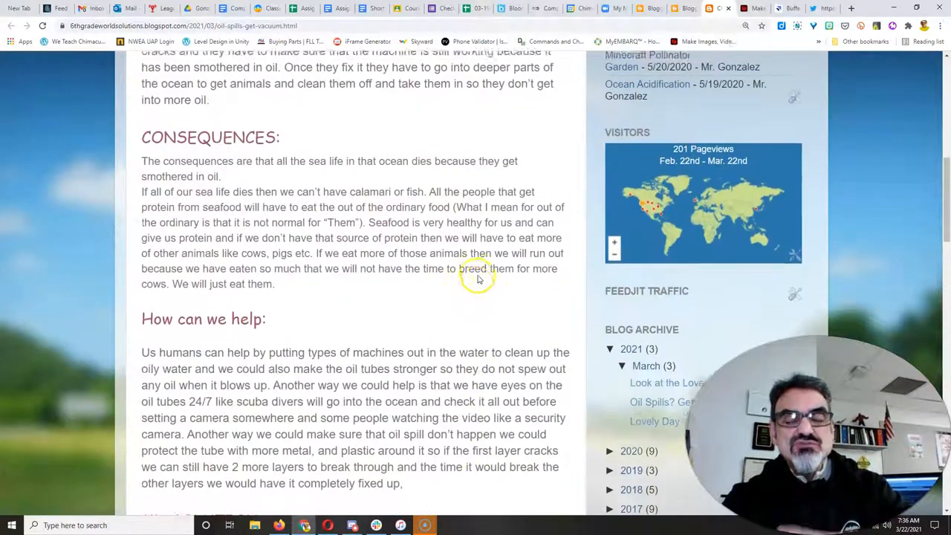
pyautogui.scroll(-3)
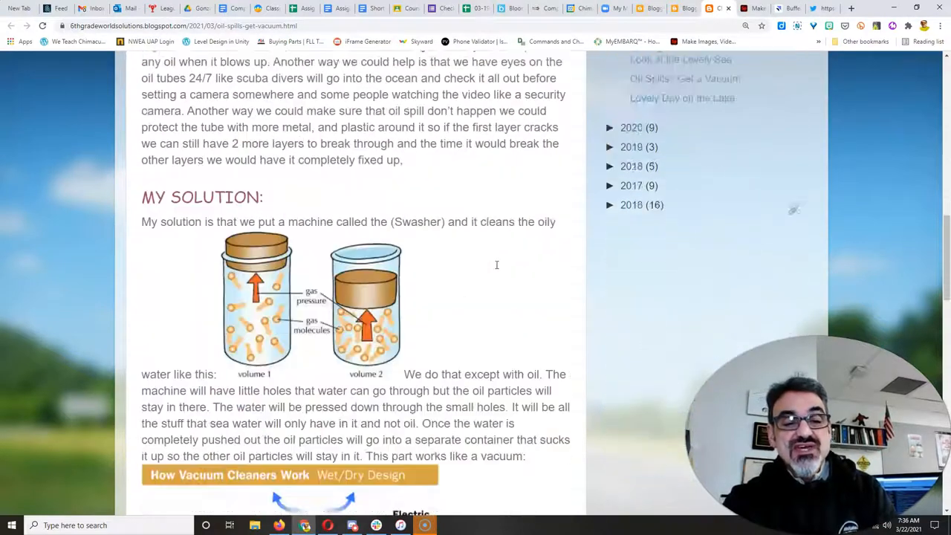
pyautogui.scroll(-3)
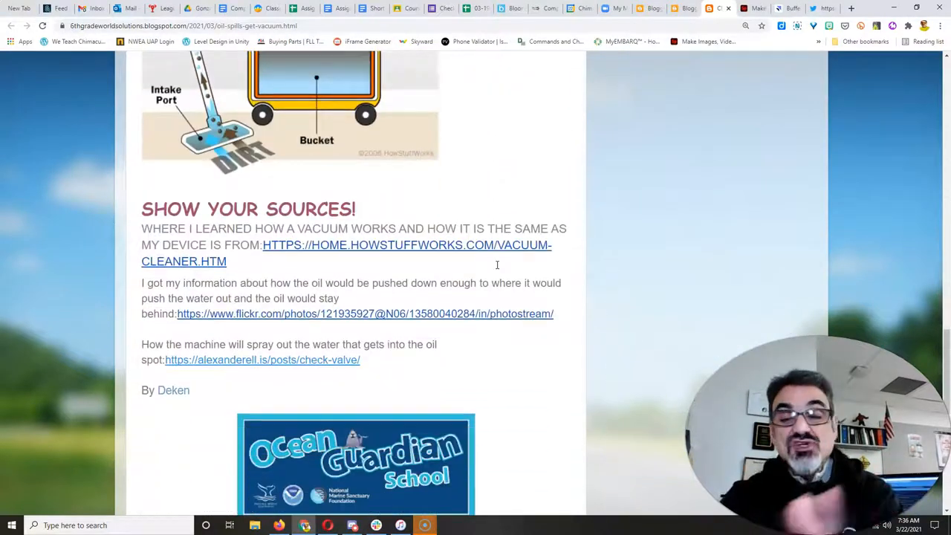
pyautogui.scroll(-3)
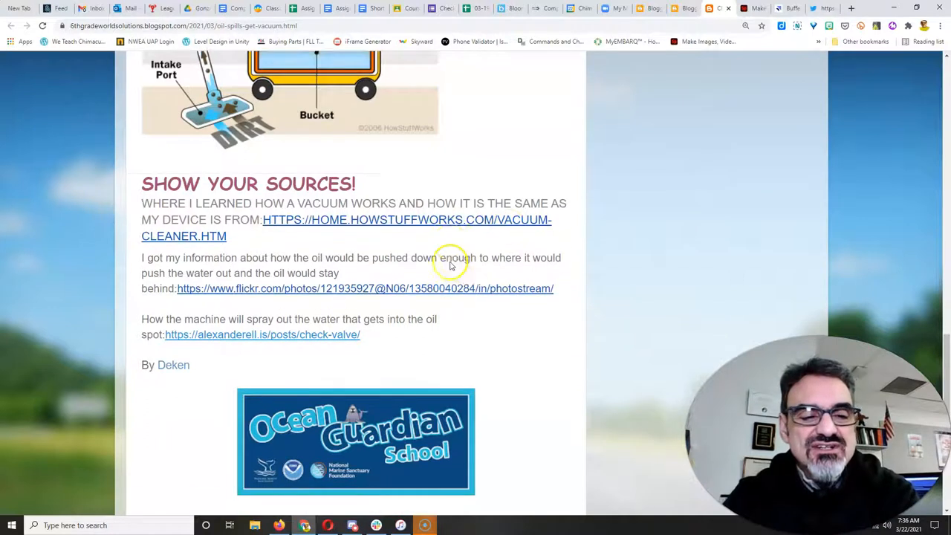
pyautogui.scroll(-3)
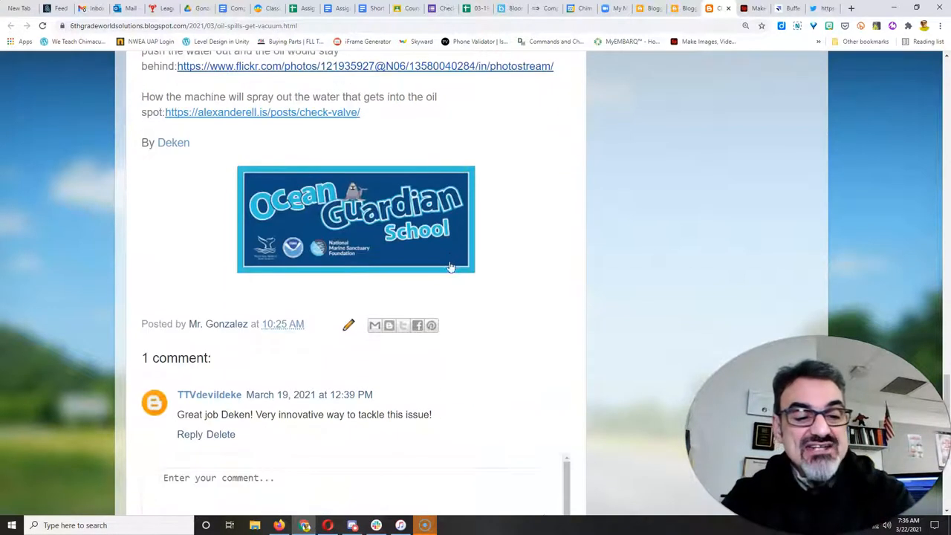
pyautogui.moveTo(186, 400)
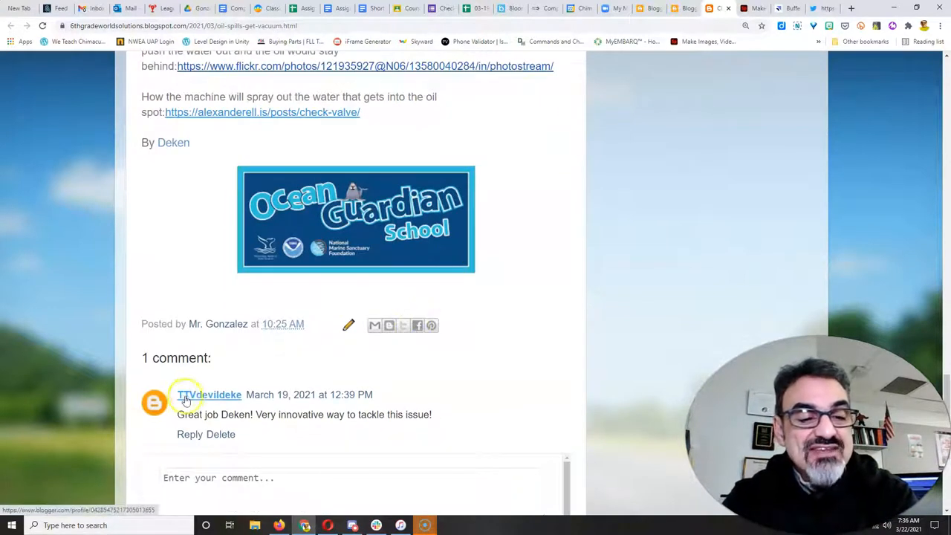
pyautogui.moveTo(215, 399)
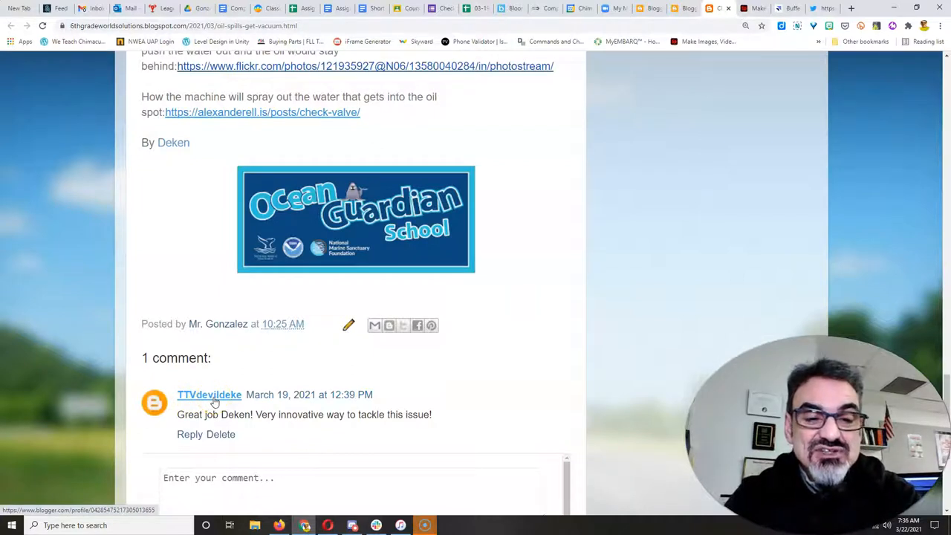
pyautogui.scroll(3)
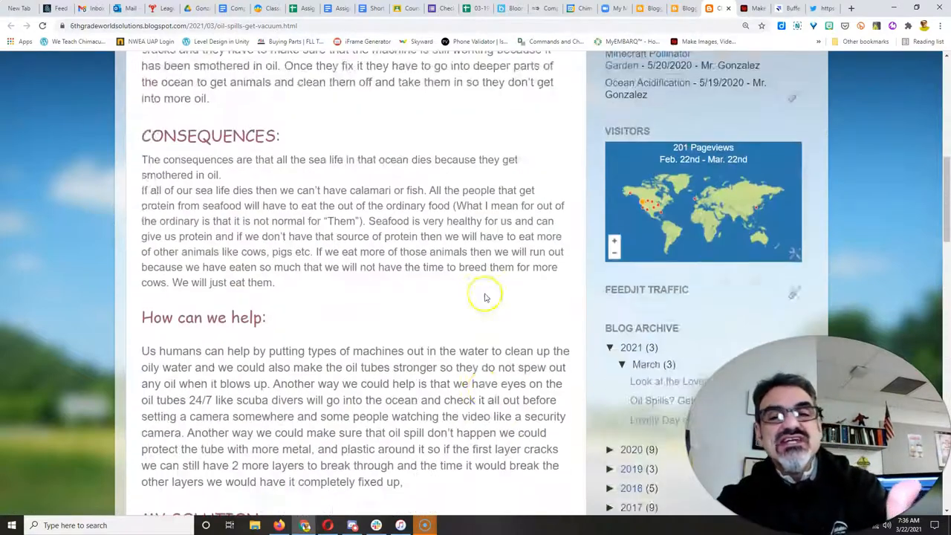
# - Scroll up, then down through the Chimacum World Solutions home page posts
pyautogui.scroll(3)
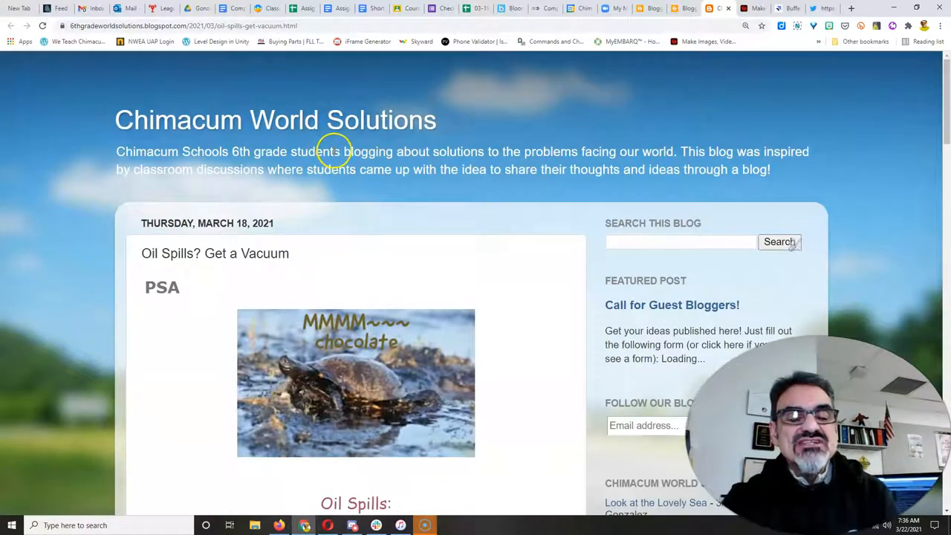
pyautogui.moveTo(278, 120)
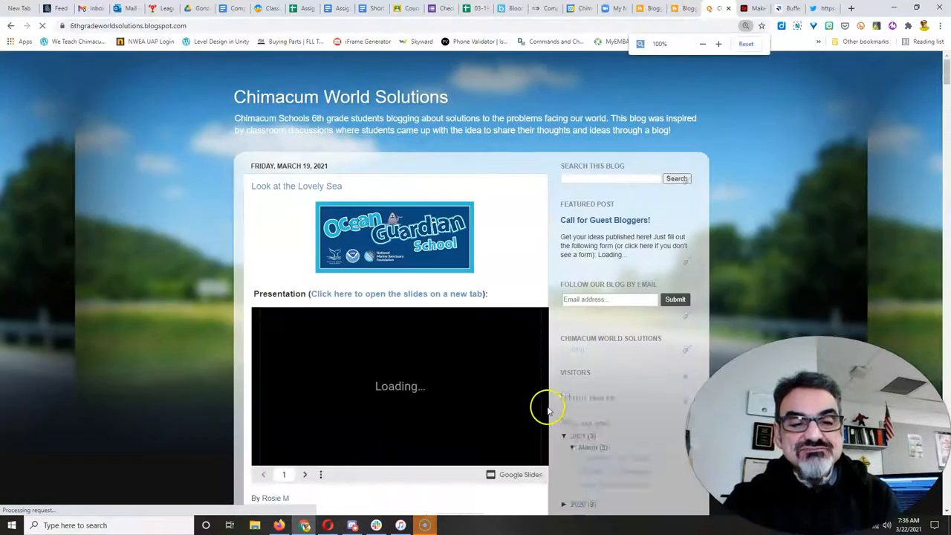
pyautogui.scroll(-3)
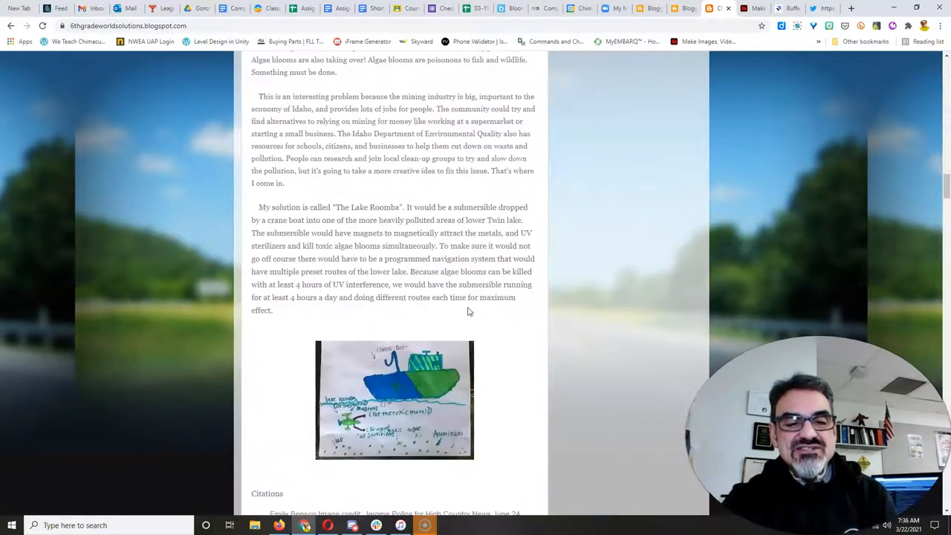
pyautogui.scroll(-3)
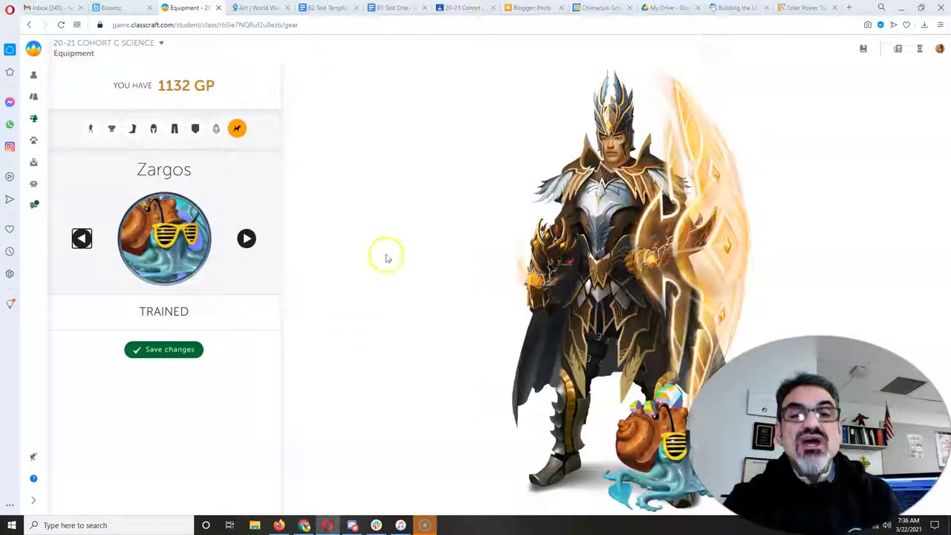
# - Scroll the Cohort C Science stream to the March 19 PSA posts announcement
pyautogui.click(468, 7)
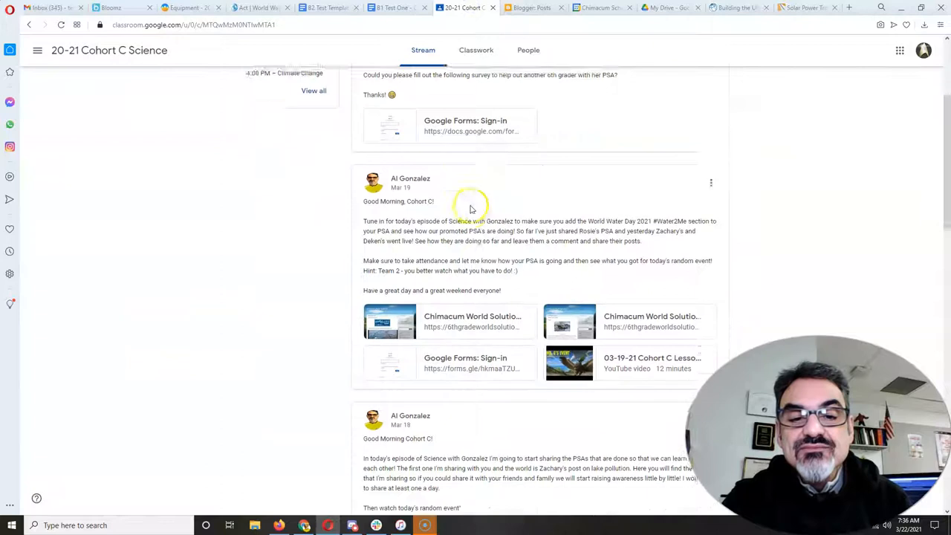
pyautogui.scroll(-3)
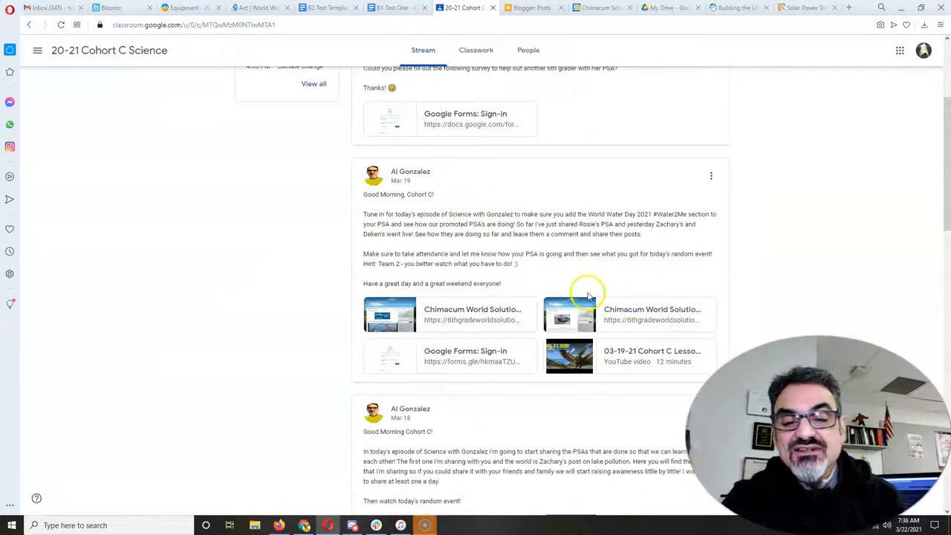
pyautogui.moveTo(438, 328)
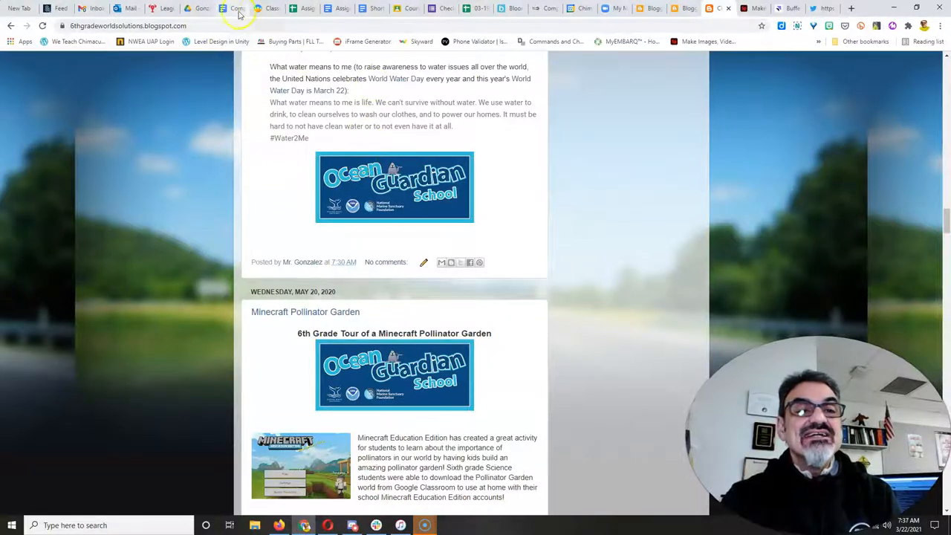
# - Reveal today's Riders of Vay random event from Classcraft's class tools
pyautogui.click(236, 8)
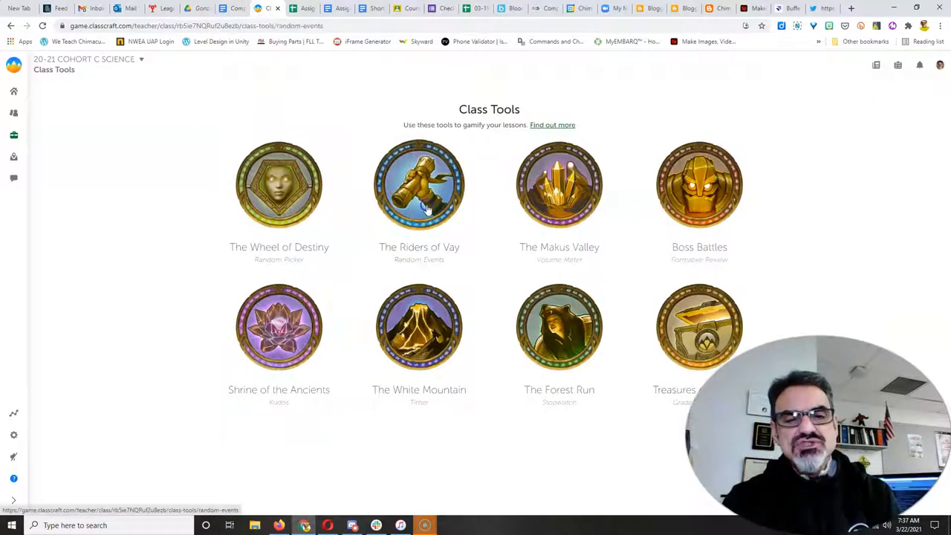
pyautogui.click(418, 184)
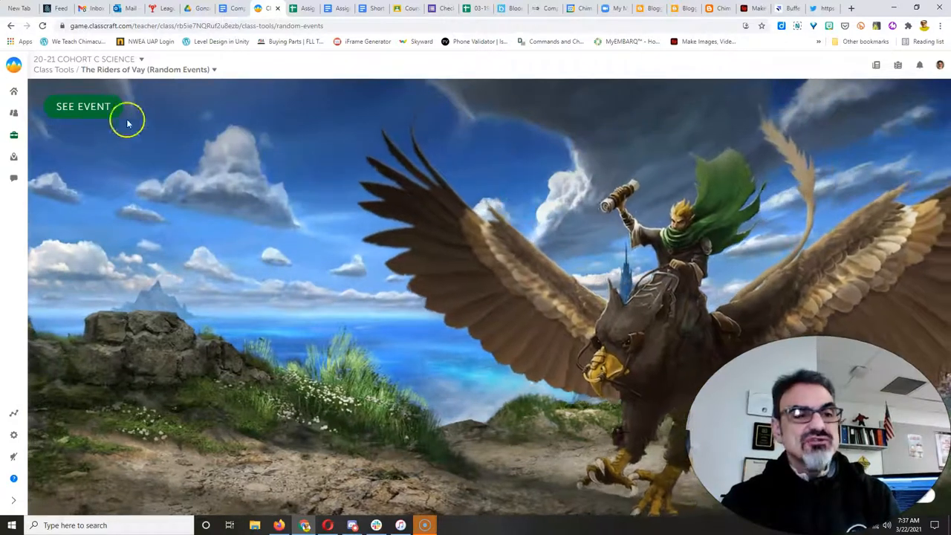
pyautogui.click(82, 106)
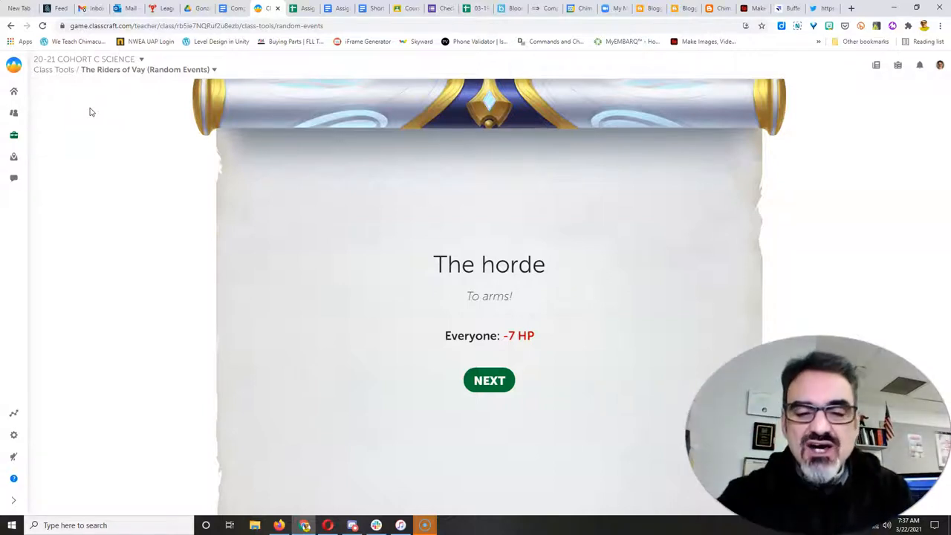
# - Advance past The horde event card to Team 1's -7 HP batch damage
pyautogui.click(489, 380)
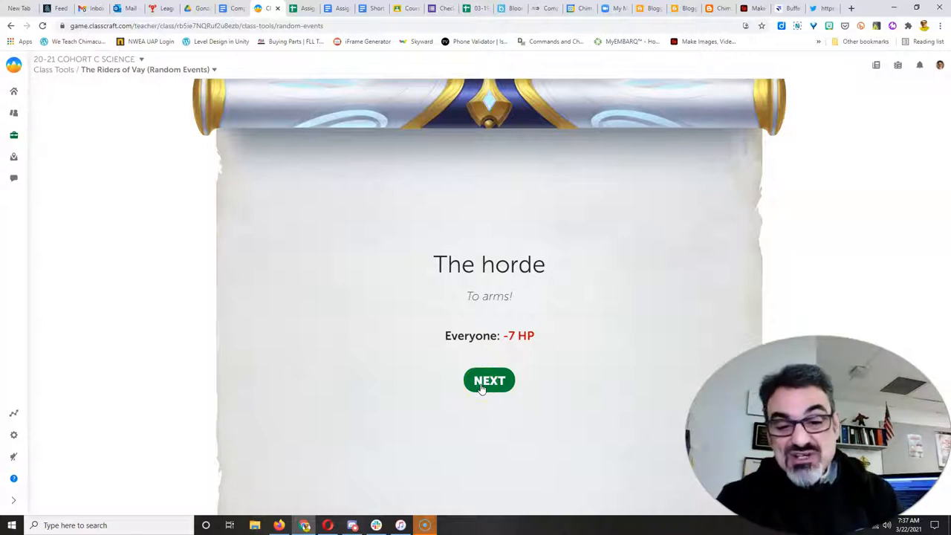
pyautogui.click(488, 380)
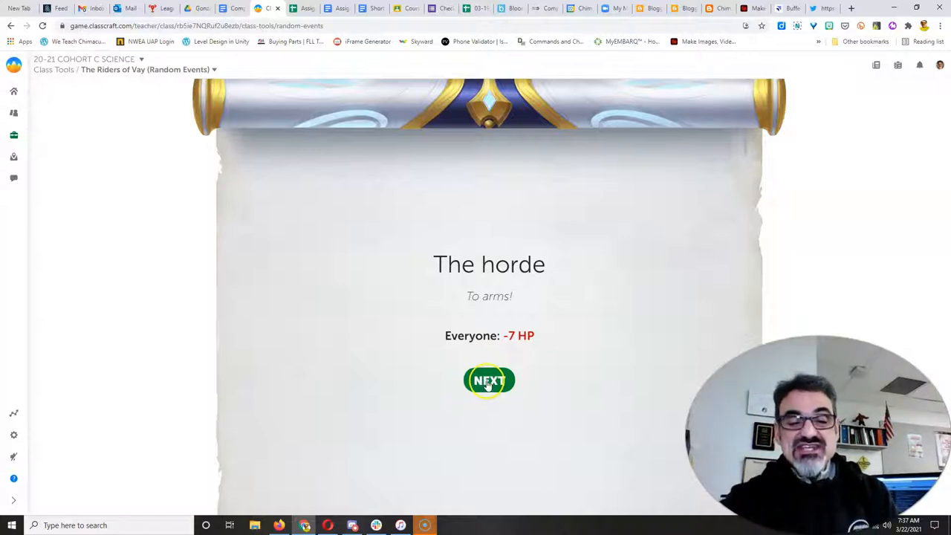
pyautogui.click(489, 380)
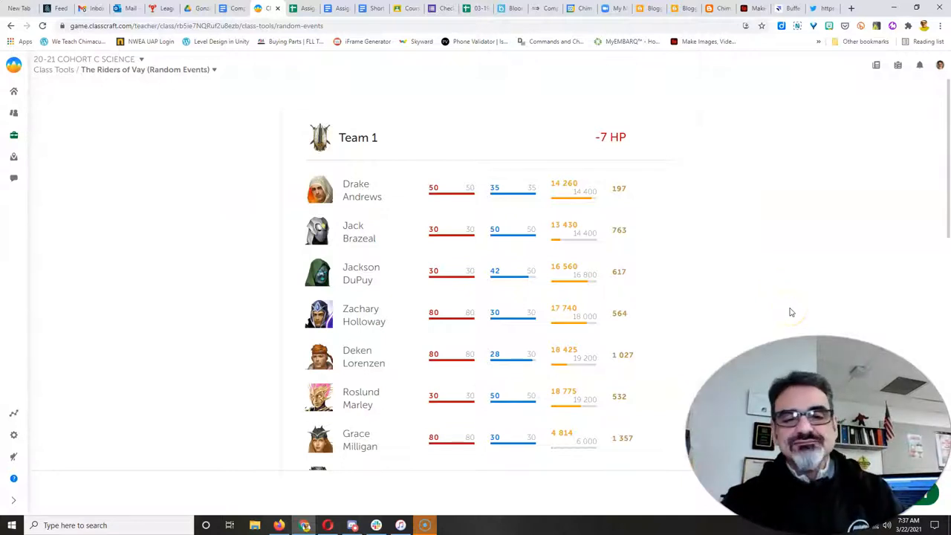
pyautogui.scroll(-3)
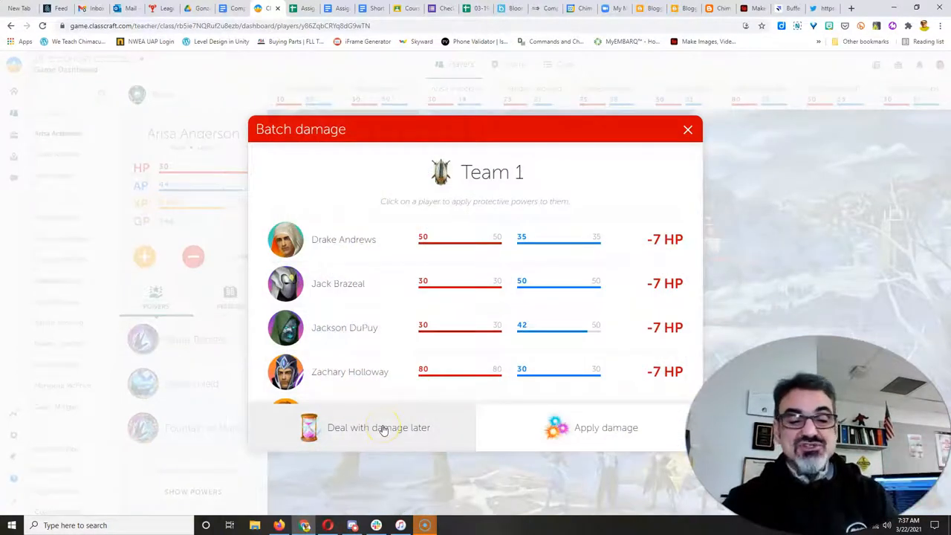
# - Defer The horde's damage to later, then bring up the Screencast-O-Matic recorder window
pyautogui.click(379, 427)
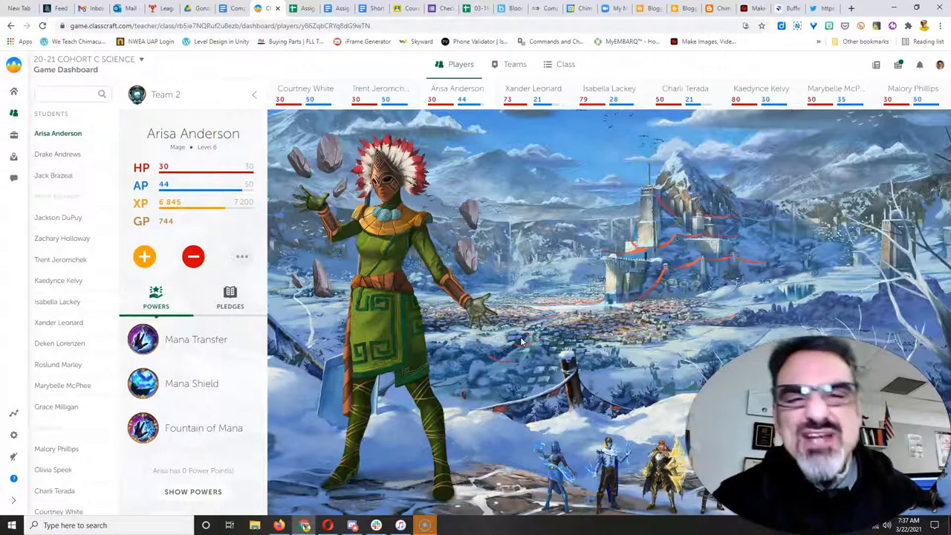
pyautogui.moveTo(527, 343)
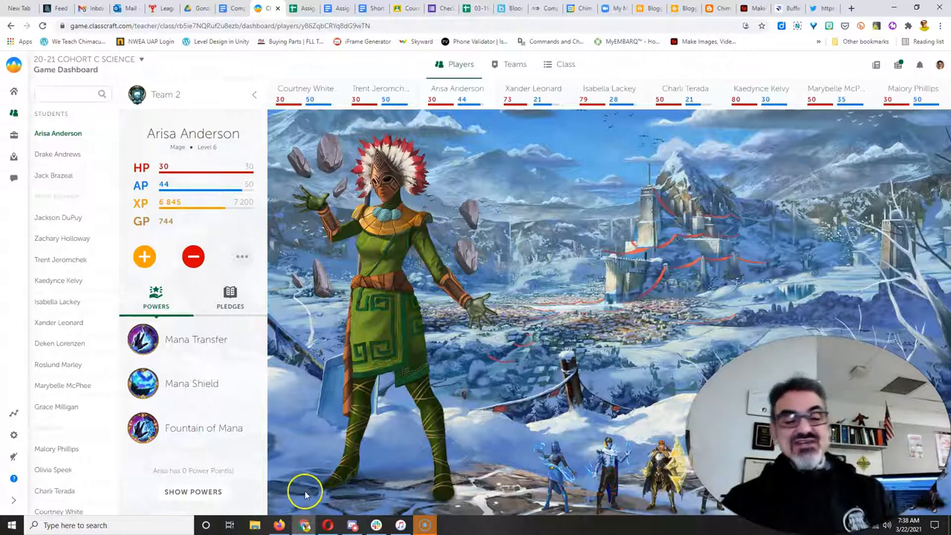
pyautogui.click(445, 524)
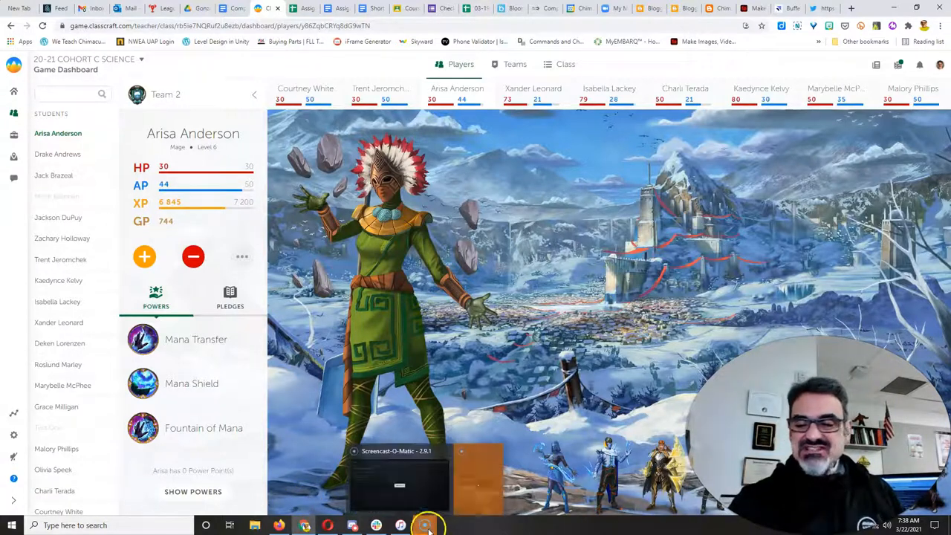